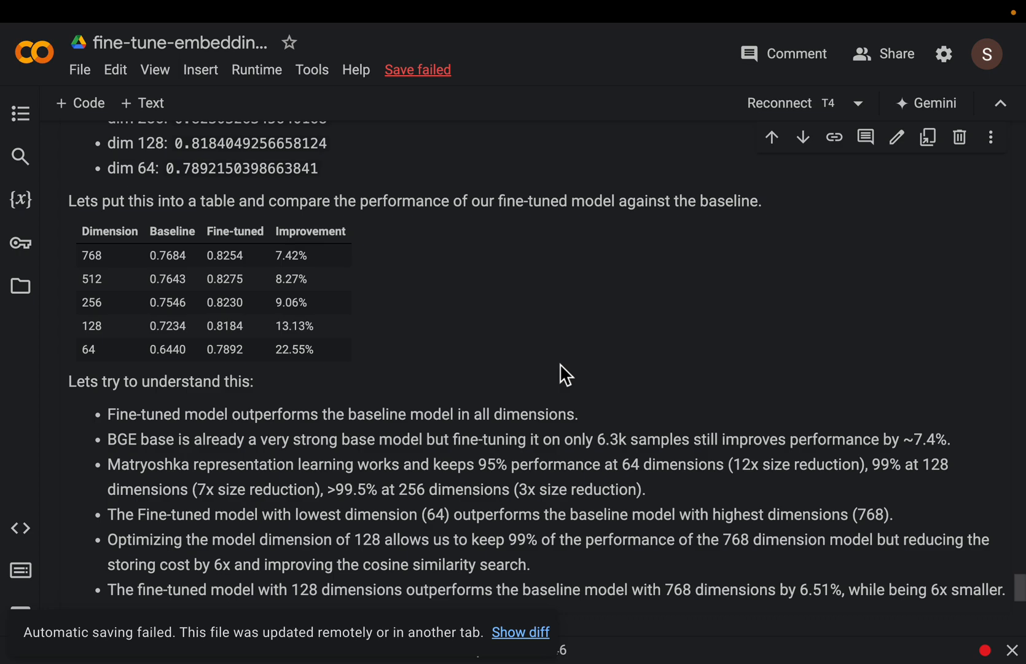
mouse_move(336, 365)
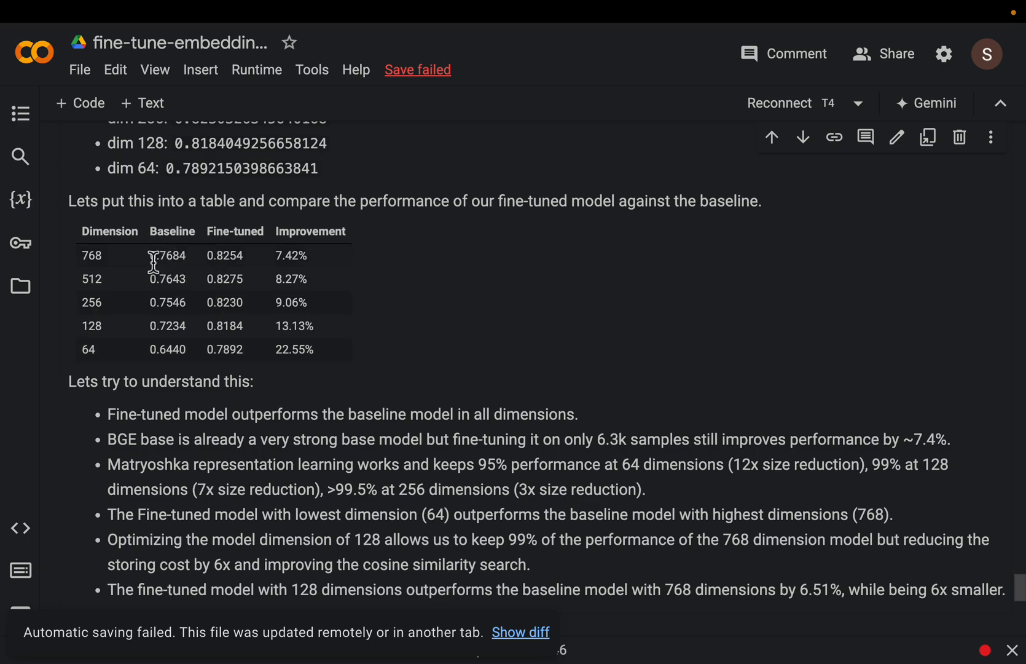
Highlight the baseline and fine-tuned ndcg scores for dimension 768 in the comparison table.
double_click(167, 255)
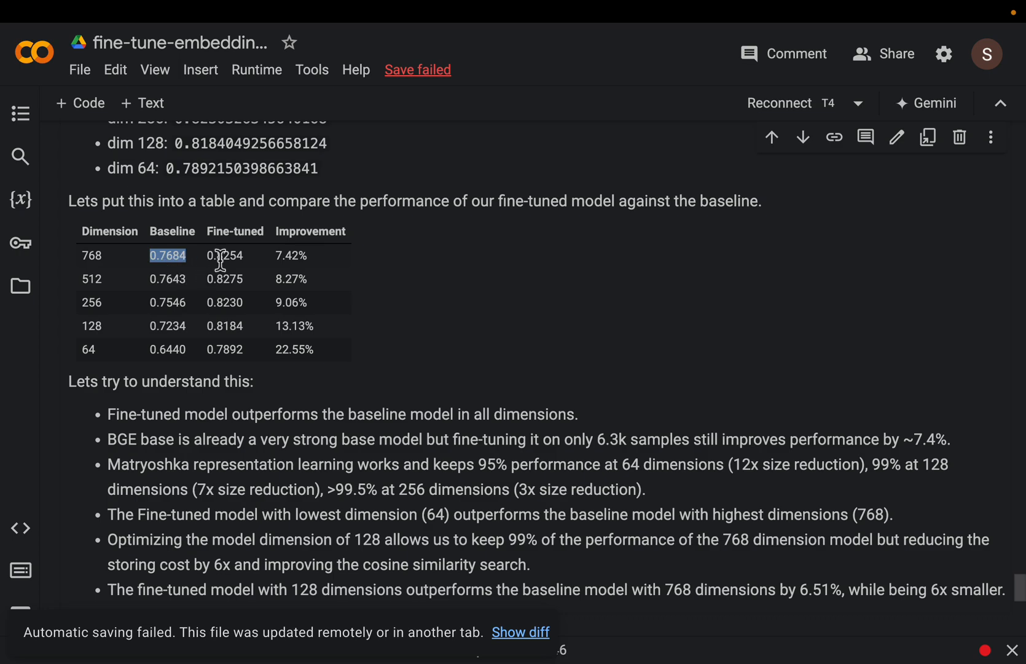
double_click(235, 231)
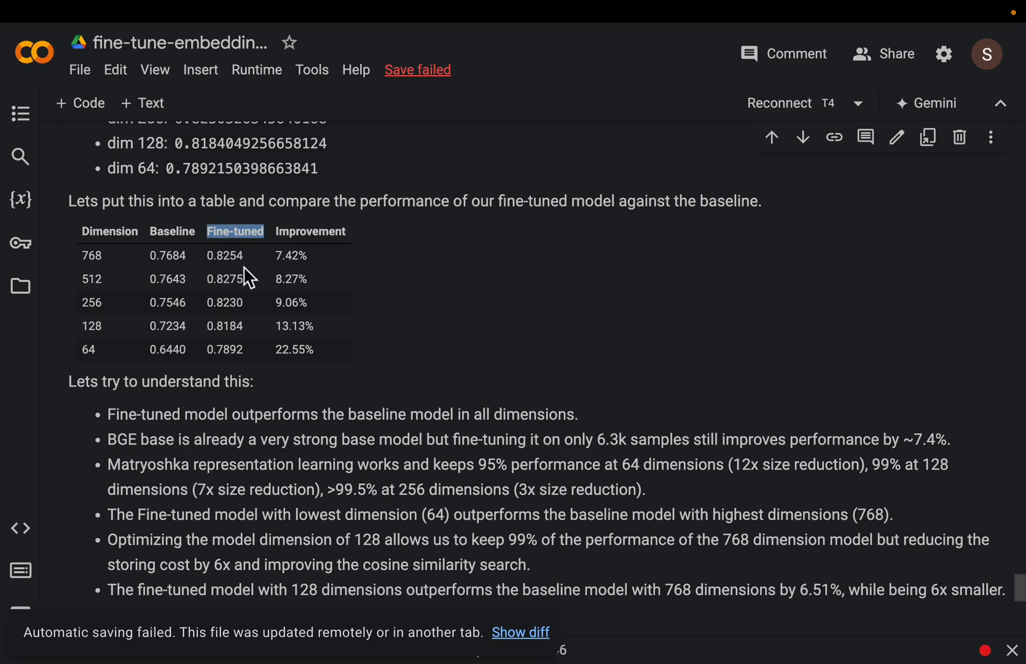
mouse_move(295, 257)
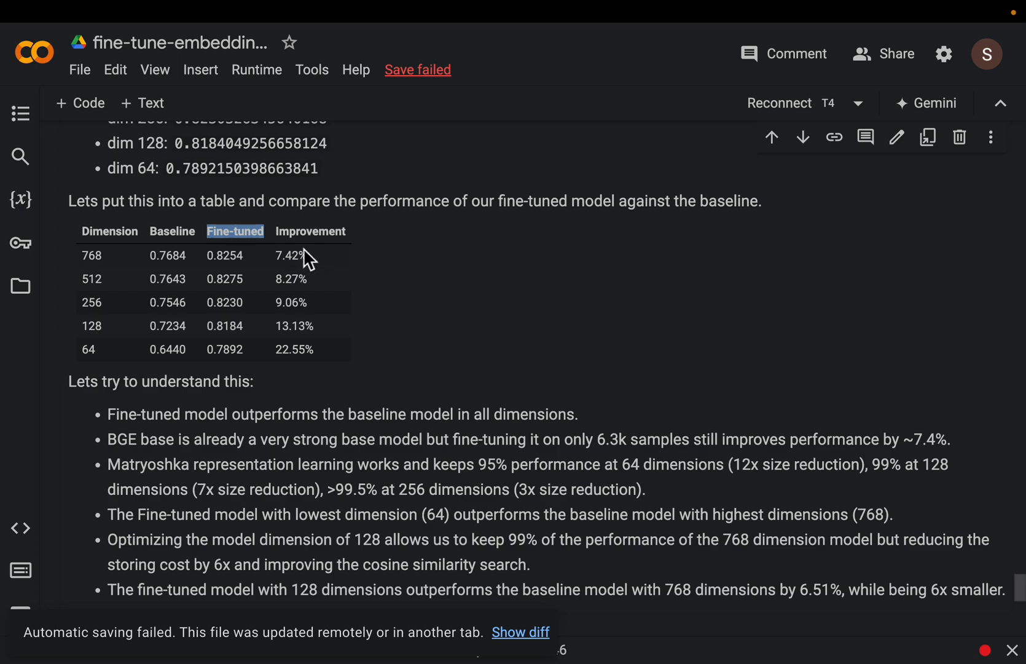
mouse_move(417, 286)
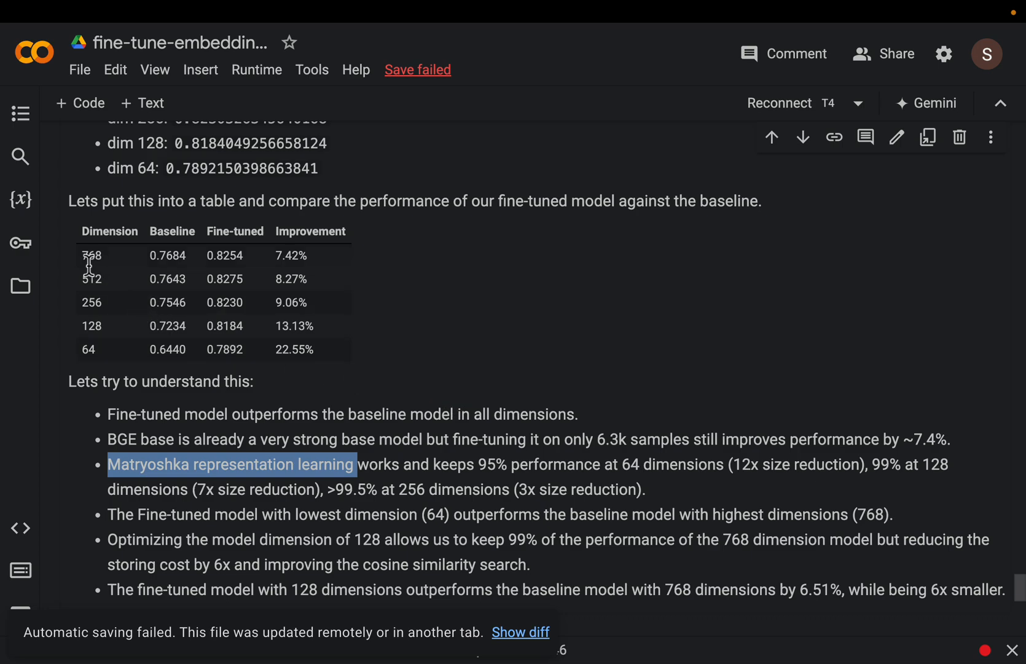
mouse_move(119, 273)
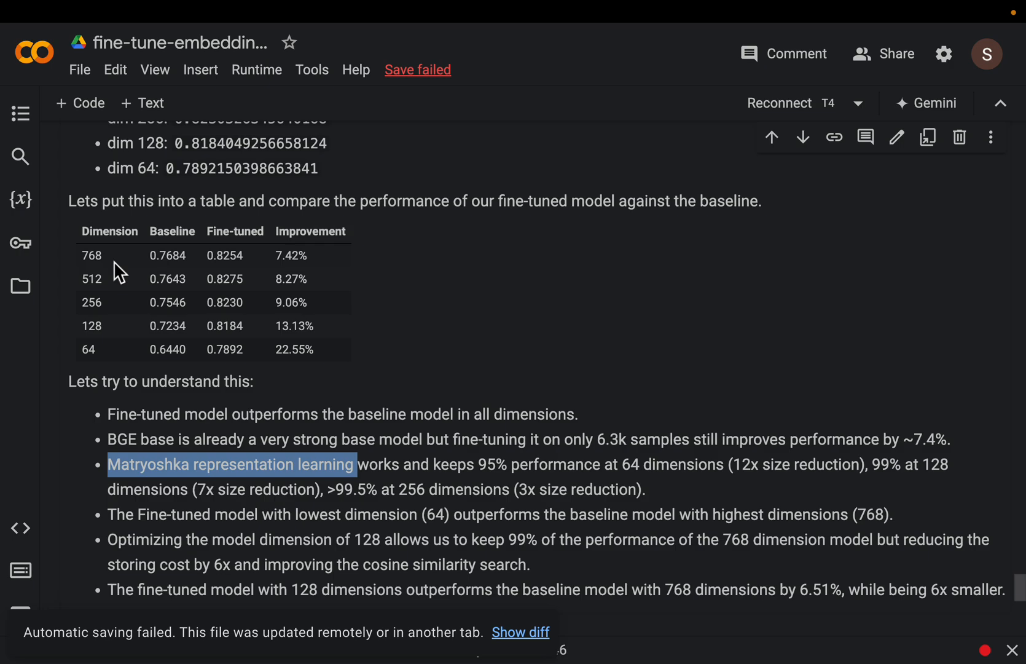
scroll(down, 3)
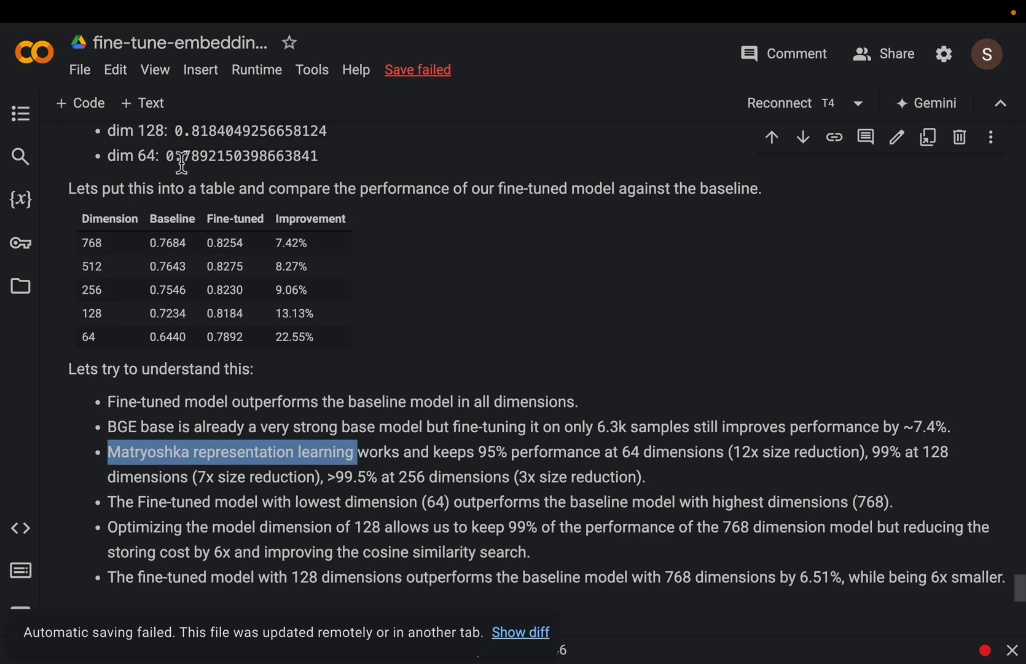
mouse_move(132, 252)
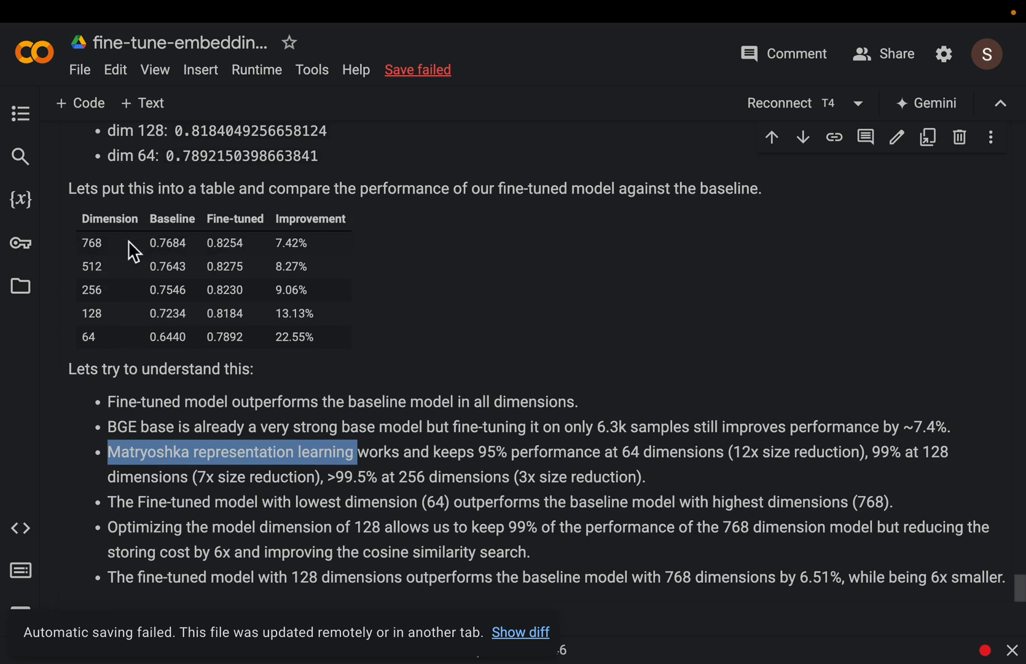
double_click(92, 243)
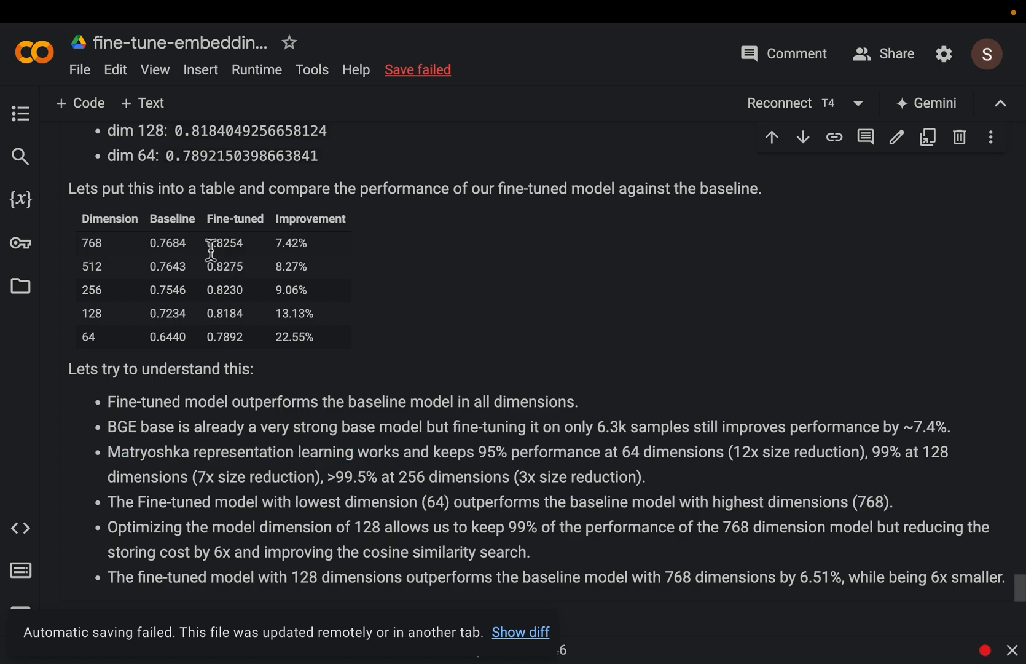
double_click(225, 244)
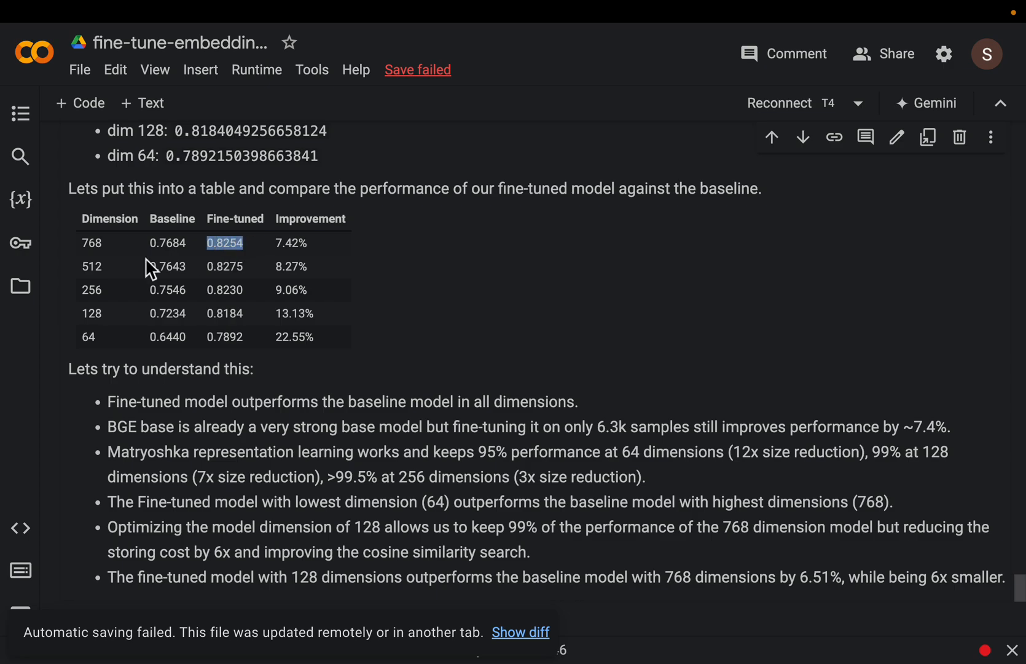
mouse_move(105, 243)
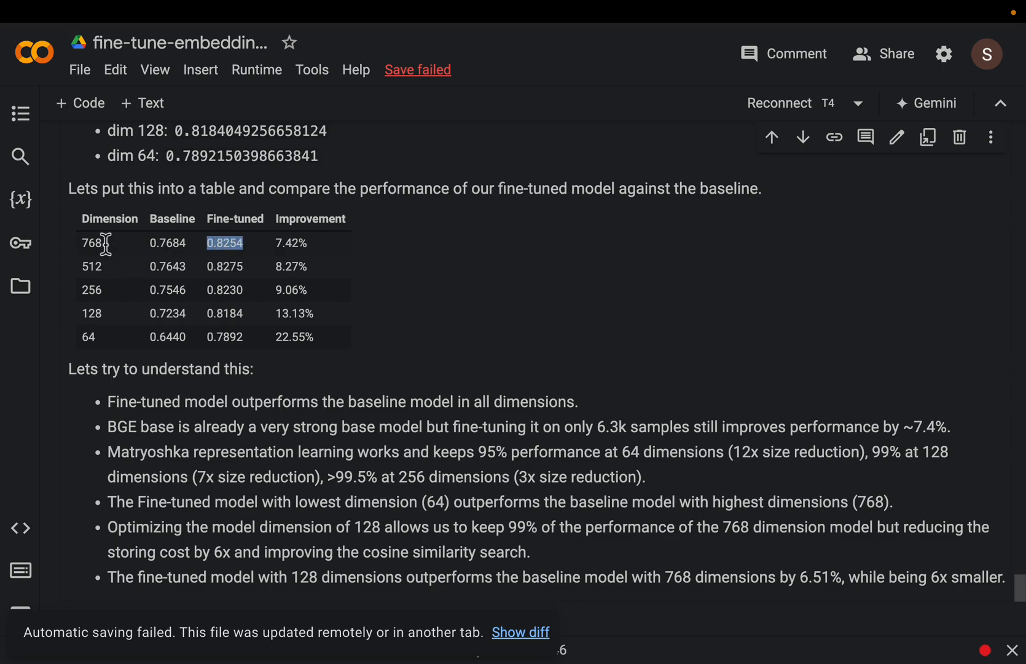
mouse_move(102, 267)
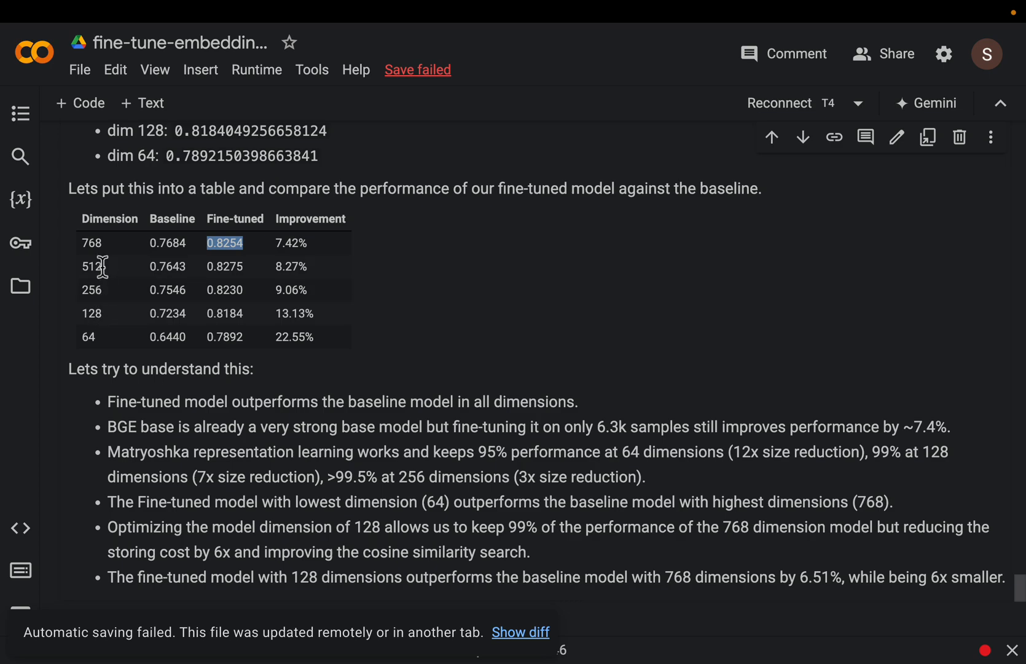
mouse_move(115, 256)
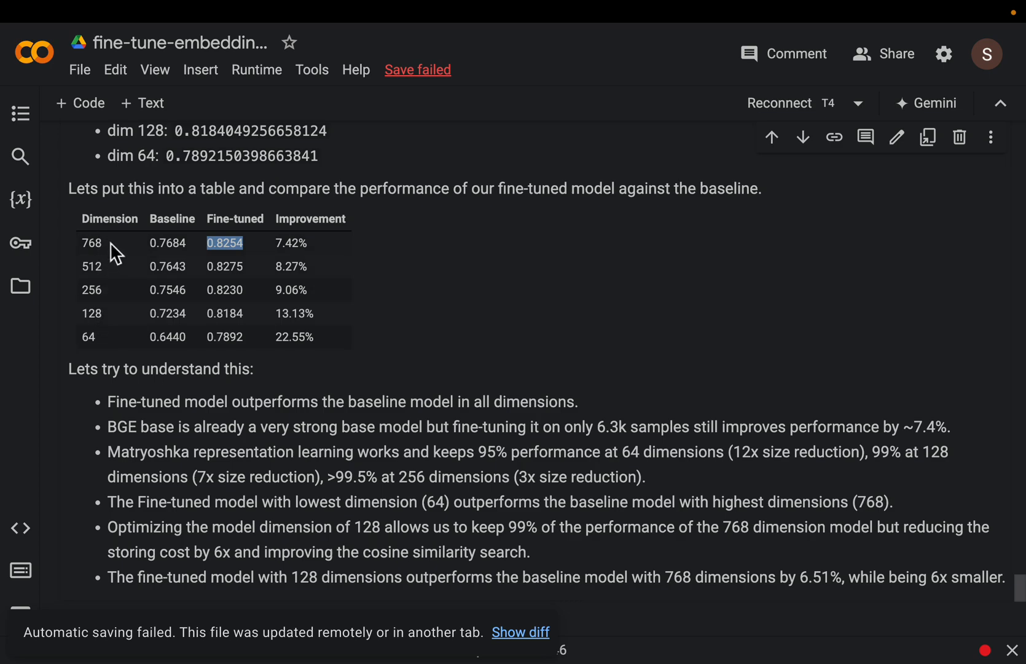
mouse_move(122, 247)
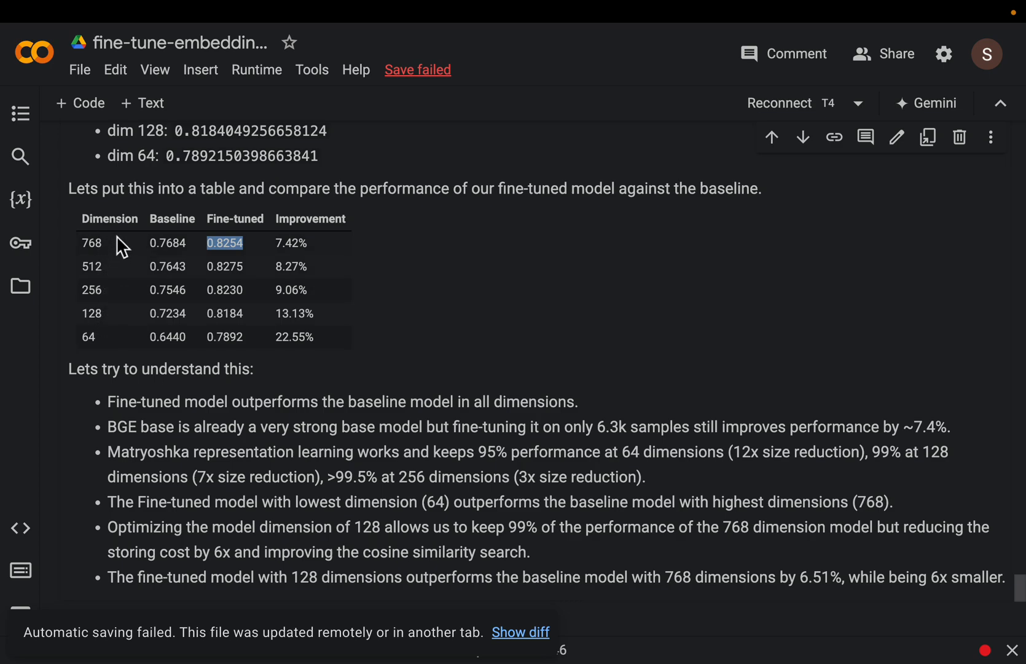
mouse_move(117, 256)
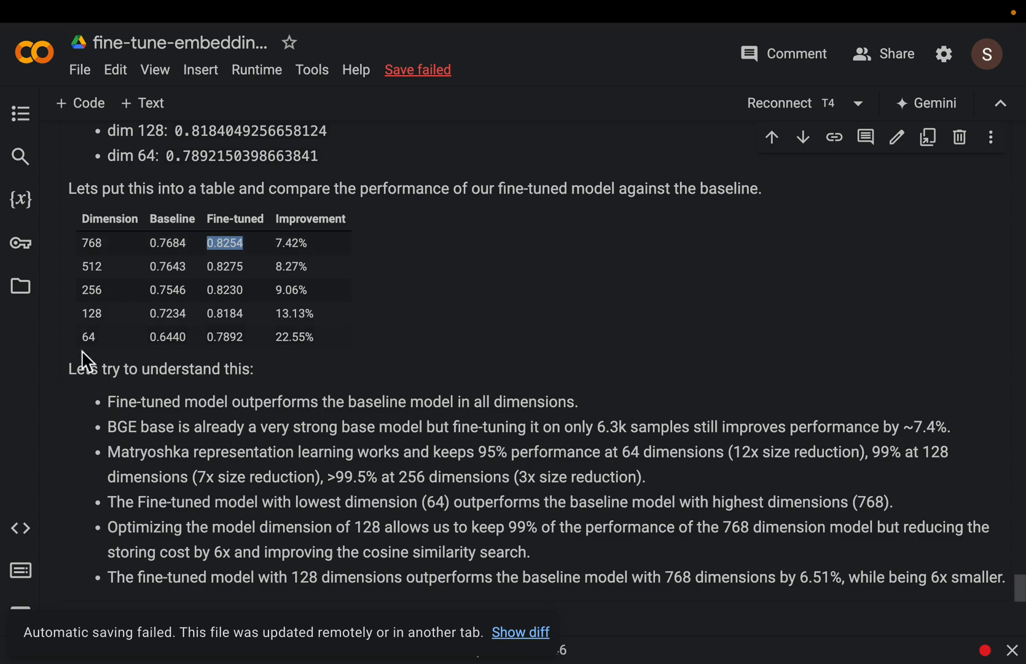
Highlight the dimension-64 fine-tuned score, then move down to the Matryoshka Embeddings explanation.
double_click(89, 337)
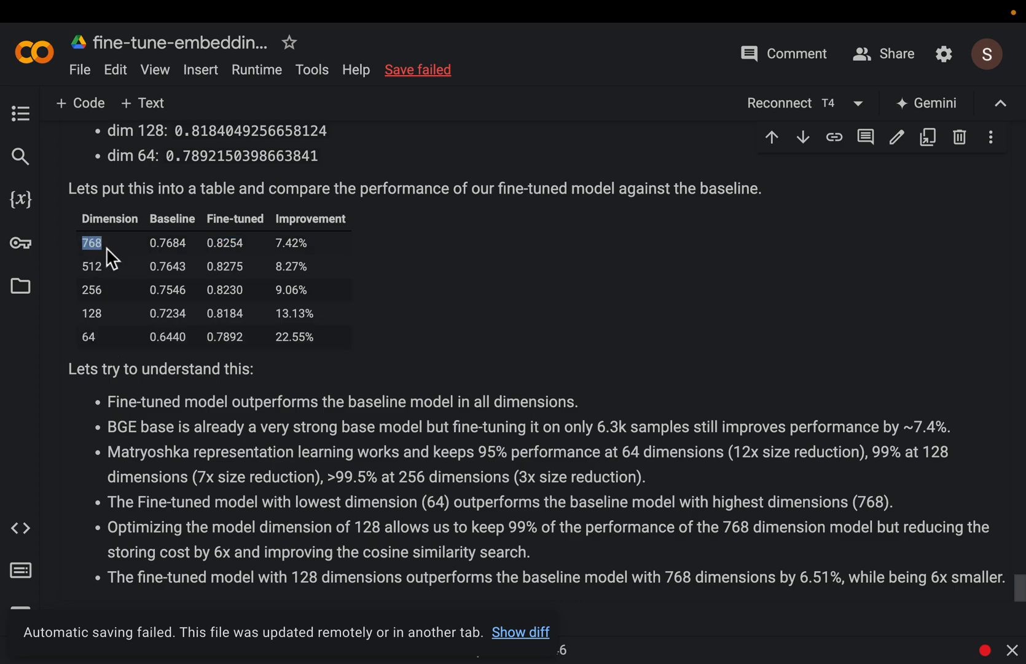
mouse_move(143, 297)
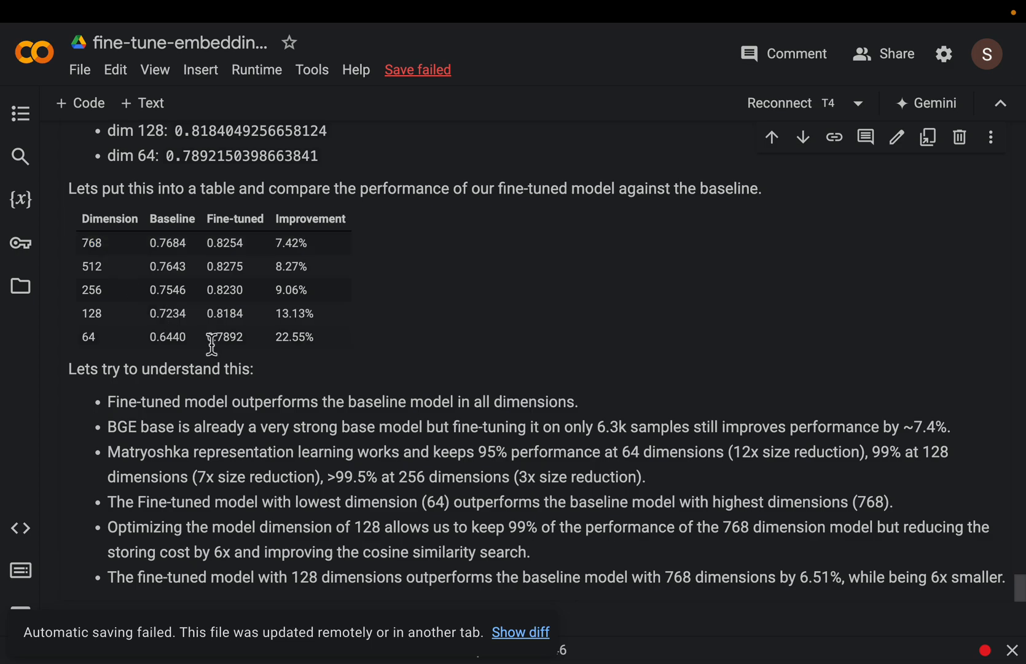
double_click(223, 337)
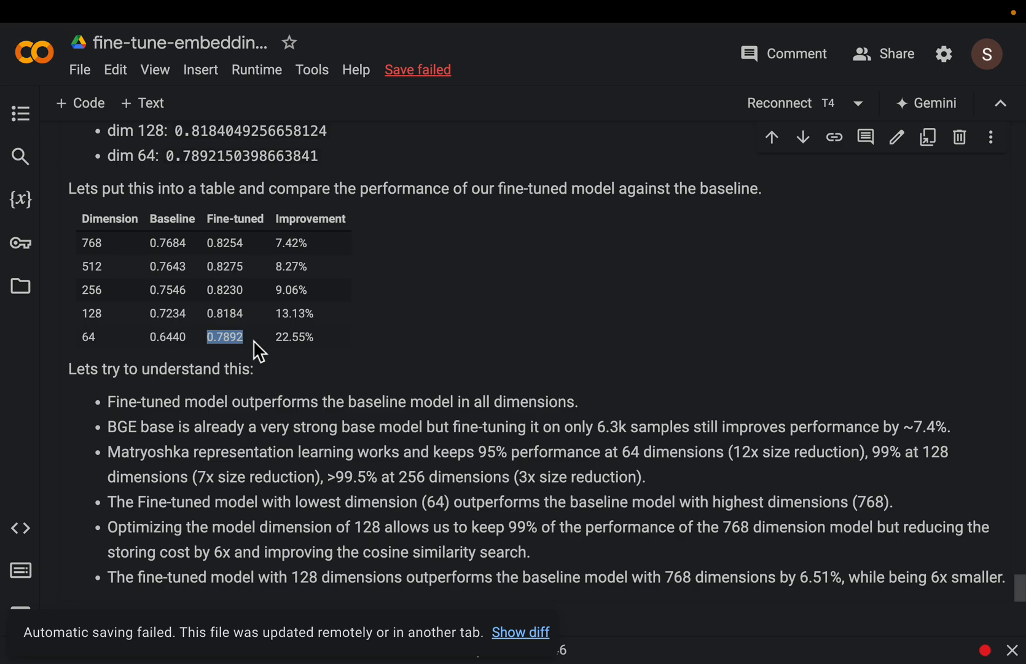
mouse_move(279, 364)
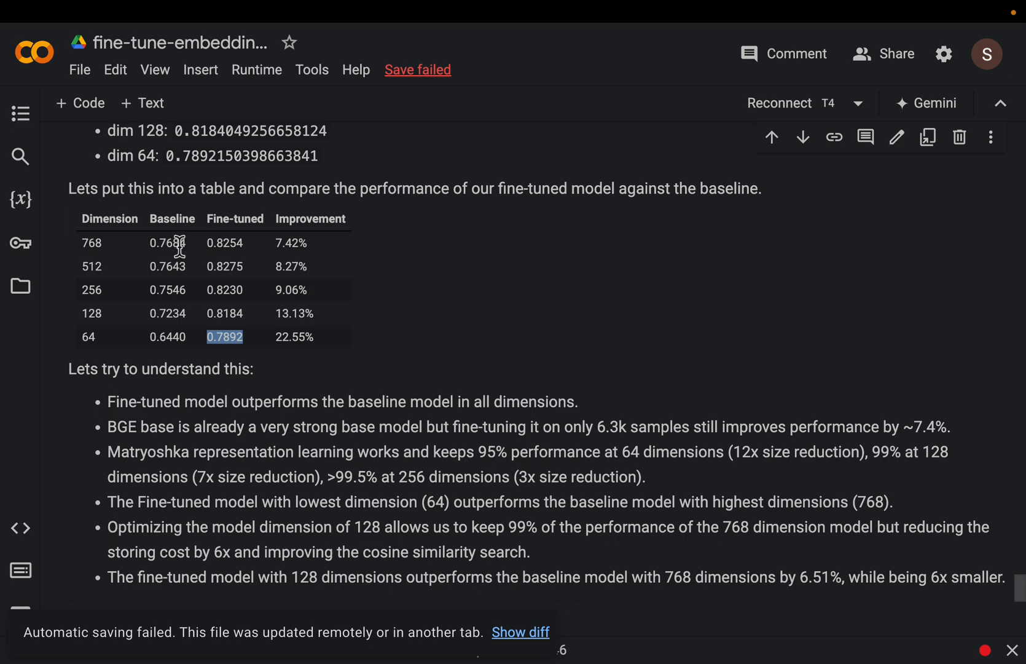
mouse_move(387, 299)
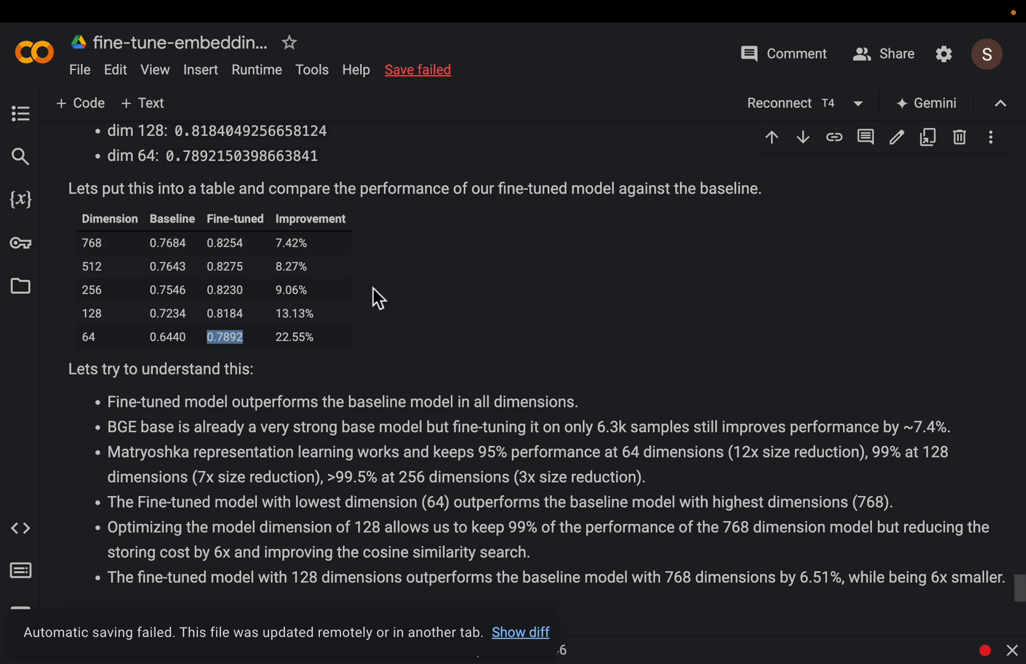
mouse_move(109, 349)
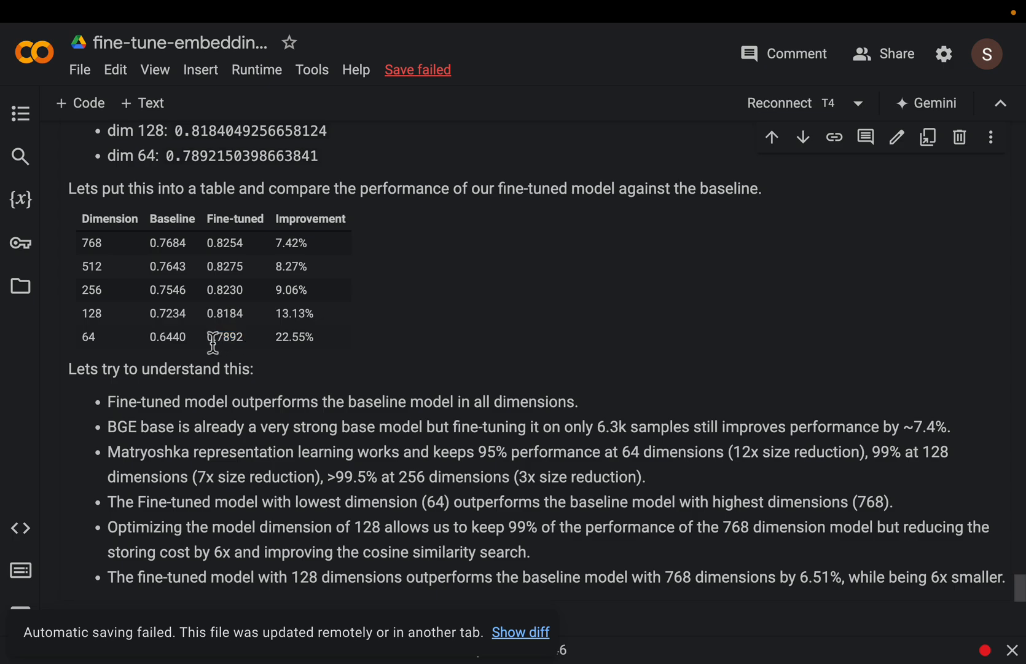
double_click(225, 337)
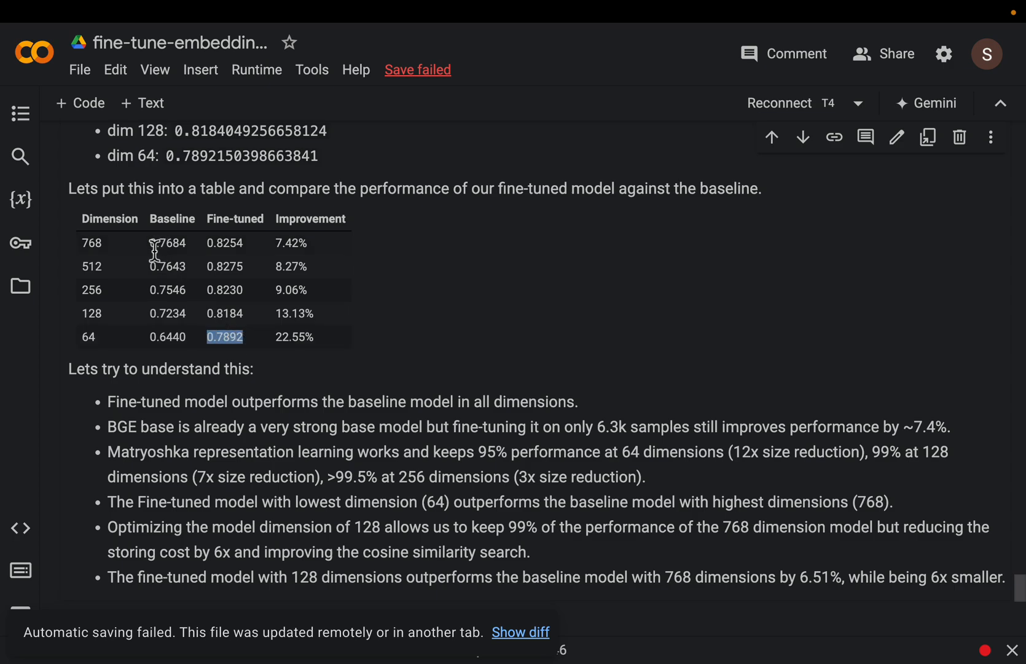
double_click(167, 244)
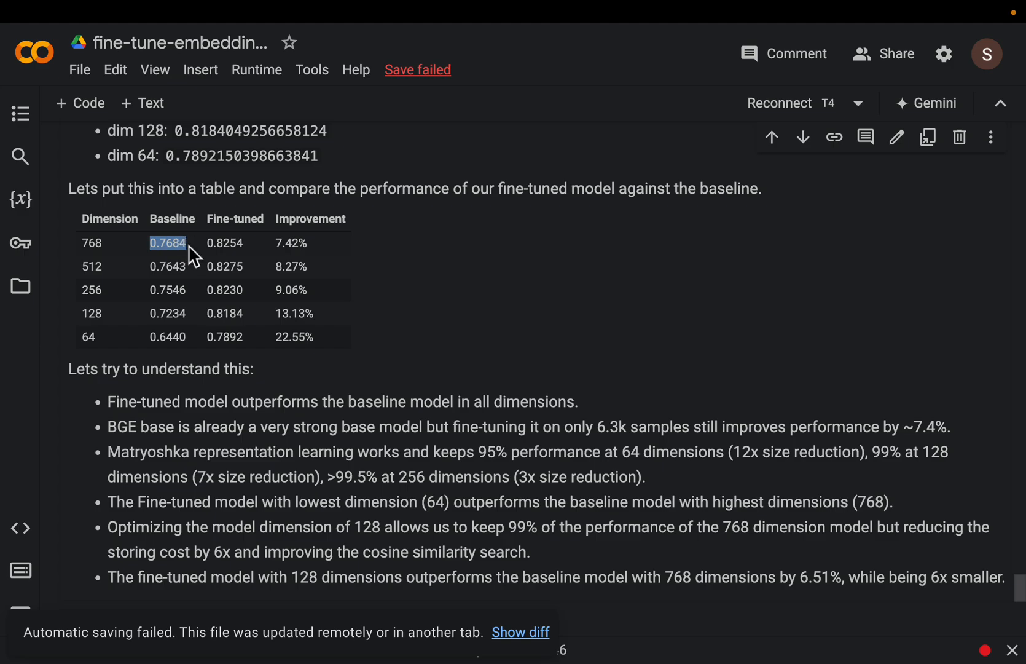
mouse_move(373, 325)
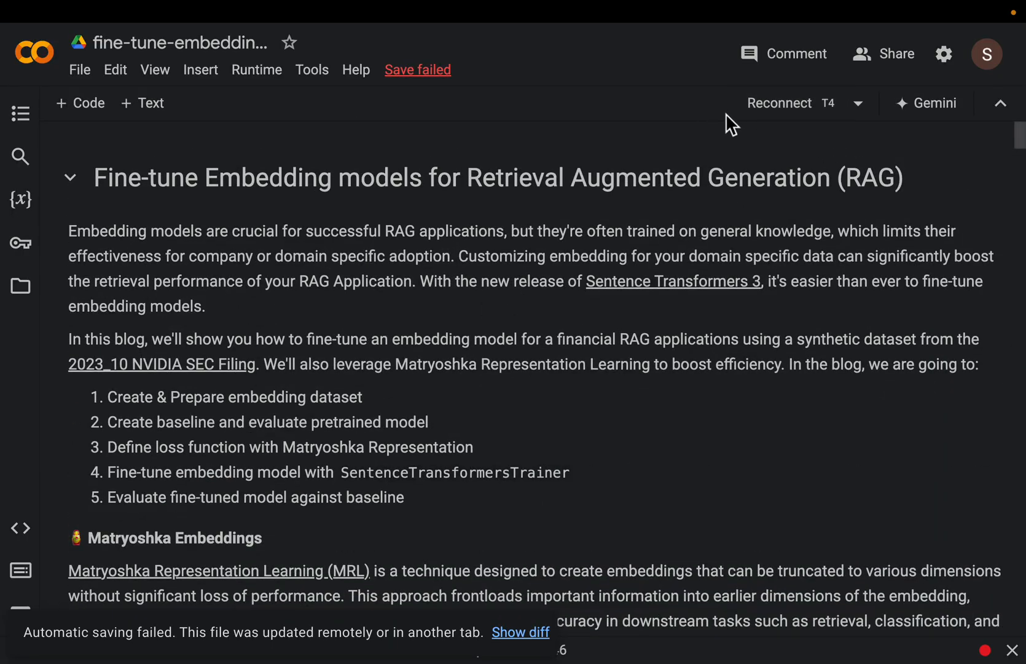
mouse_move(601, 131)
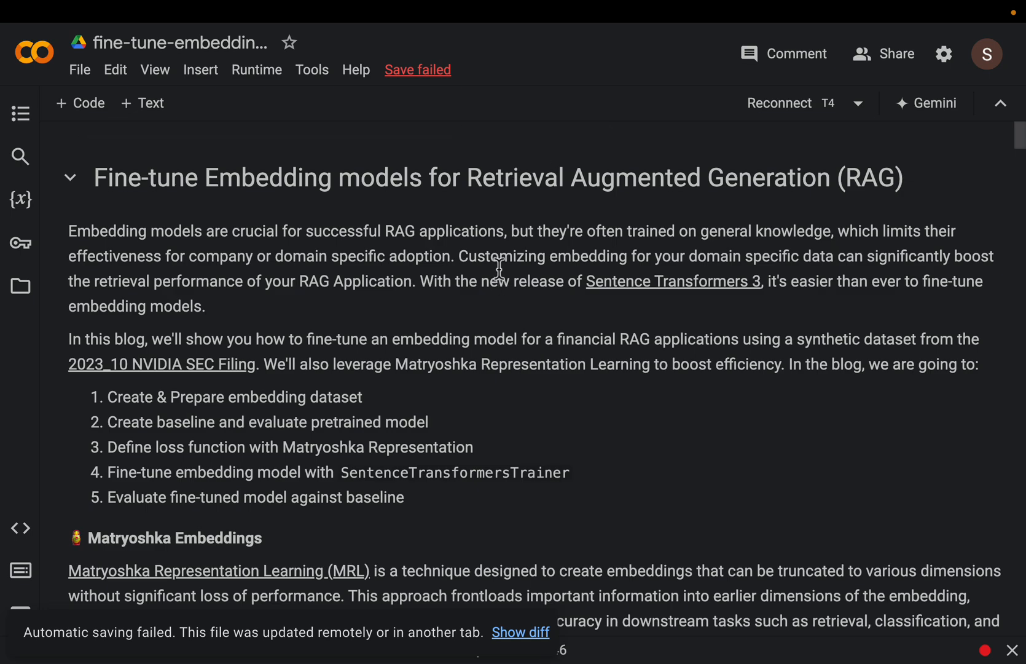
mouse_move(779, 103)
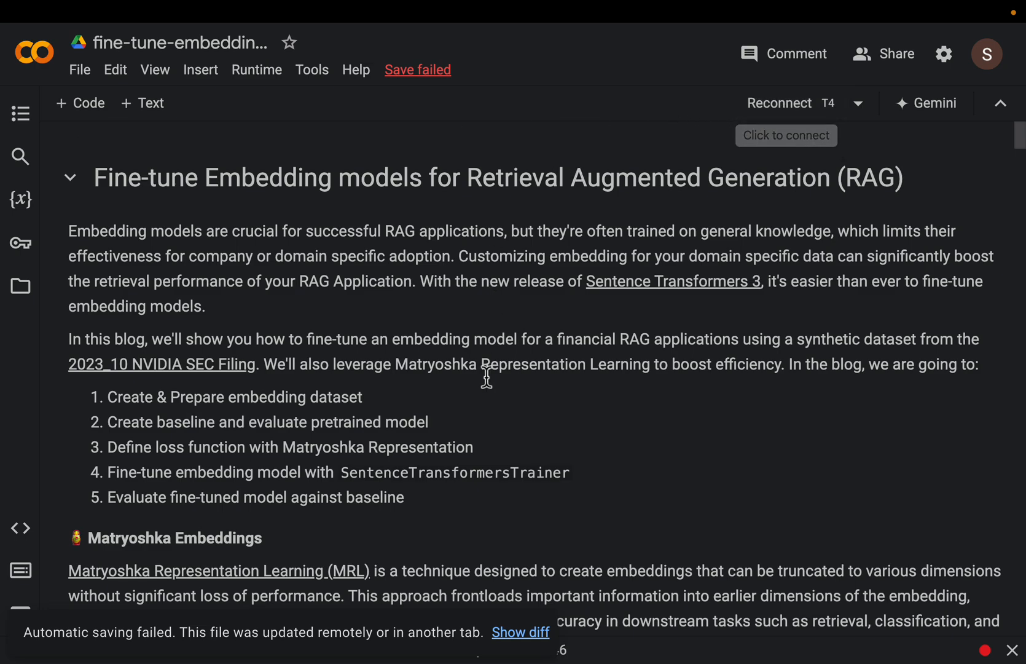
scroll(down, 3)
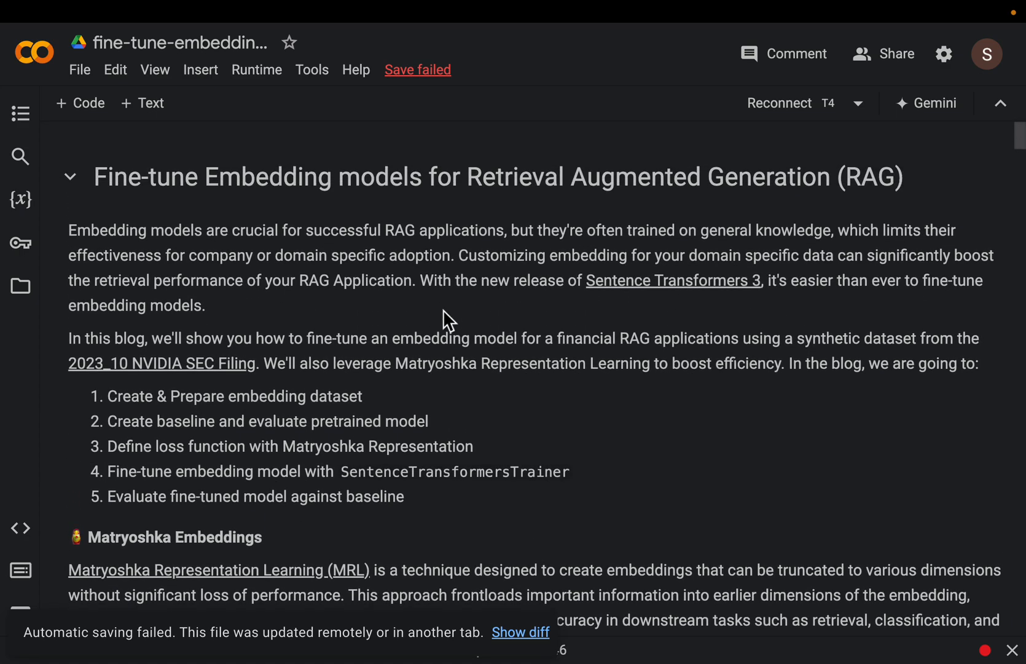
scroll(down, 3)
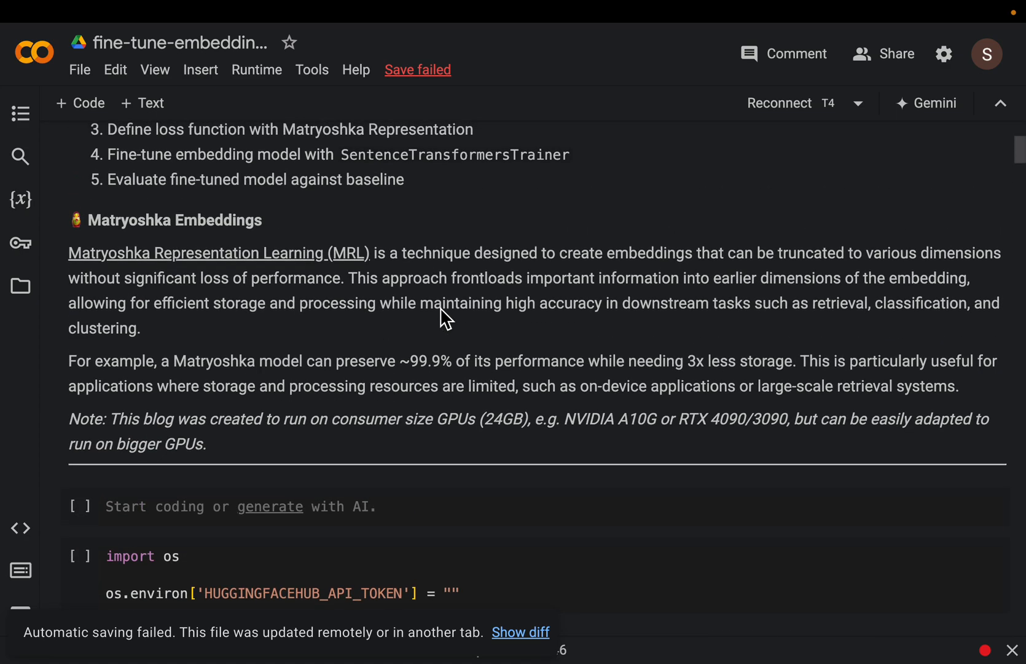
Reach the pip install cell for torch, sentence-transformers, datasets and transformers and its output.
scroll(down, 3)
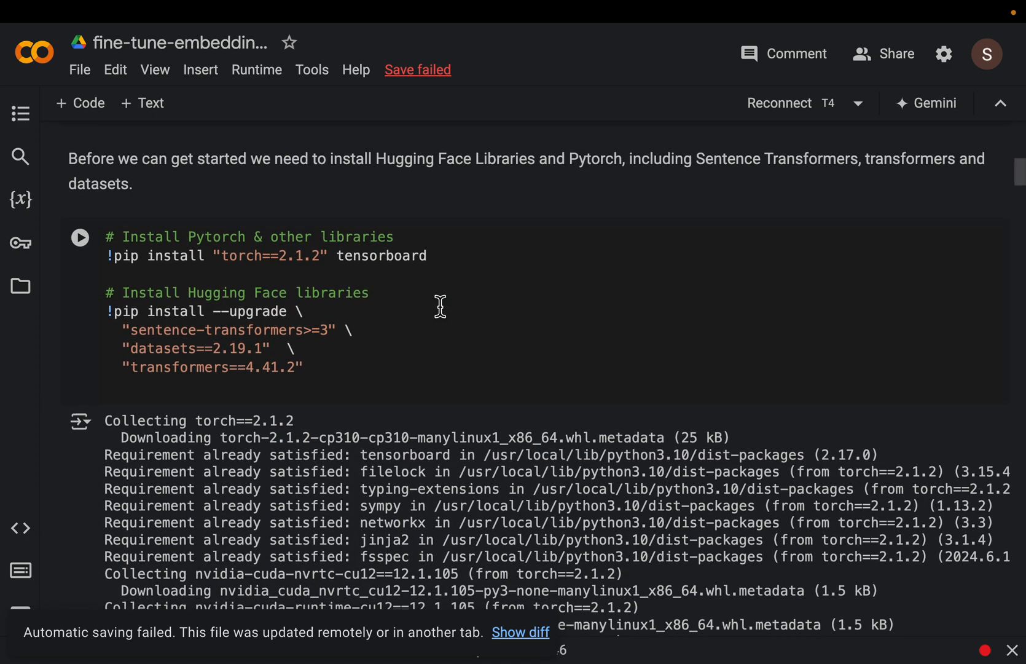
scroll(down, 3)
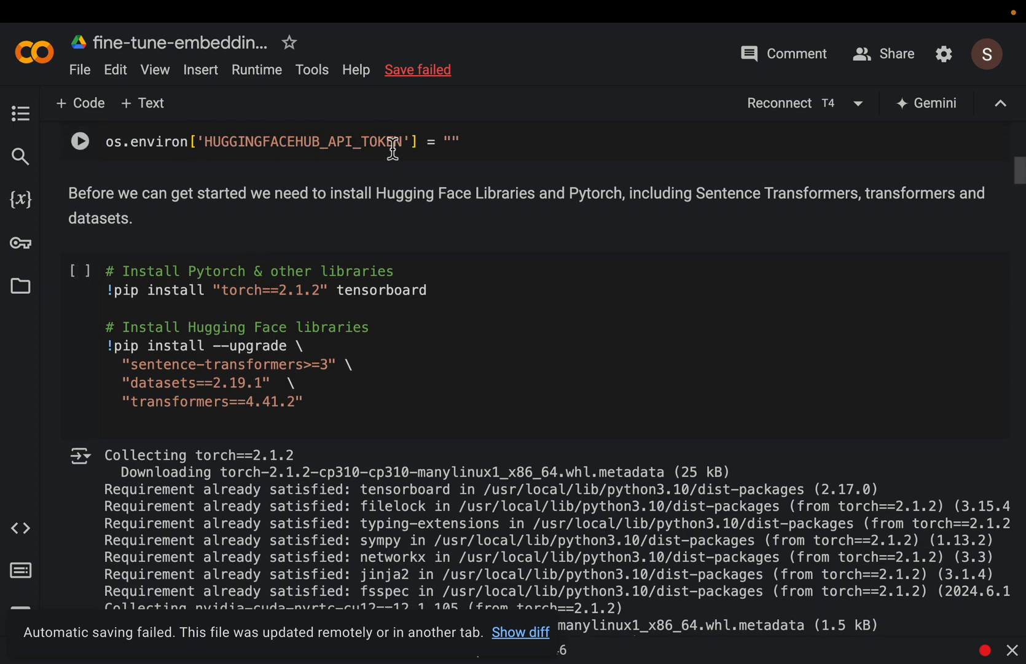
scroll(down, 3)
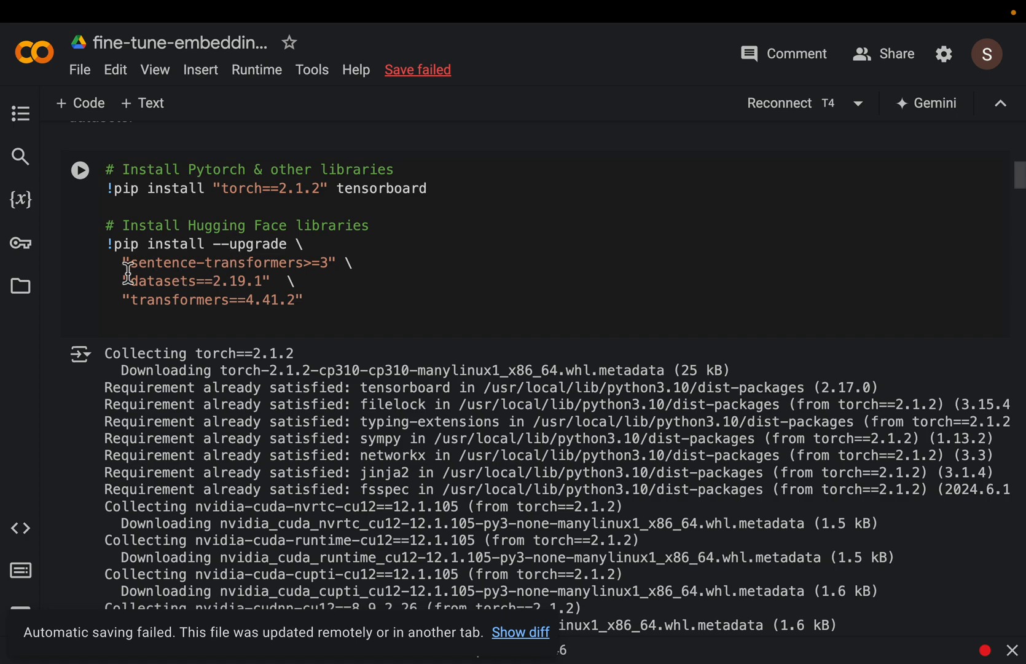
click(229, 263)
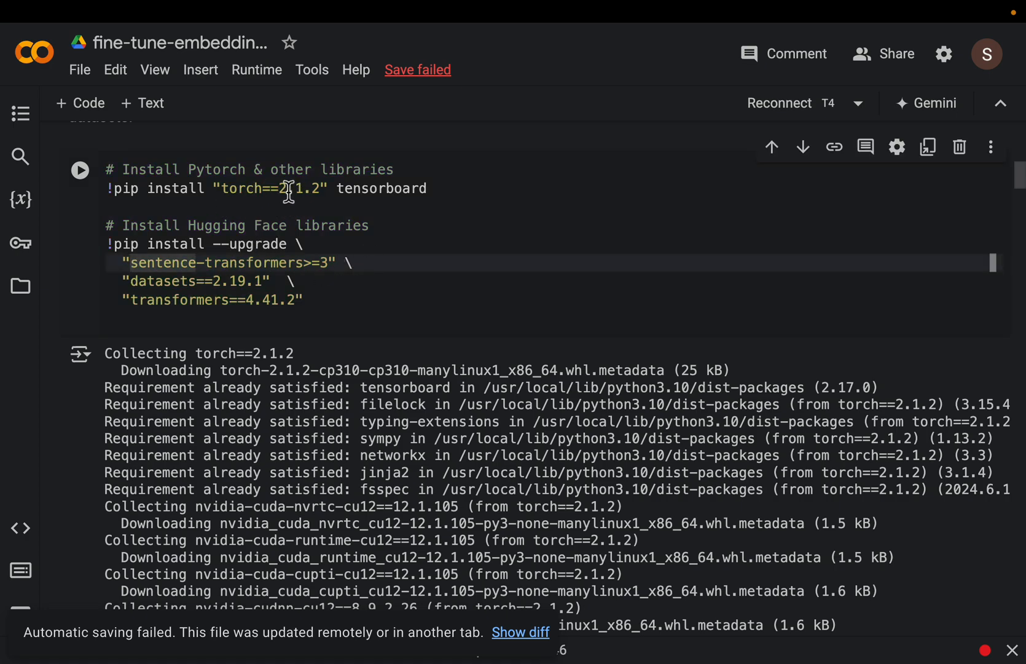
mouse_move(346, 321)
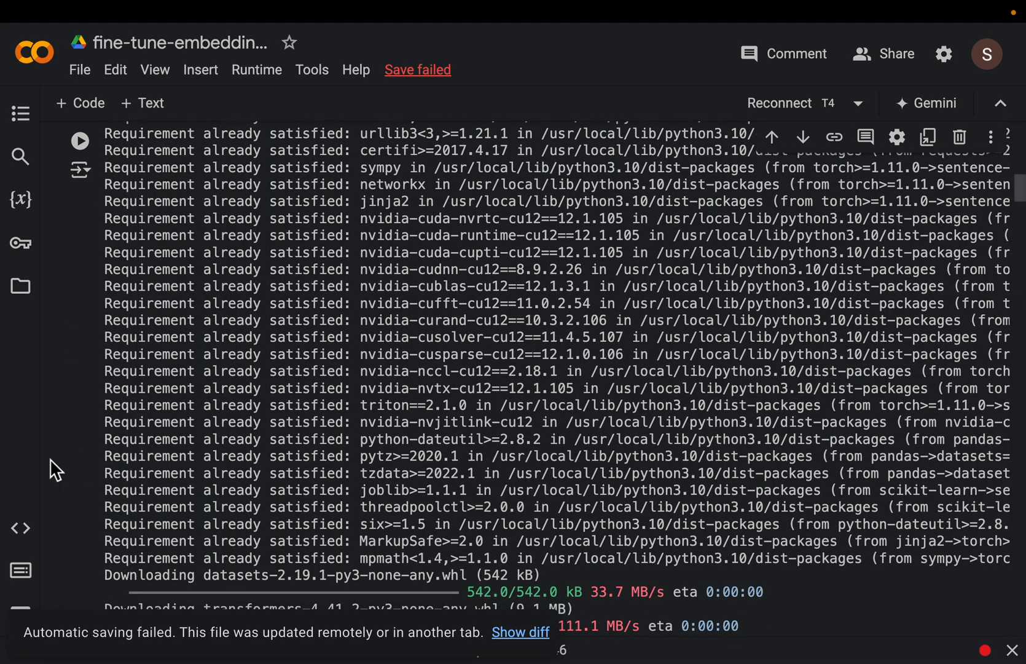
Reach section 1 on preparing the embedding dataset and highlight 'context' in the positive-pair description.
scroll(down, 3)
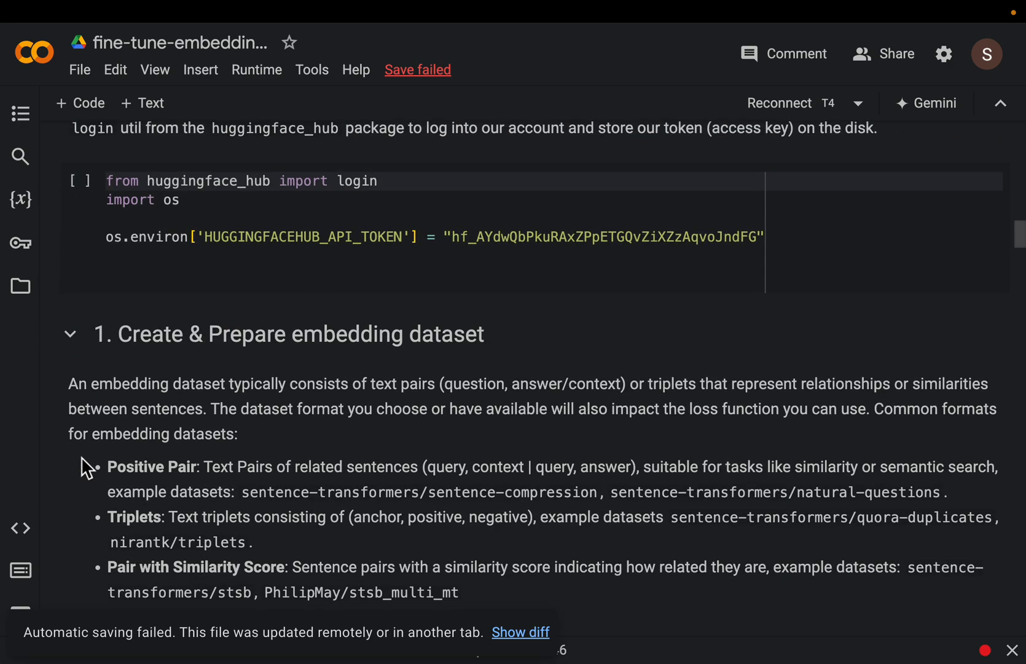
scroll(down, 3)
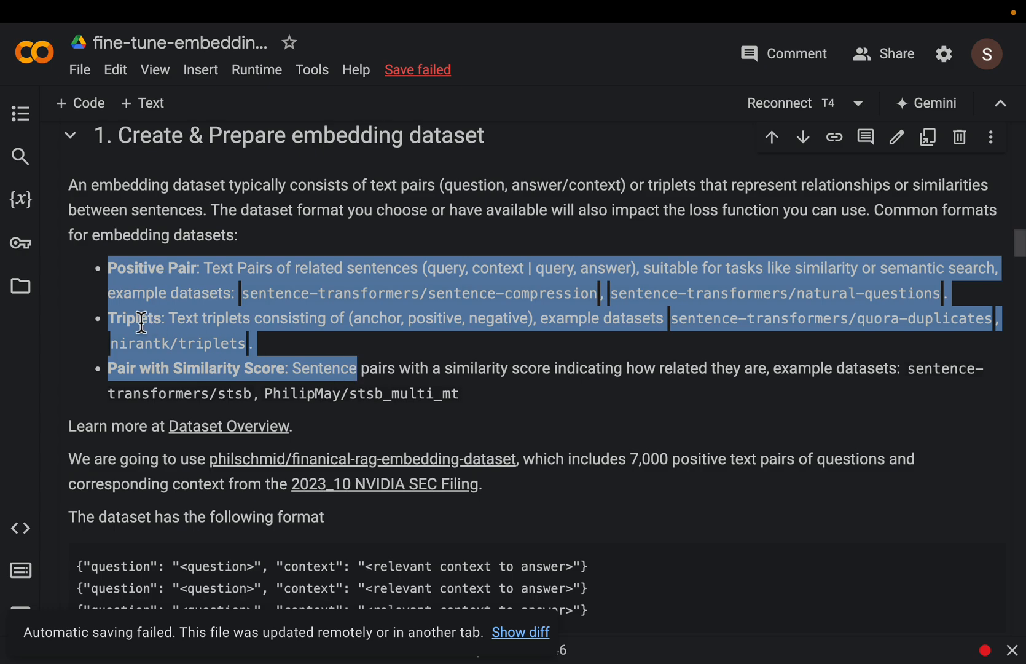
mouse_move(69, 331)
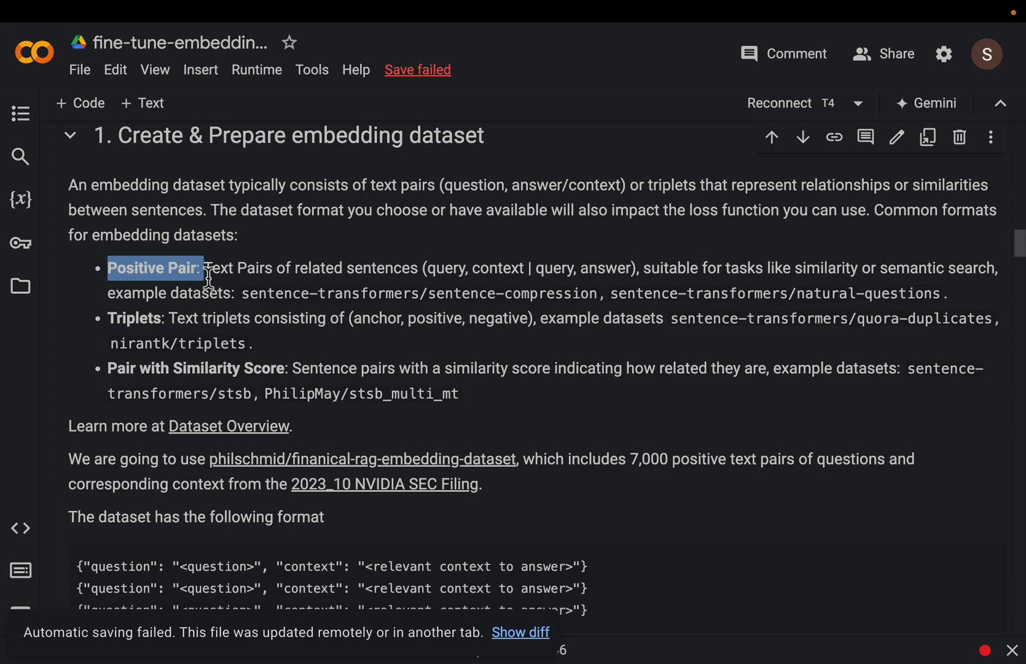
mouse_move(431, 281)
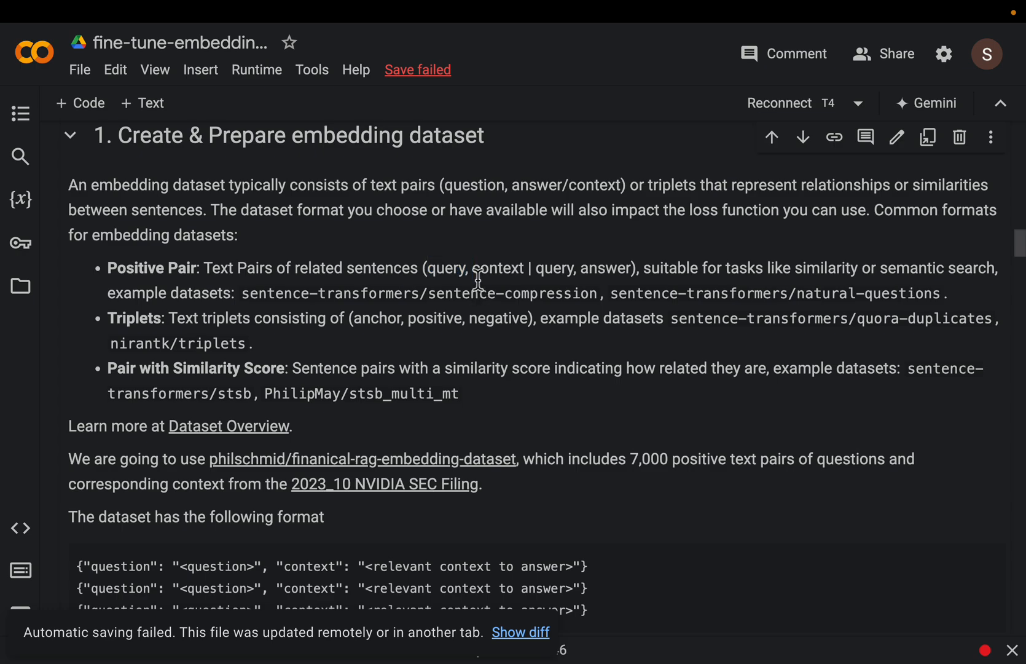
double_click(496, 267)
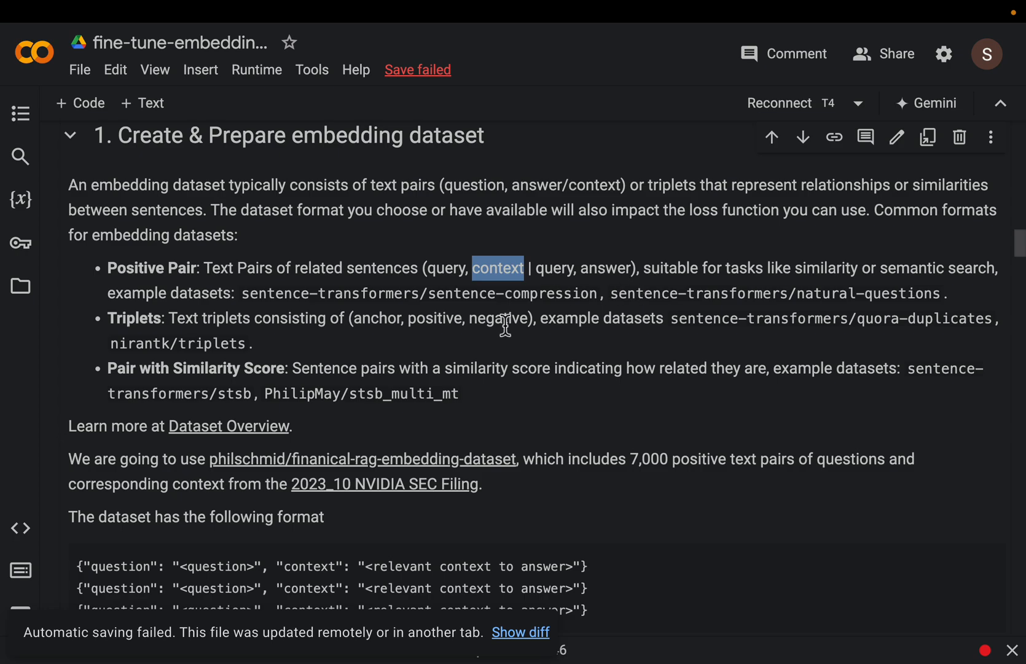
scroll(down, 3)
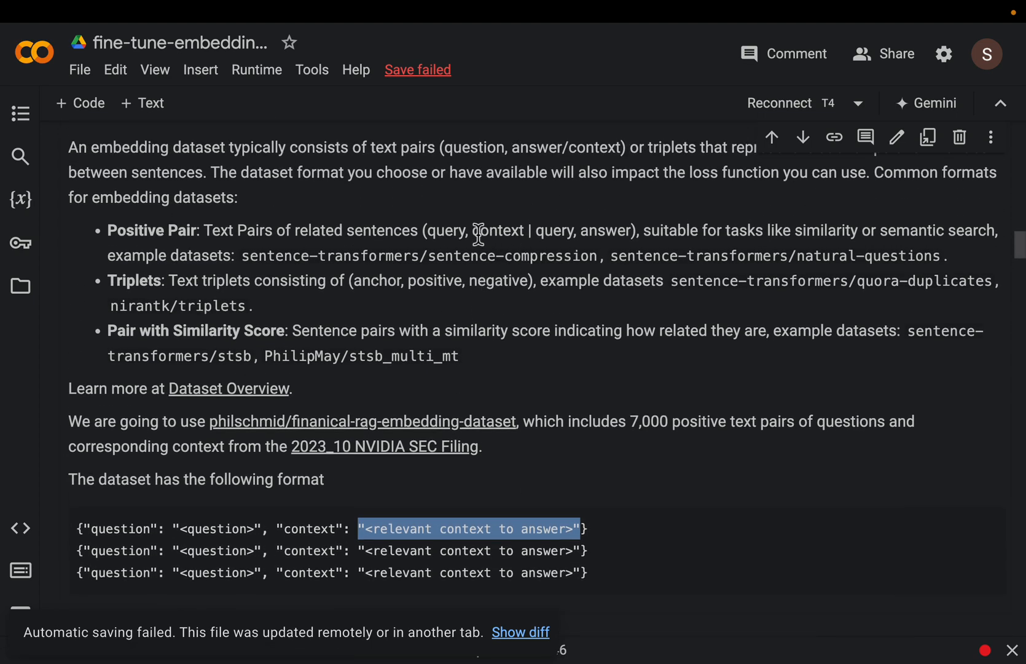
mouse_move(597, 236)
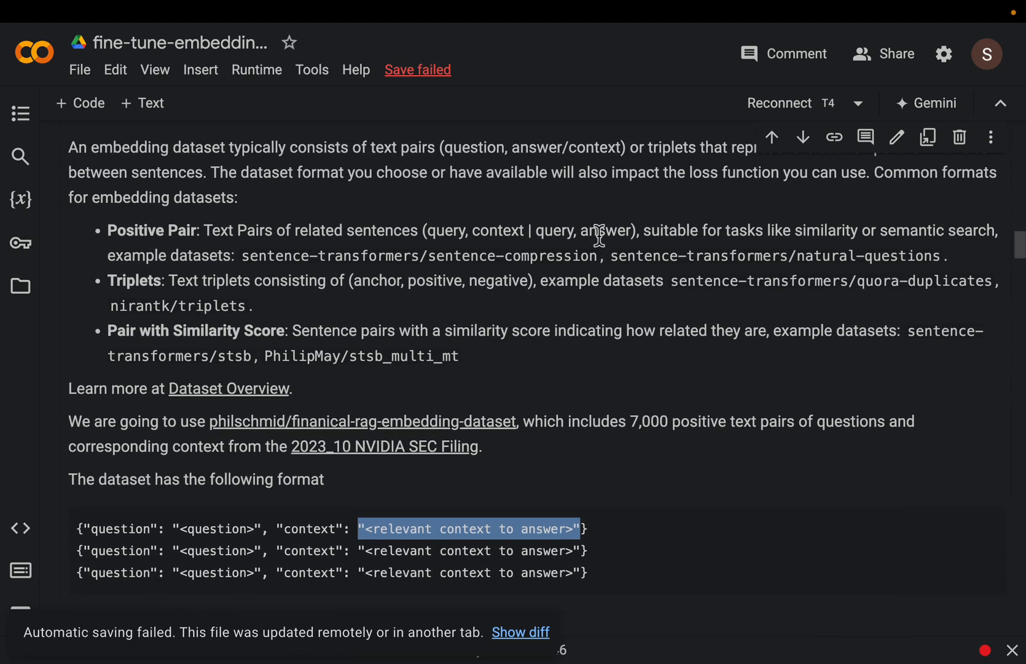
mouse_move(736, 258)
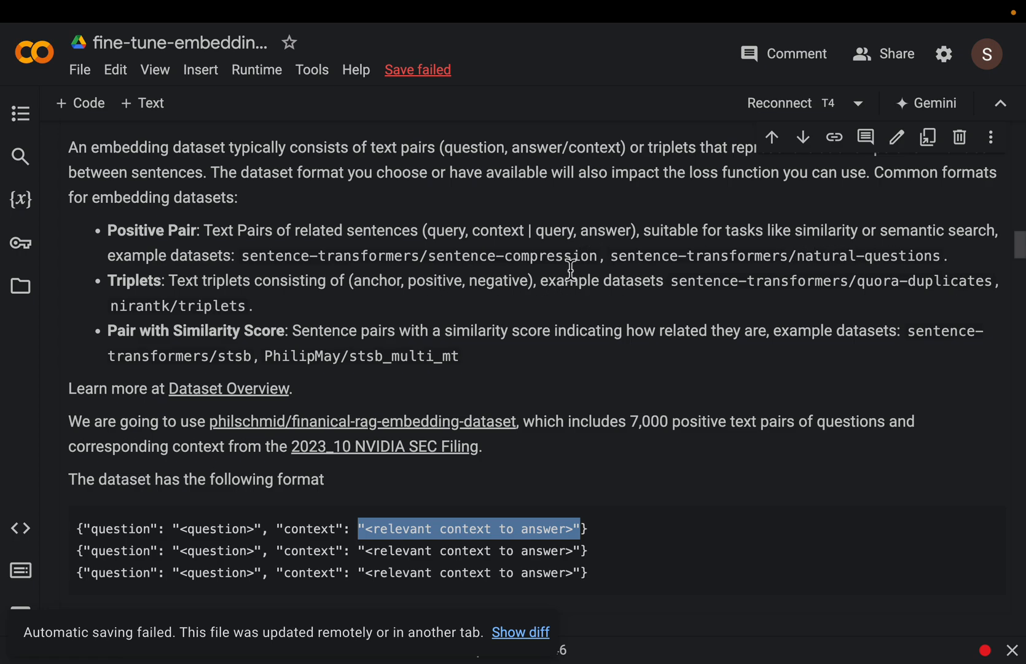
mouse_move(271, 281)
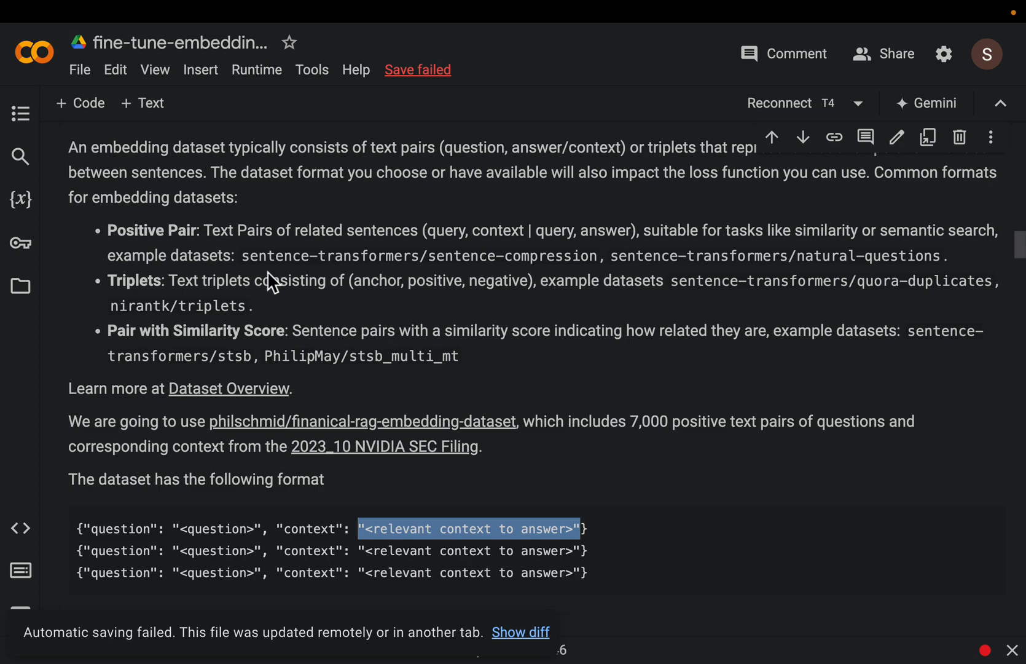
mouse_move(114, 285)
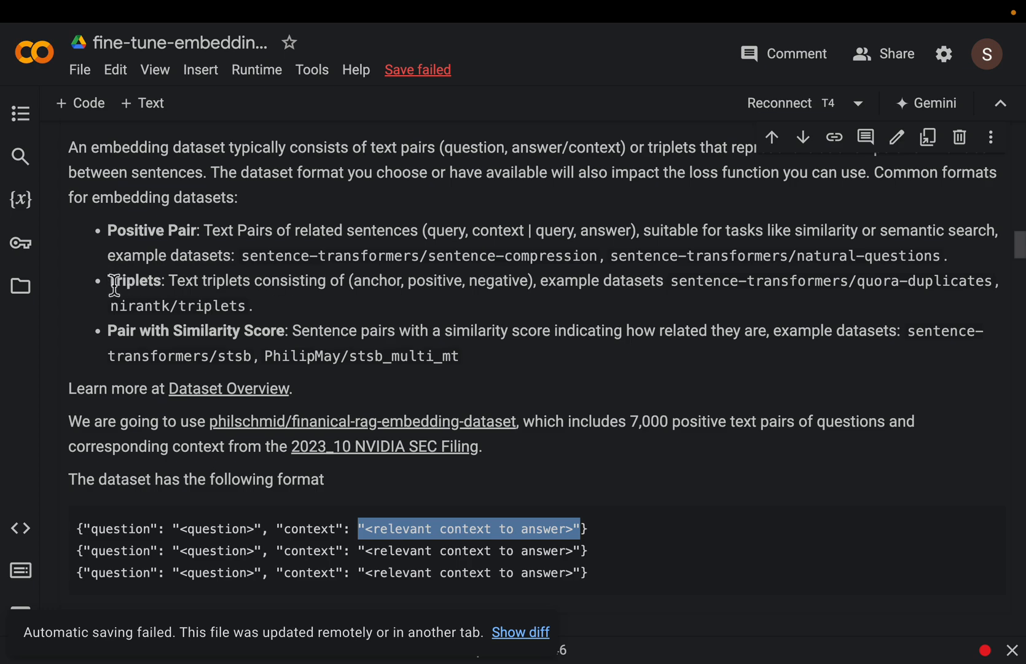
Highlight anchor, positive and negative in the triplet description, then continue to the question–context format.
double_click(135, 280)
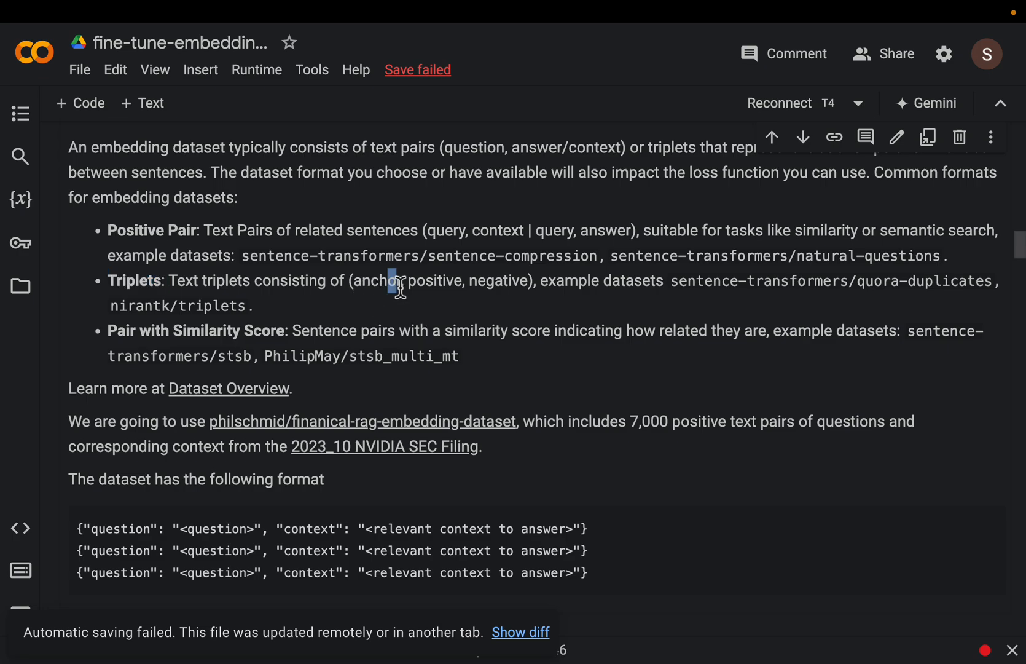
double_click(440, 280)
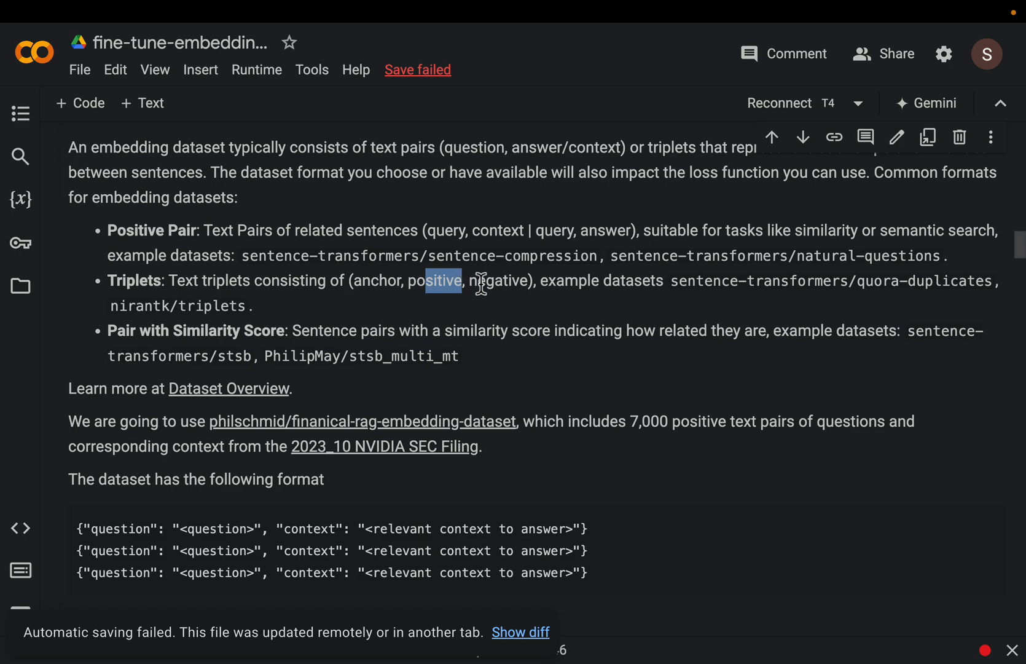
double_click(499, 280)
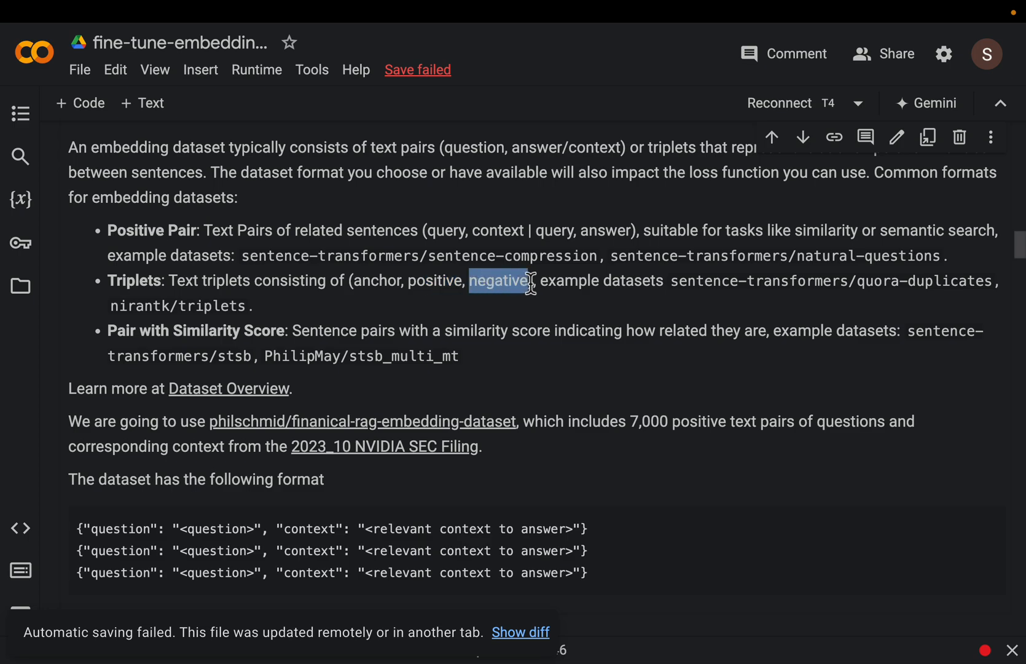
mouse_move(419, 292)
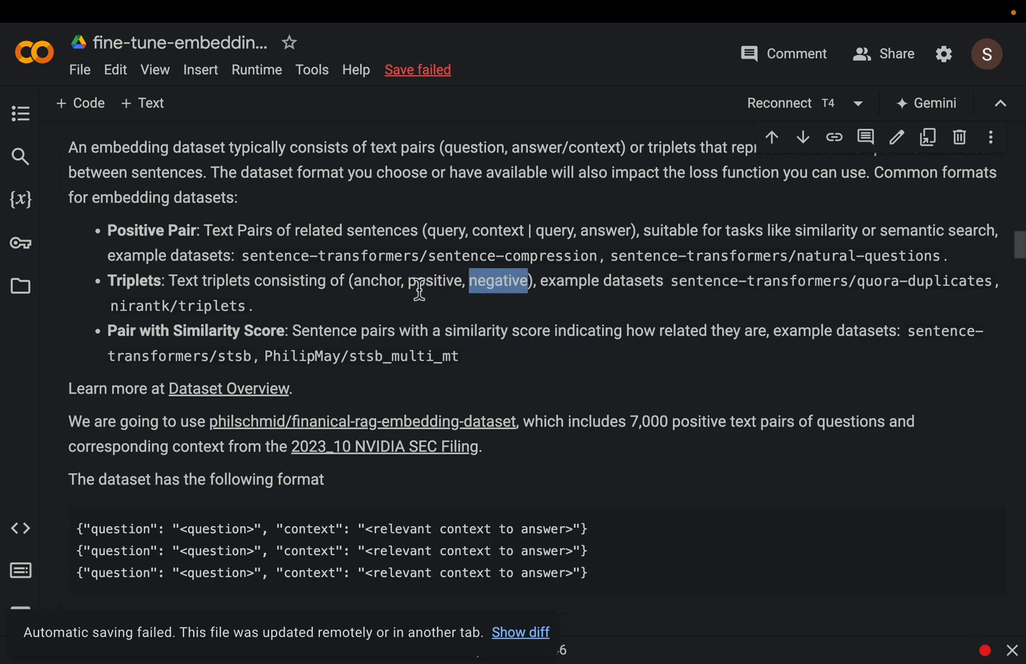
mouse_move(274, 307)
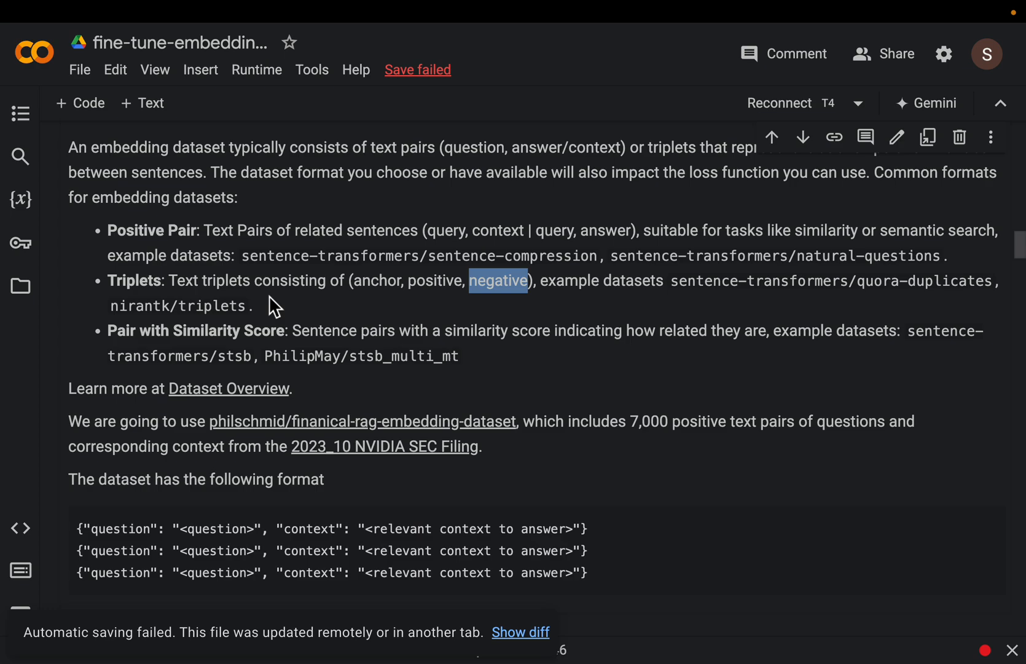
mouse_move(411, 288)
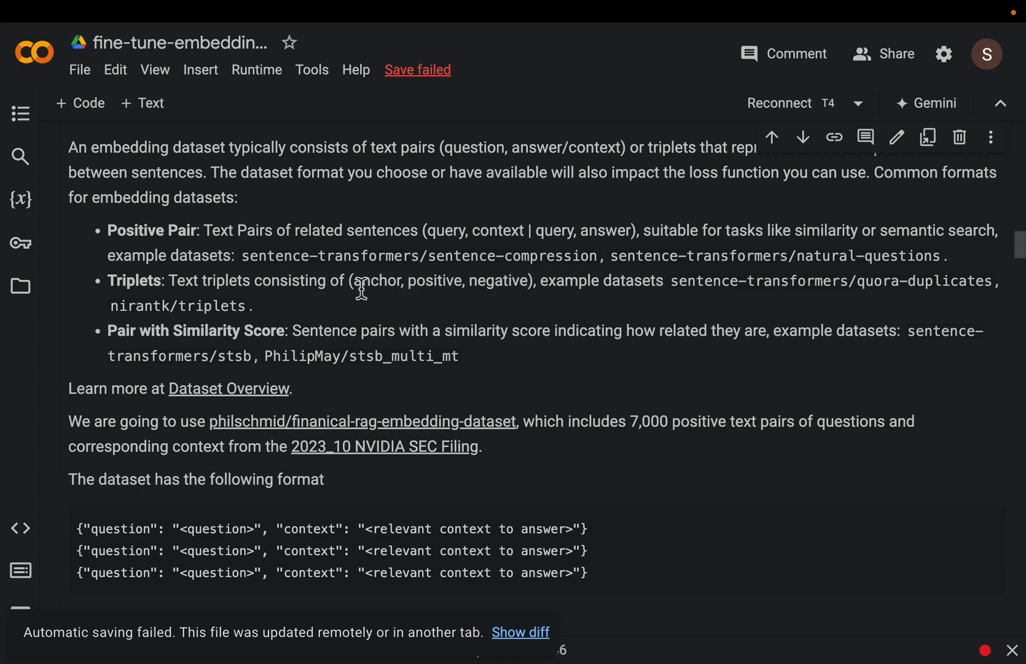
drag(354, 280, 454, 280)
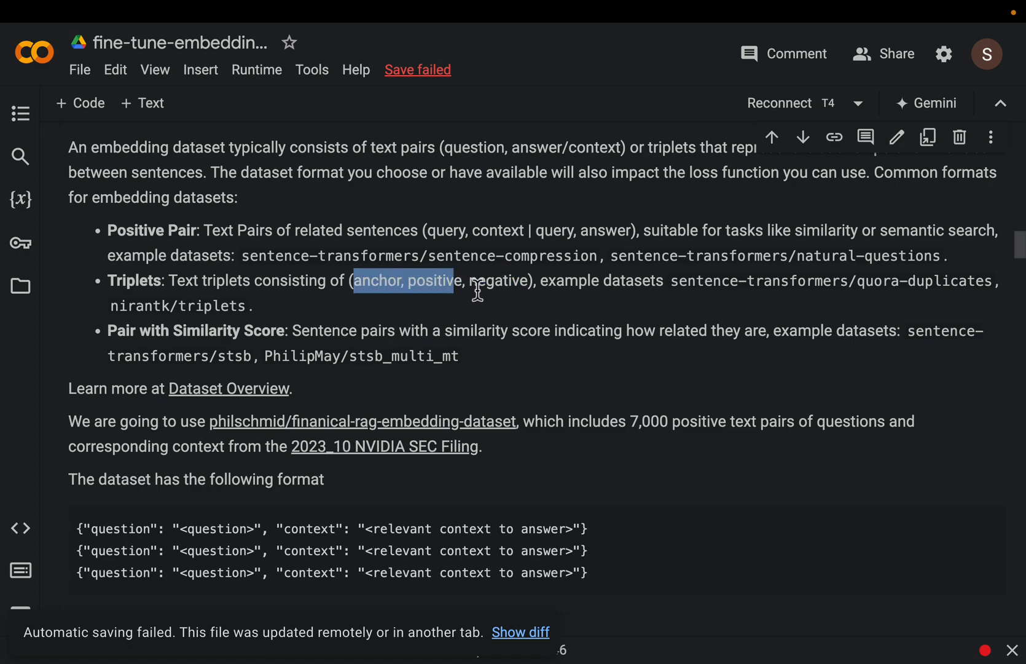
mouse_move(477, 313)
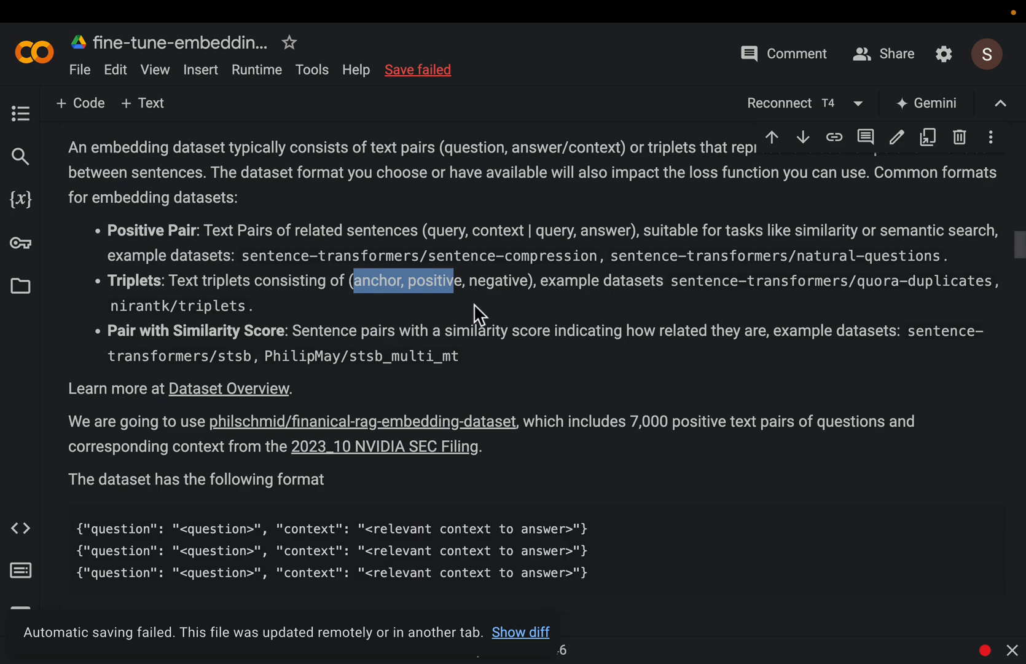
scroll(down, 3)
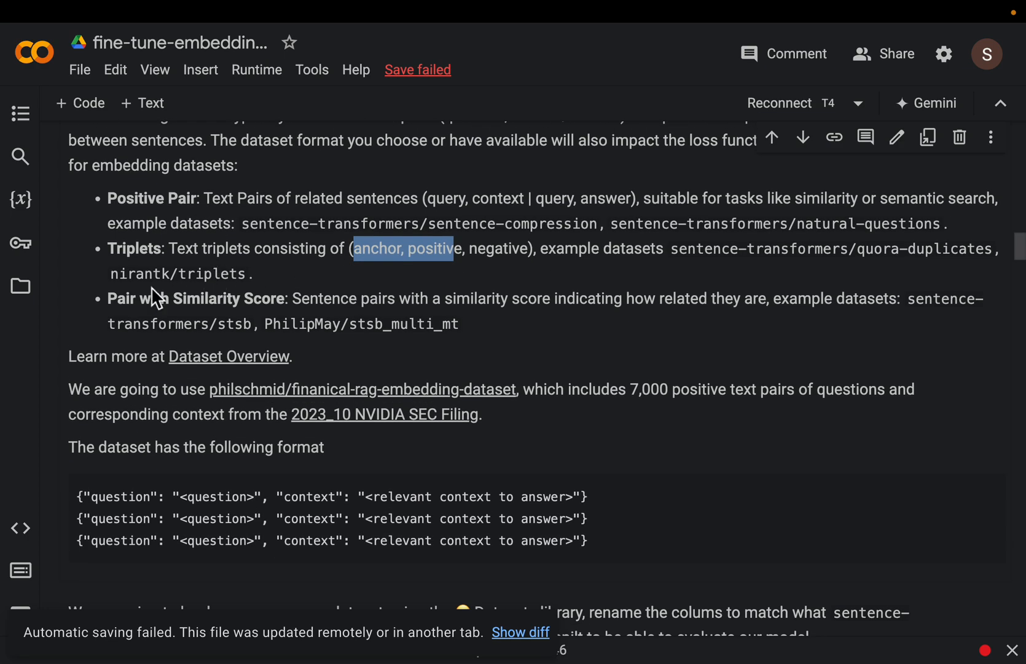
mouse_move(112, 303)
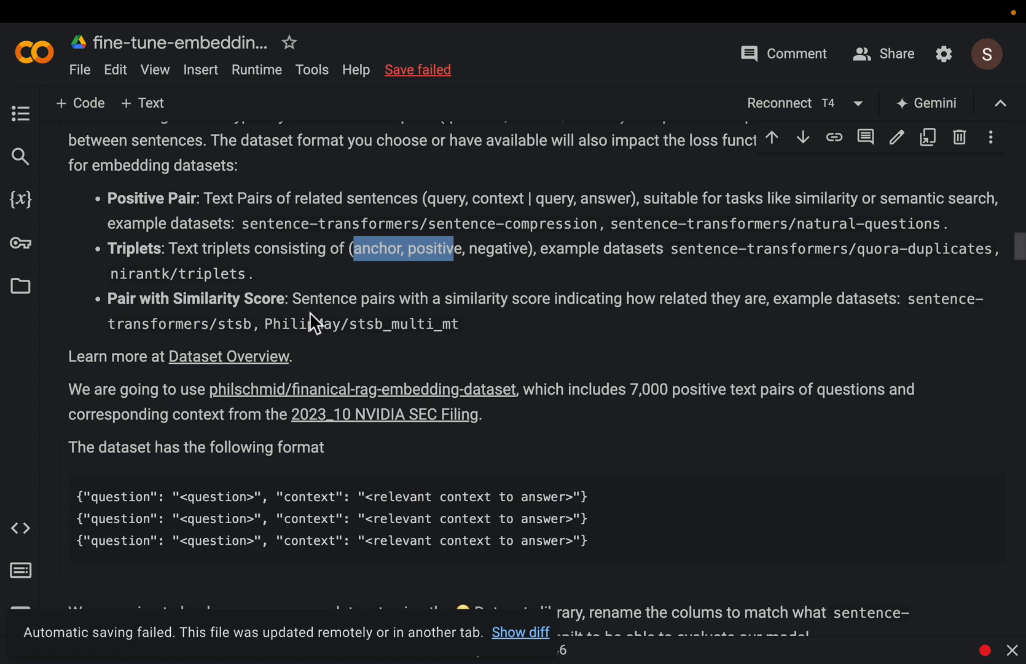
mouse_move(484, 212)
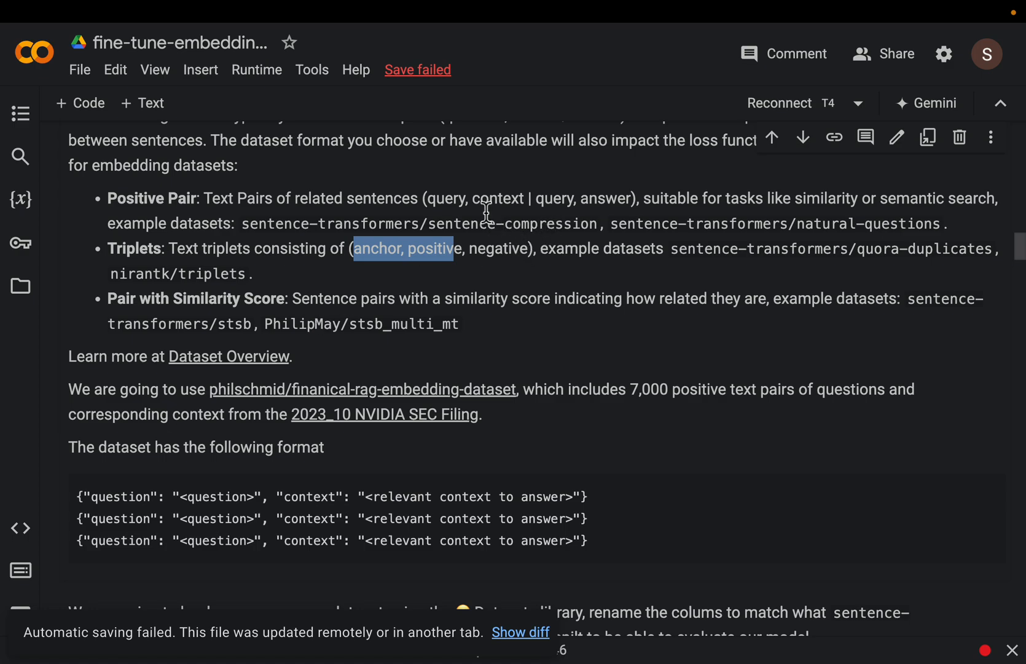
mouse_move(514, 208)
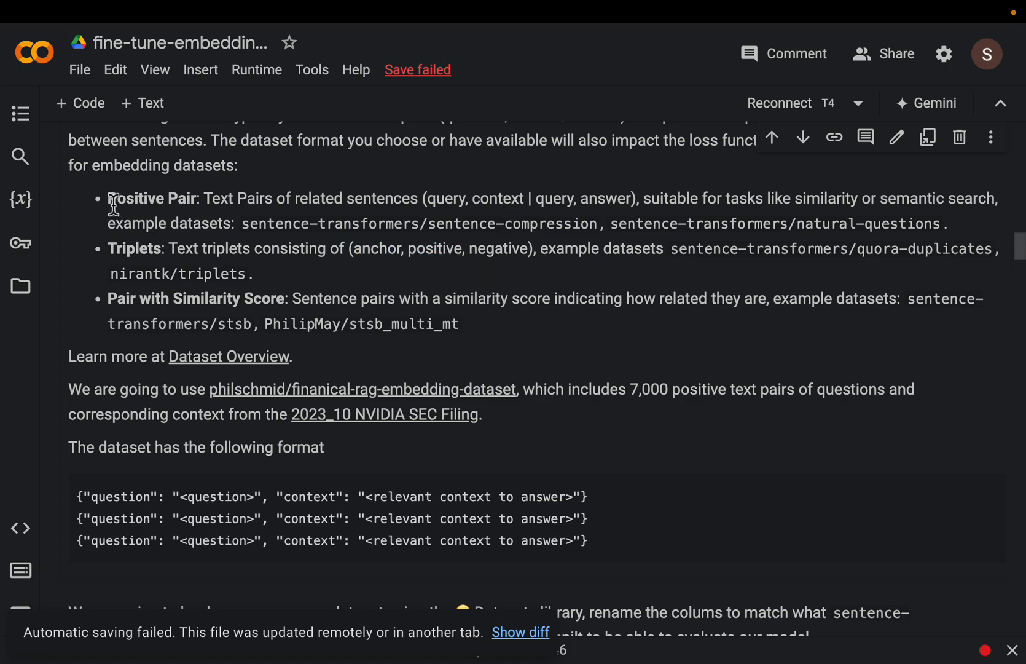
scroll(down, 3)
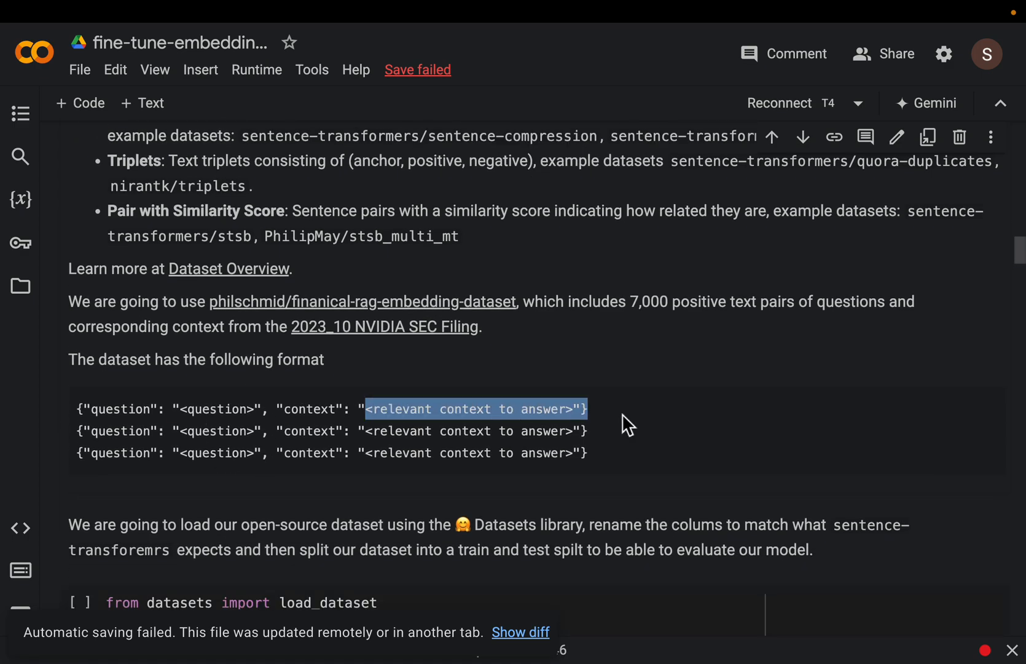
Focus the load_dataset cell that renames columns to anchor/positive and splits a 10% test set.
scroll(down, 3)
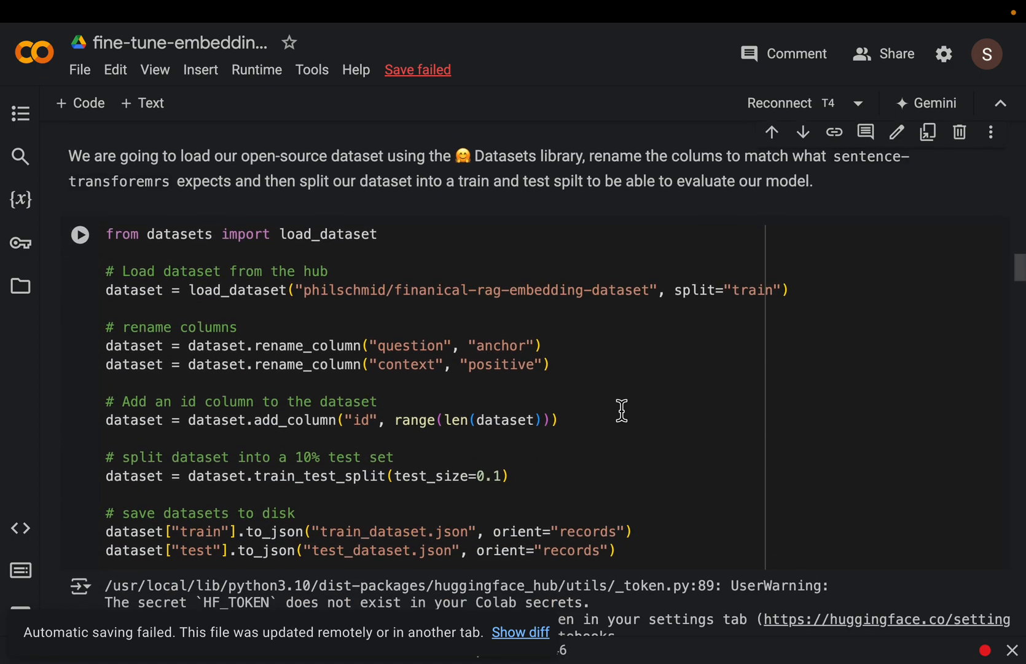
click(377, 233)
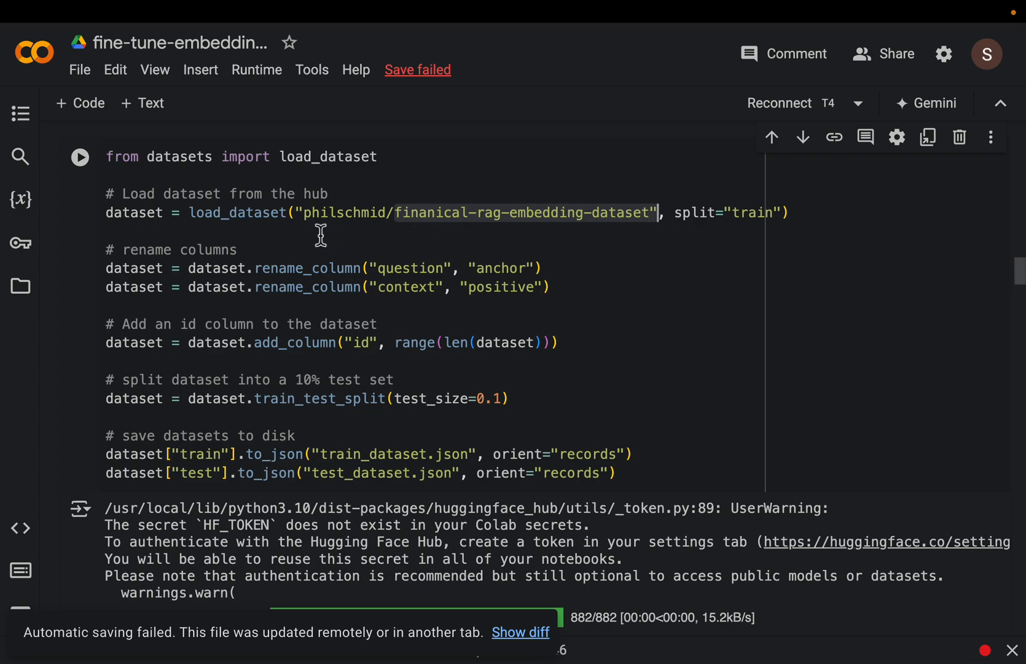
mouse_move(334, 225)
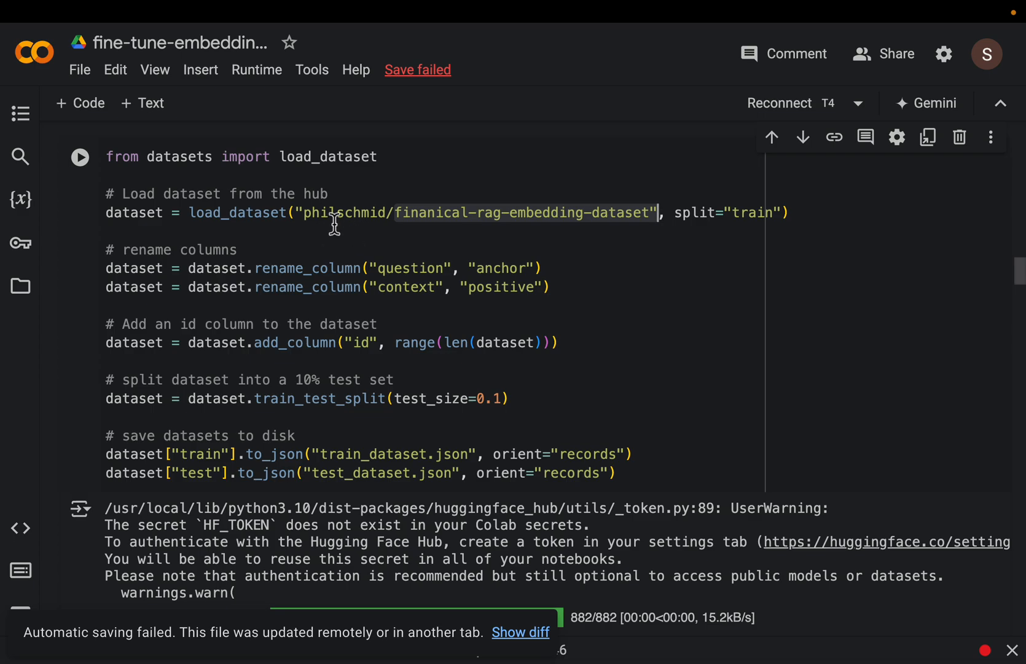
mouse_move(321, 326)
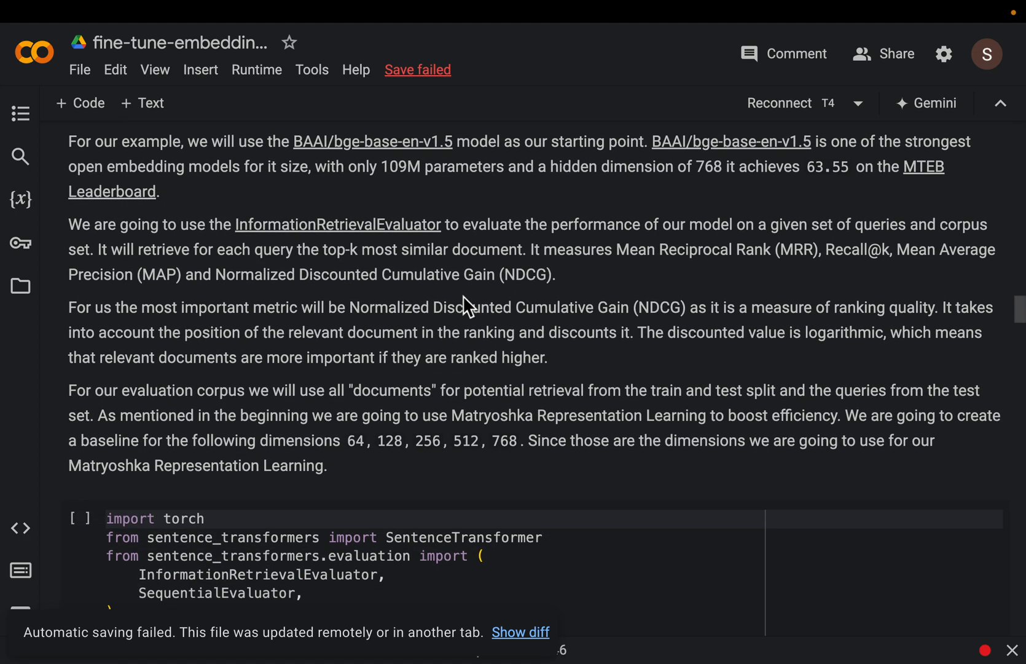
scroll(up, 3)
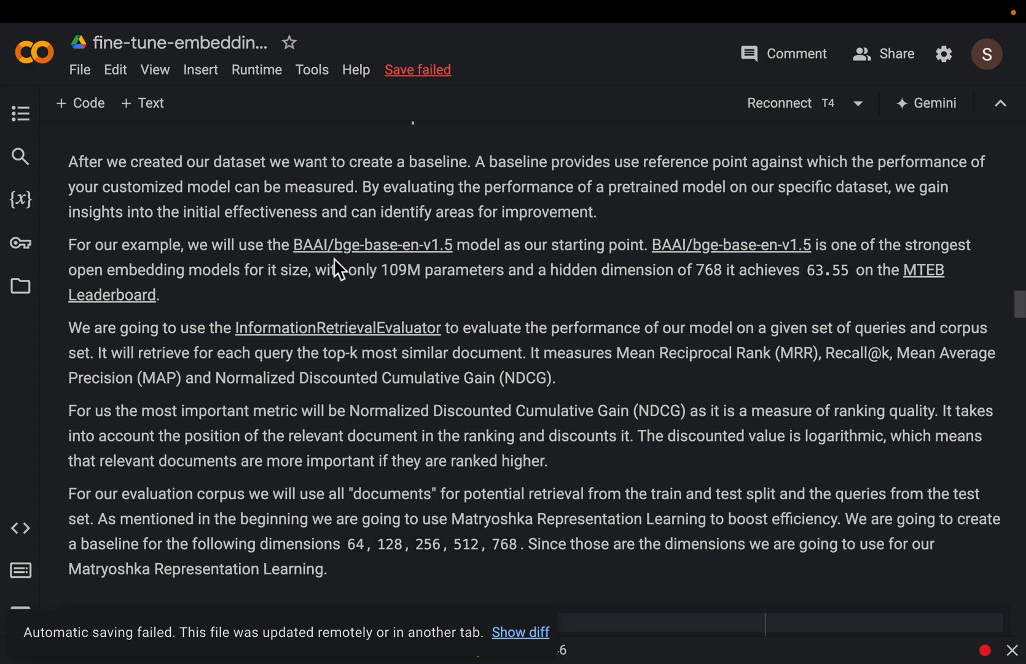
mouse_move(340, 262)
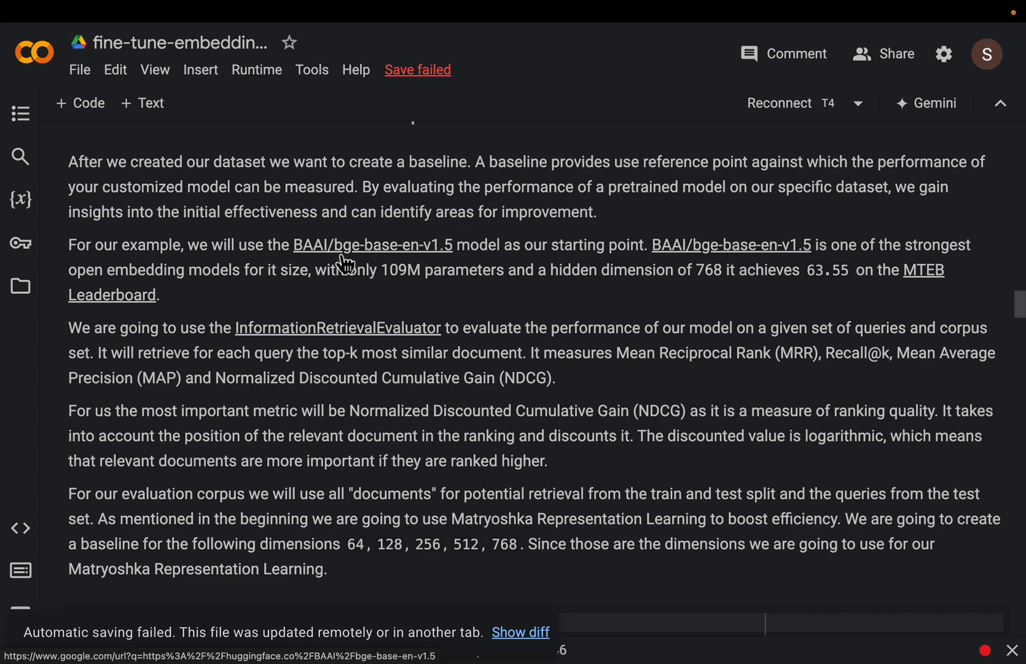
mouse_move(403, 271)
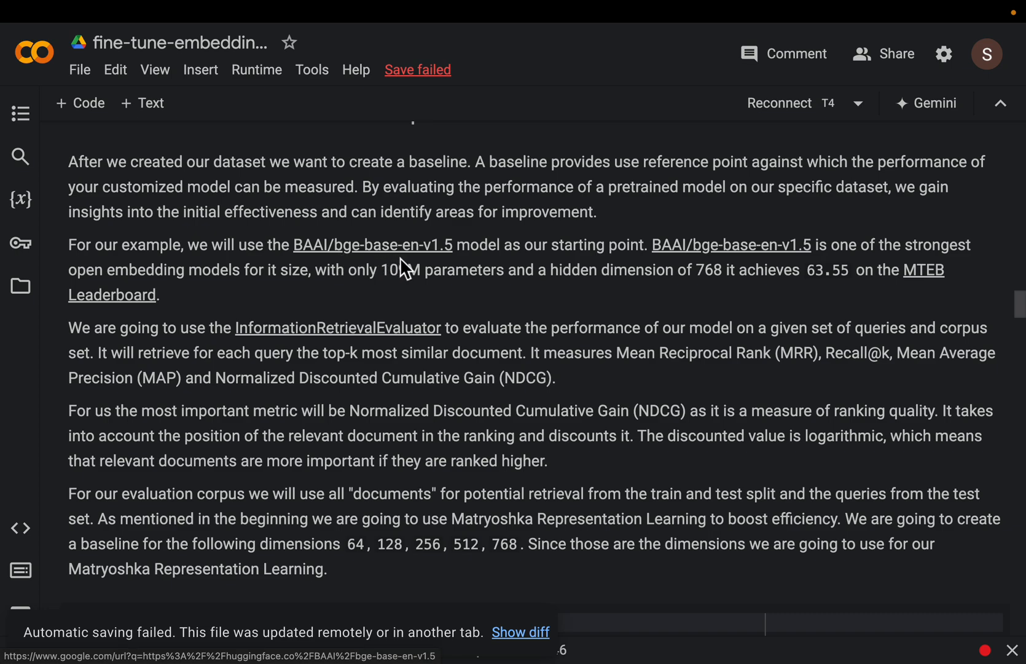
mouse_move(350, 268)
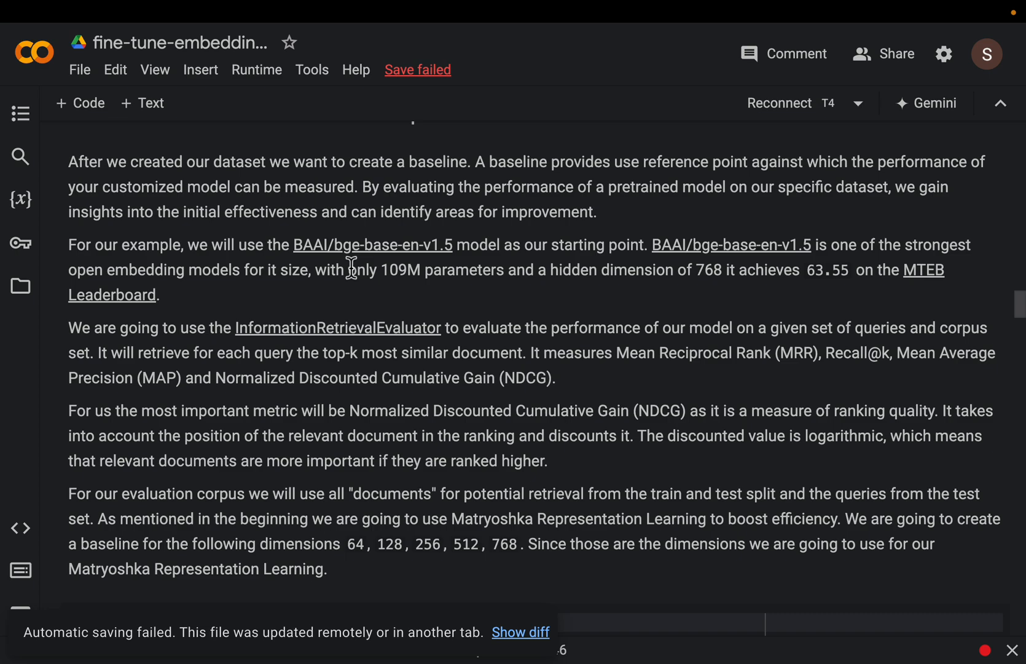
mouse_move(311, 260)
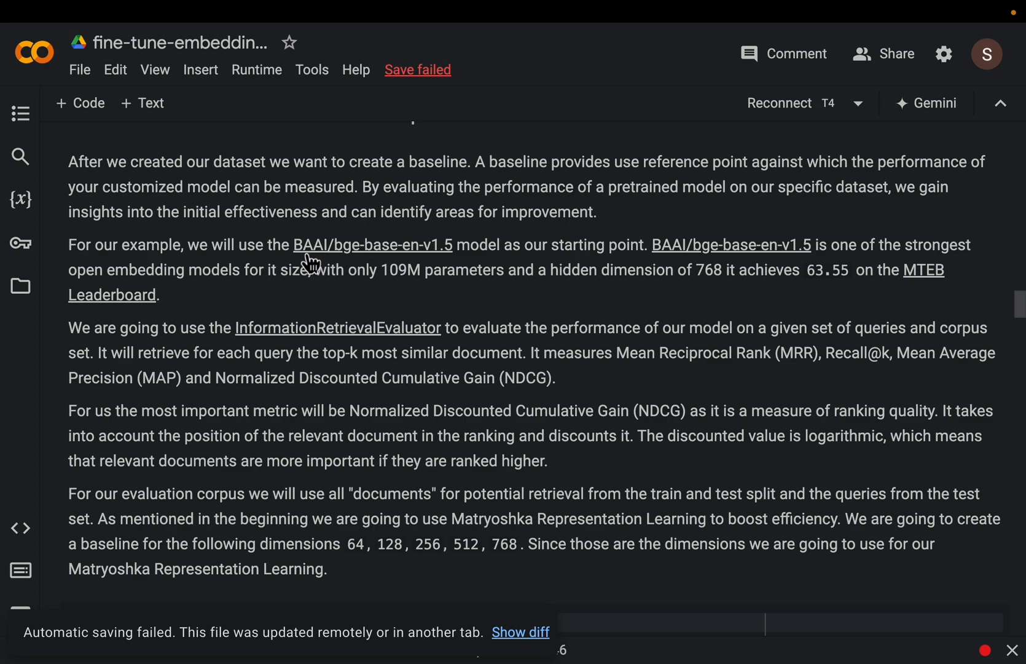
mouse_move(461, 252)
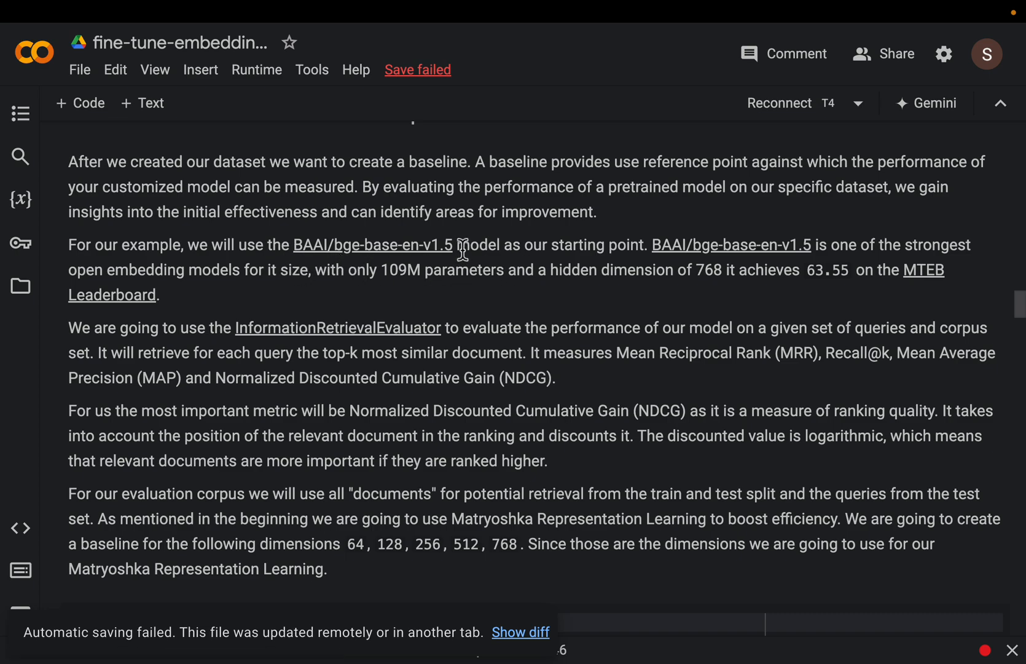
scroll(down, 3)
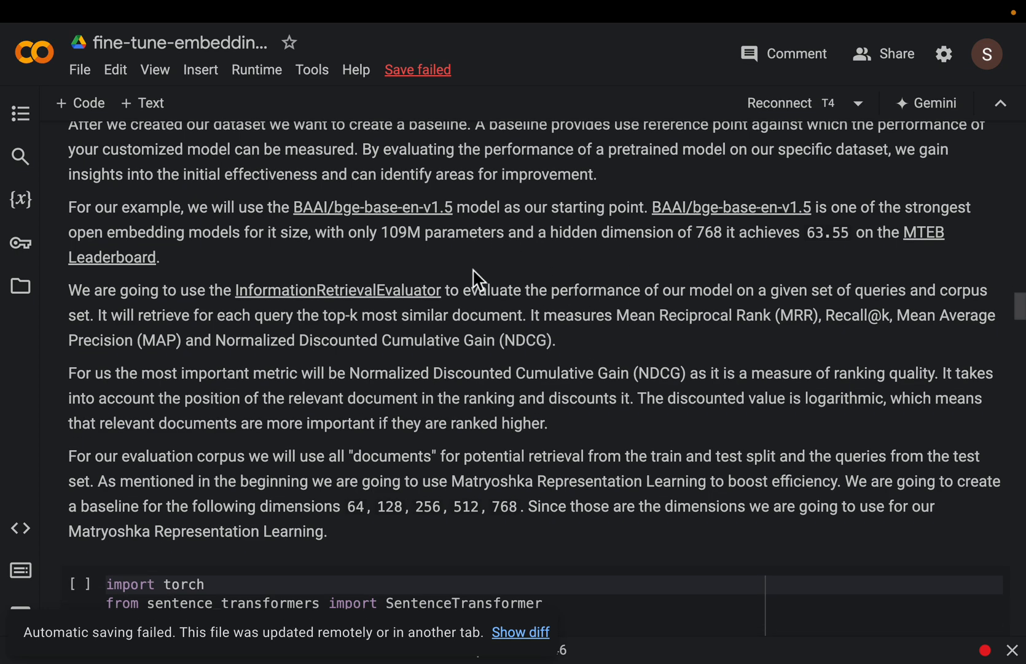
mouse_move(698, 242)
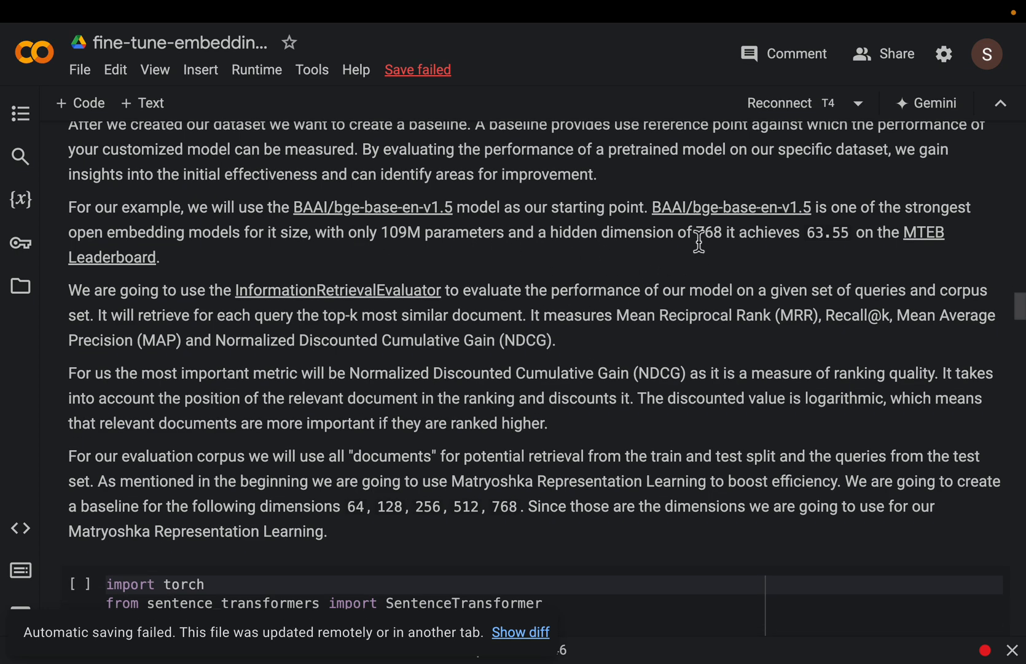
double_click(709, 232)
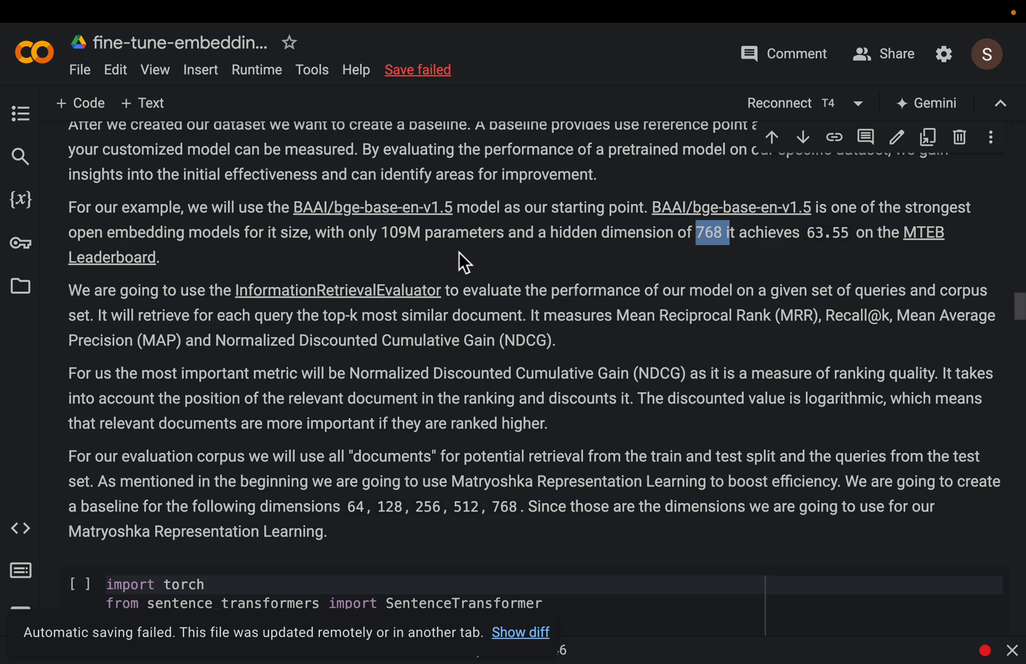
scroll(down, 3)
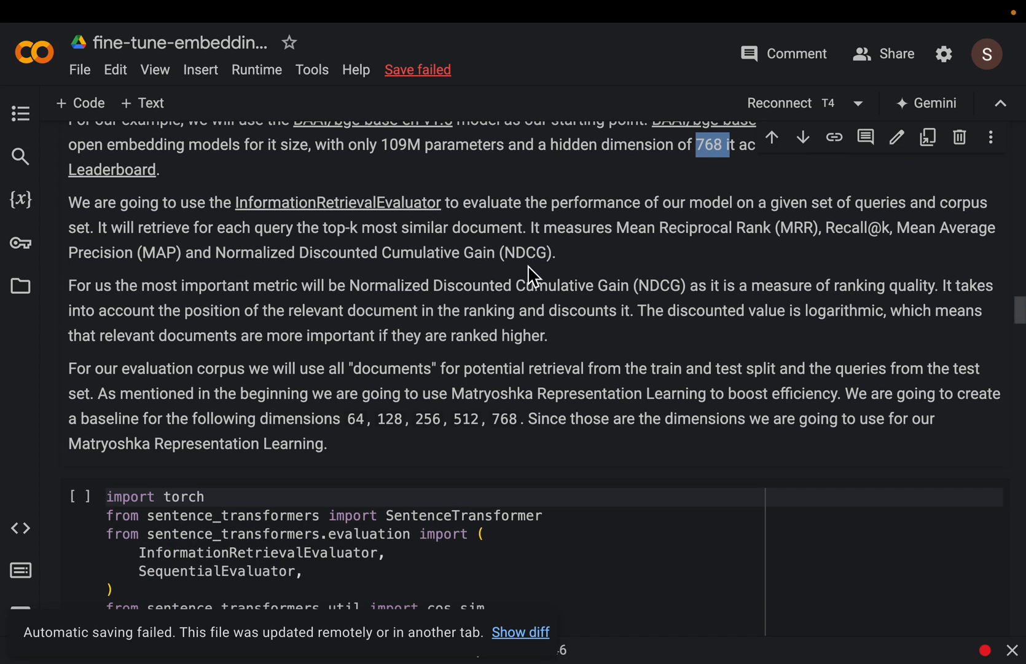
mouse_move(236, 209)
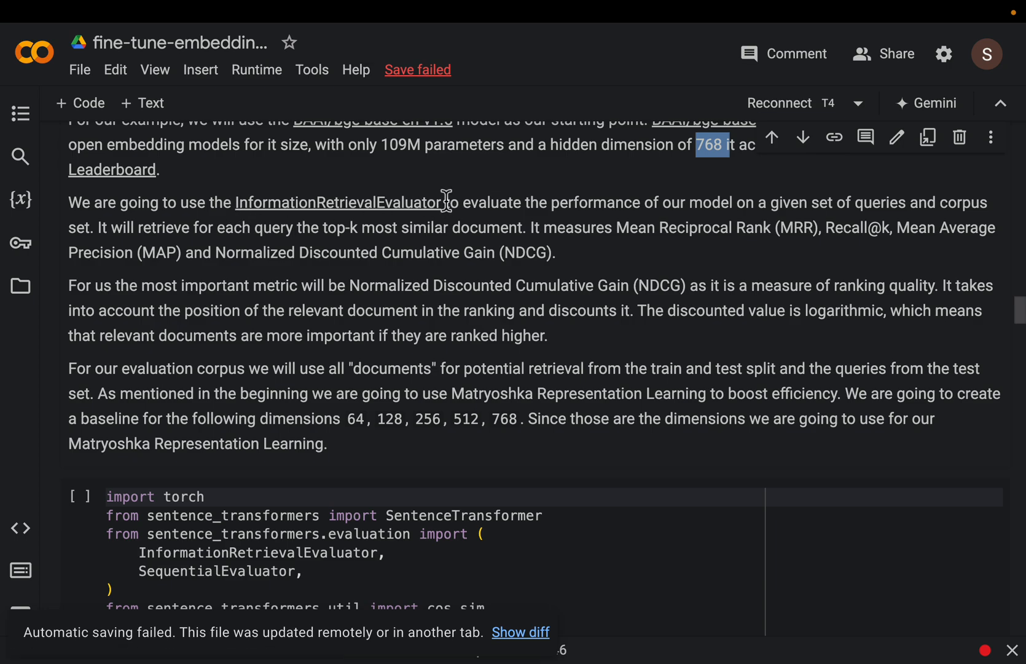
mouse_move(638, 237)
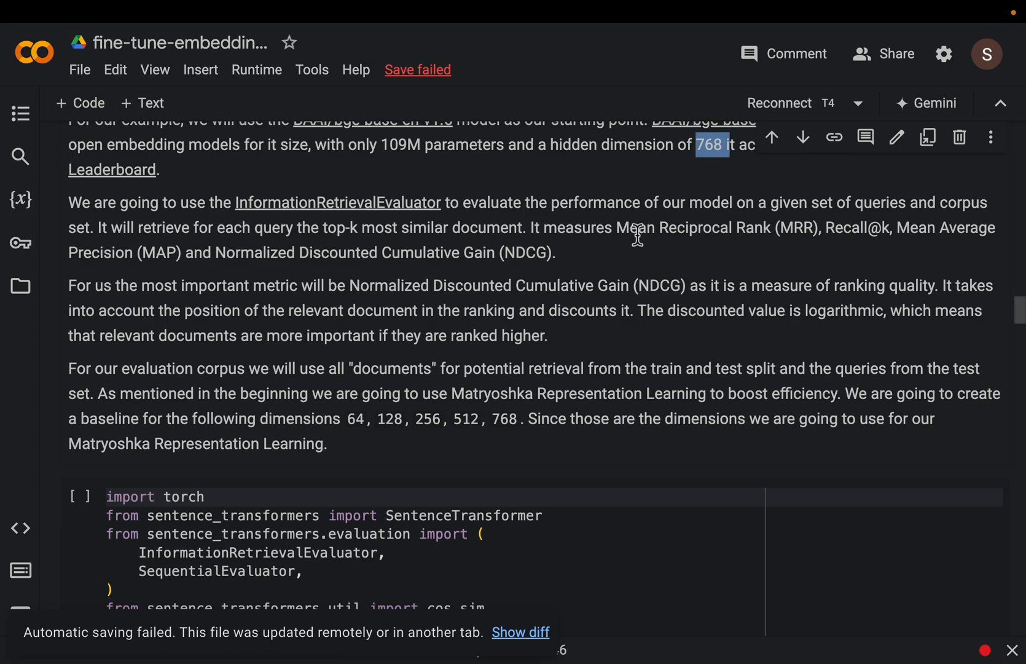
scroll(down, 3)
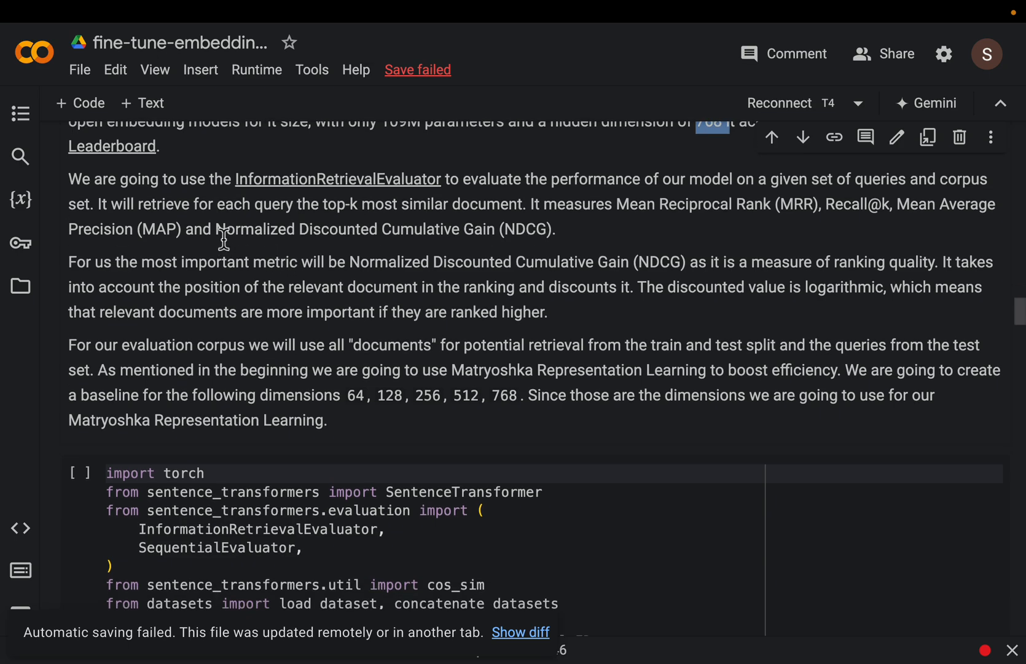
drag(216, 228, 464, 229)
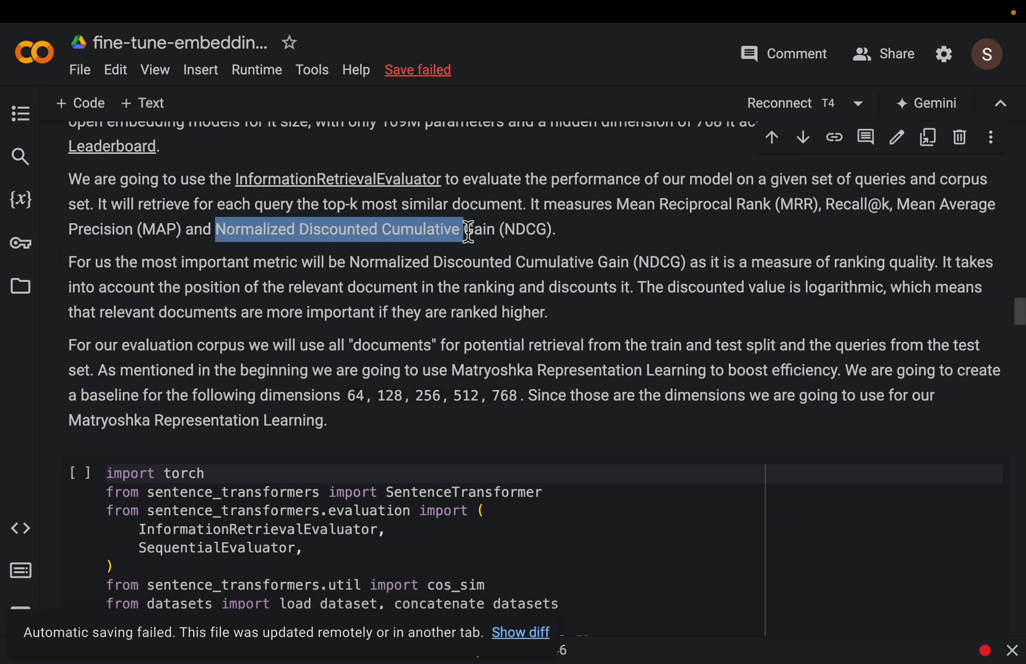
drag(461, 228, 517, 236)
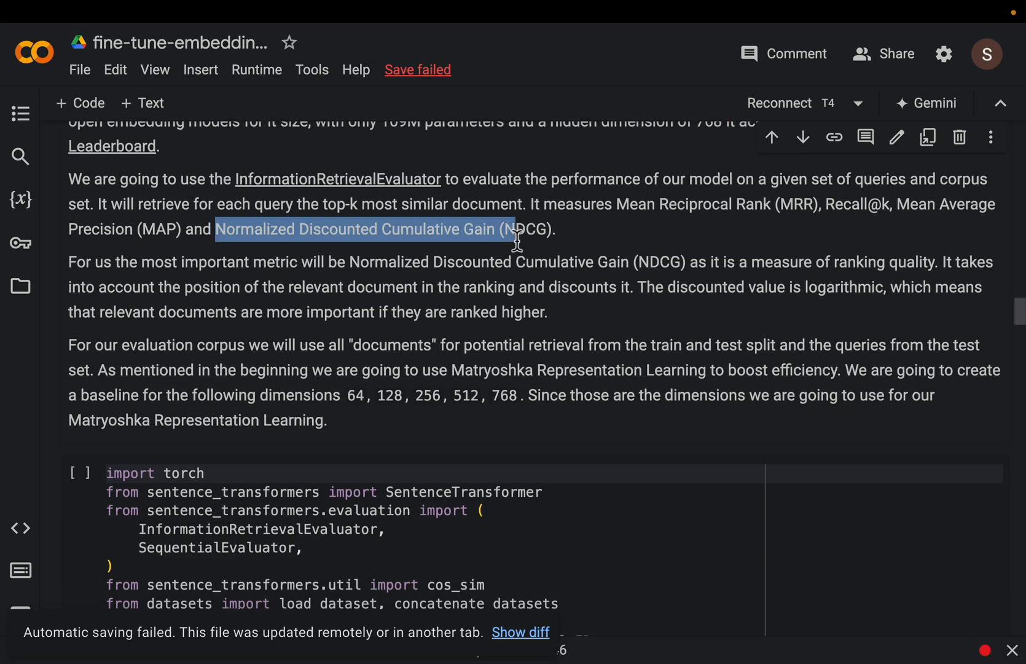
mouse_move(553, 255)
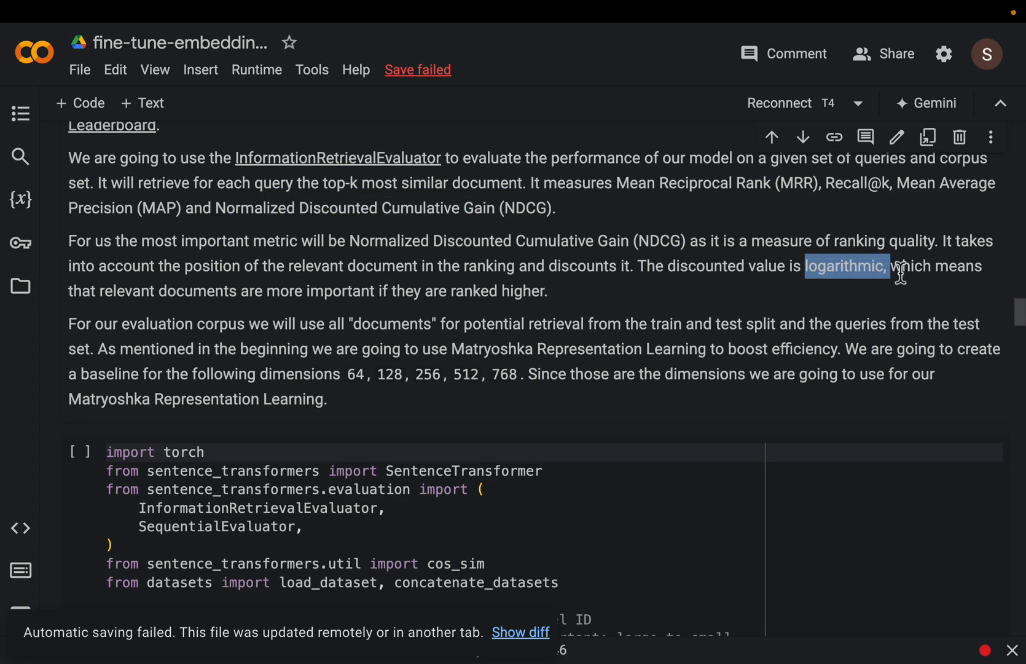
mouse_move(823, 294)
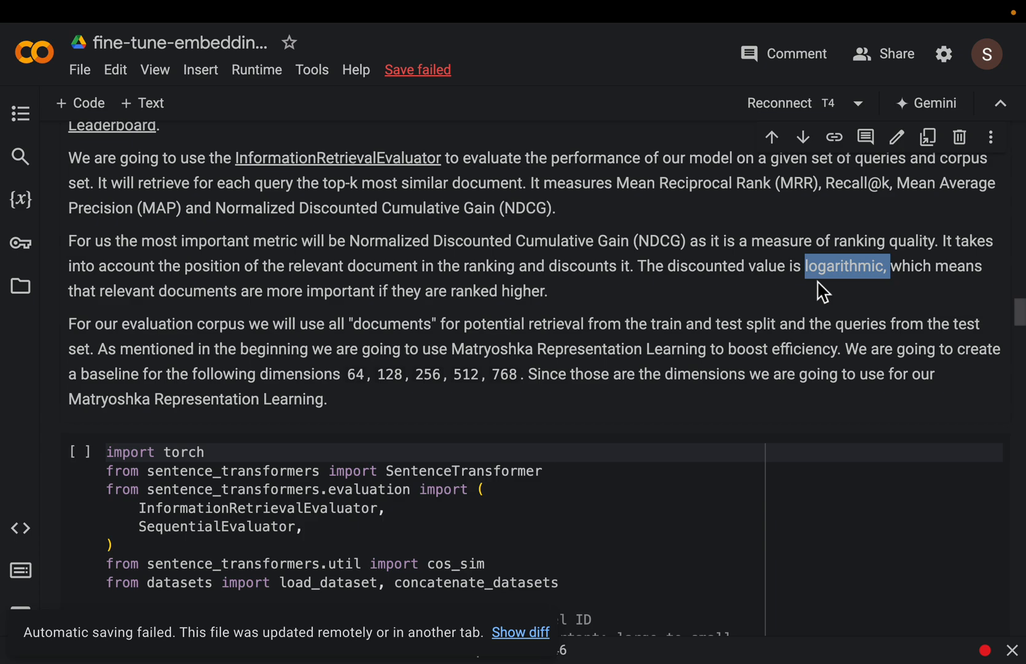
mouse_move(534, 300)
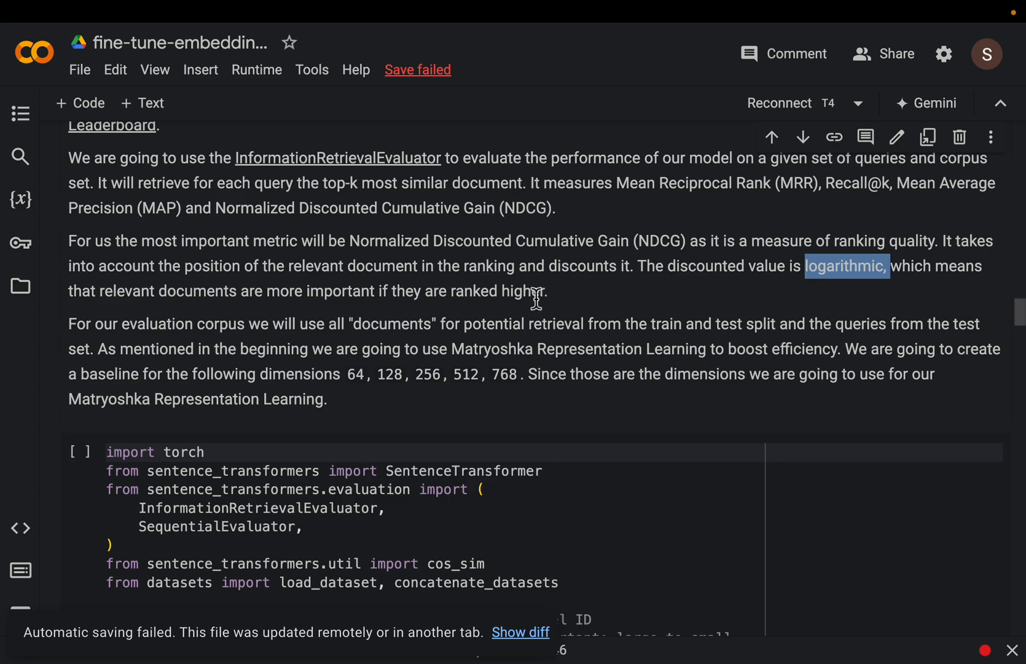
mouse_move(557, 311)
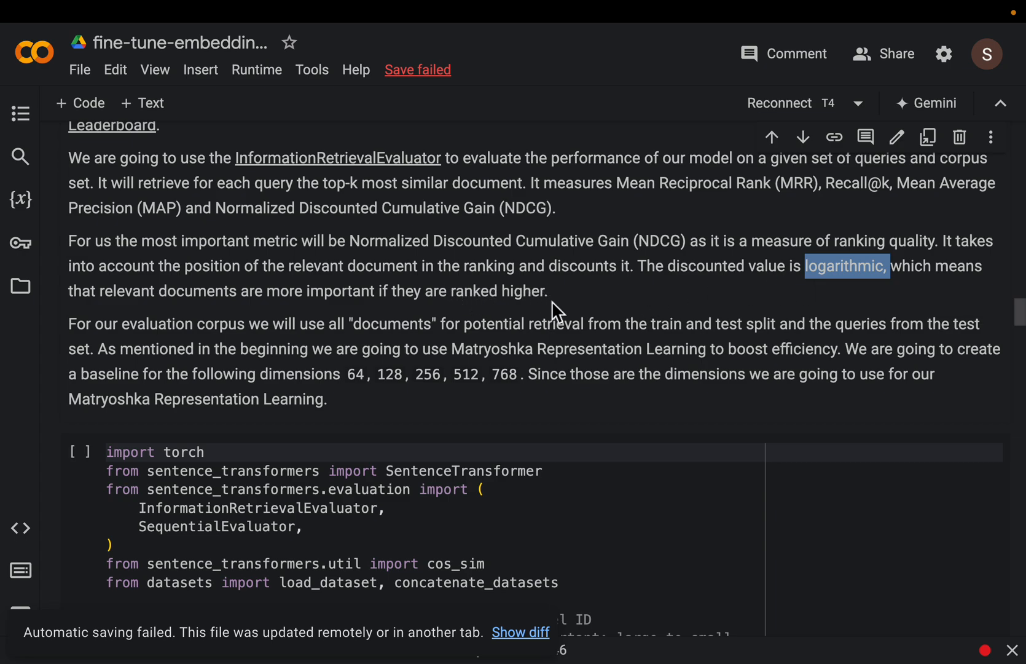
scroll(down, 3)
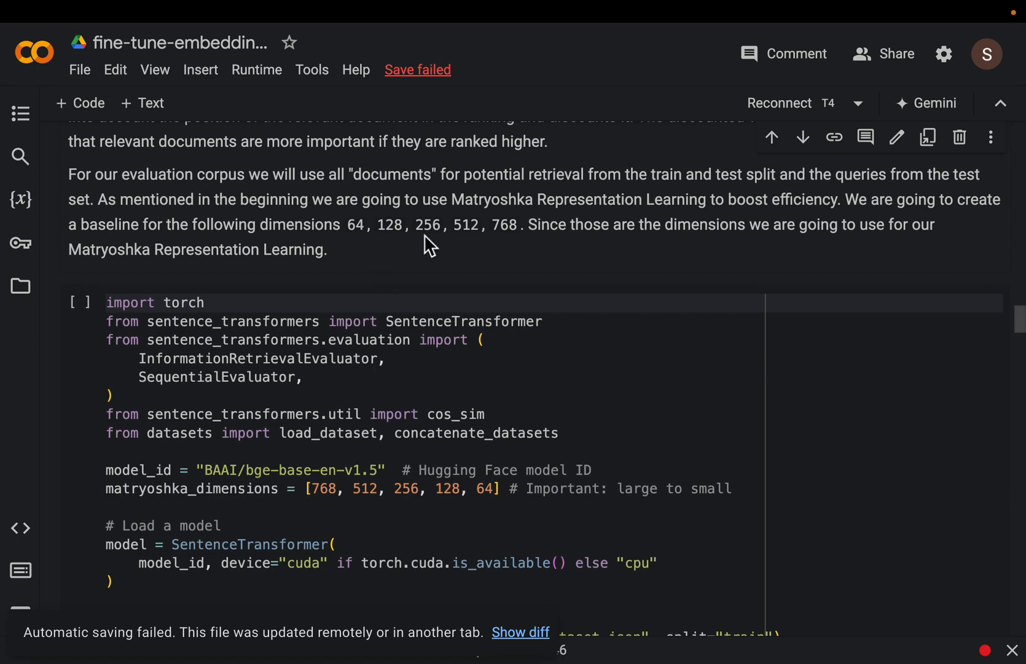
double_click(504, 225)
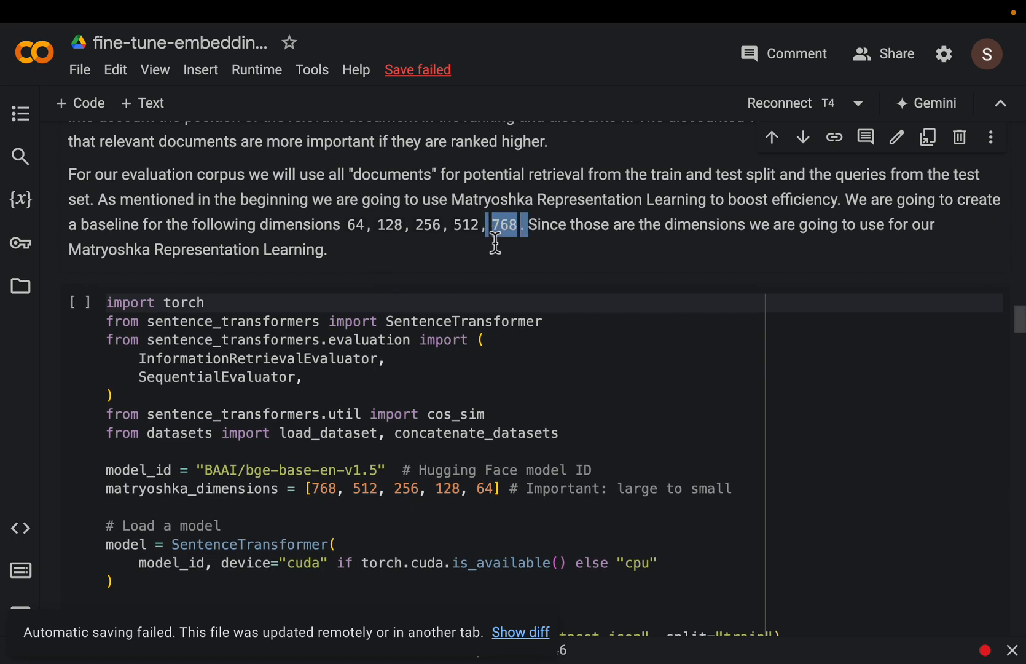
click(478, 225)
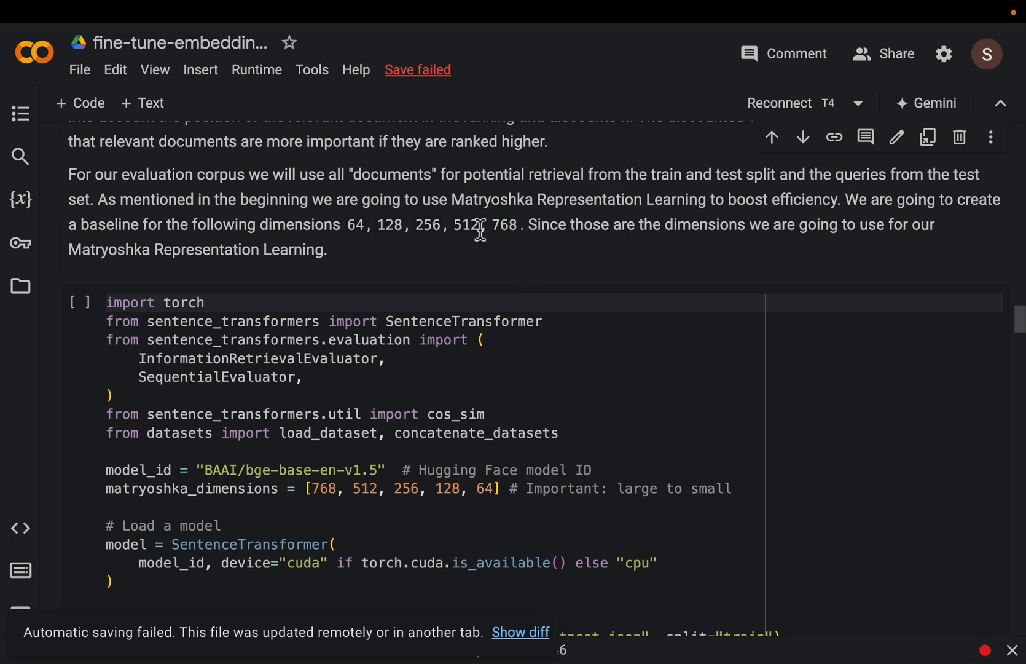
mouse_move(487, 235)
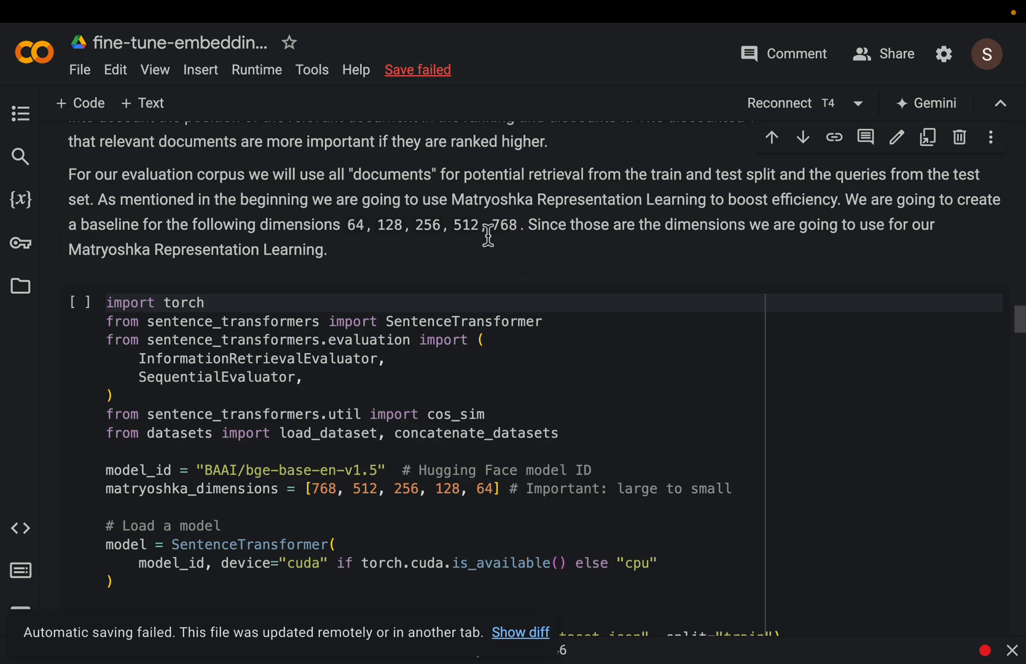
drag(350, 225, 481, 225)
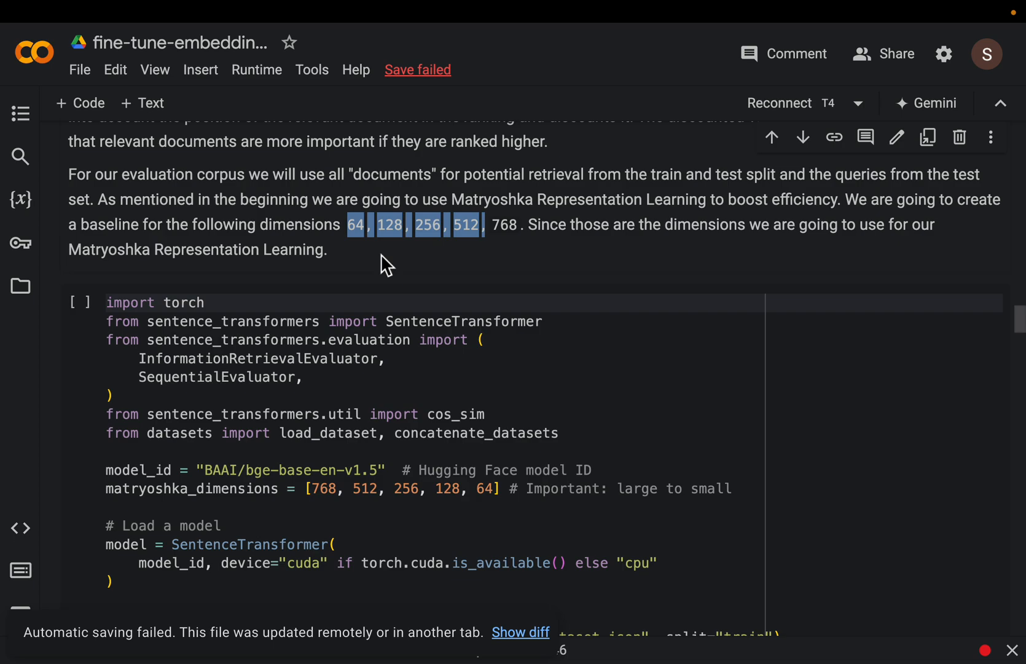
mouse_move(539, 261)
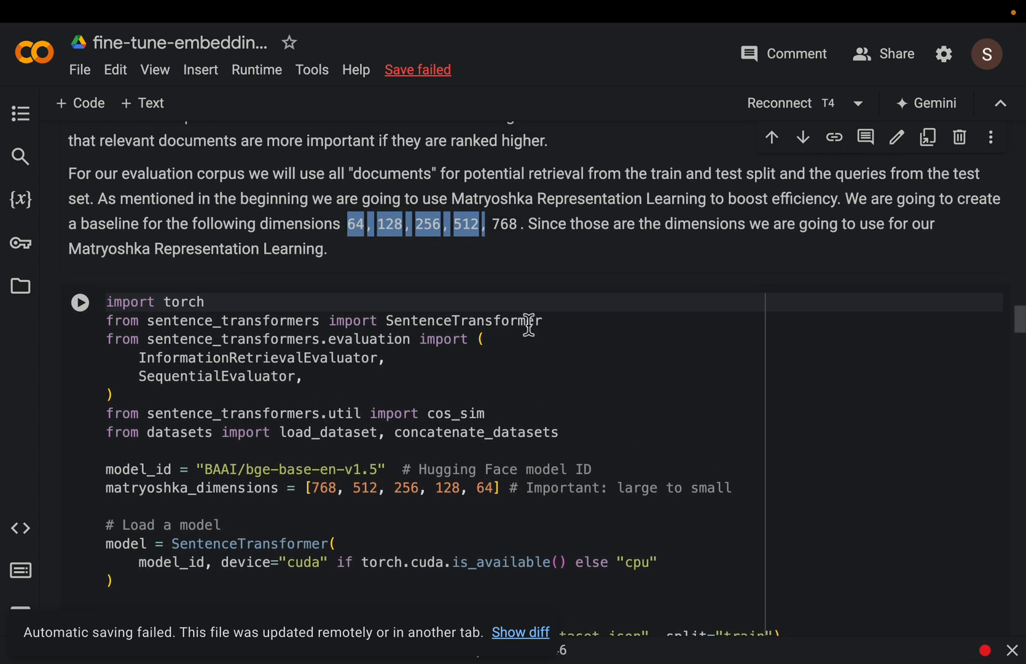
Move past the SequentialEvaluator cell and highlight the matryoshka_dimensions variable in its loop.
scroll(down, 3)
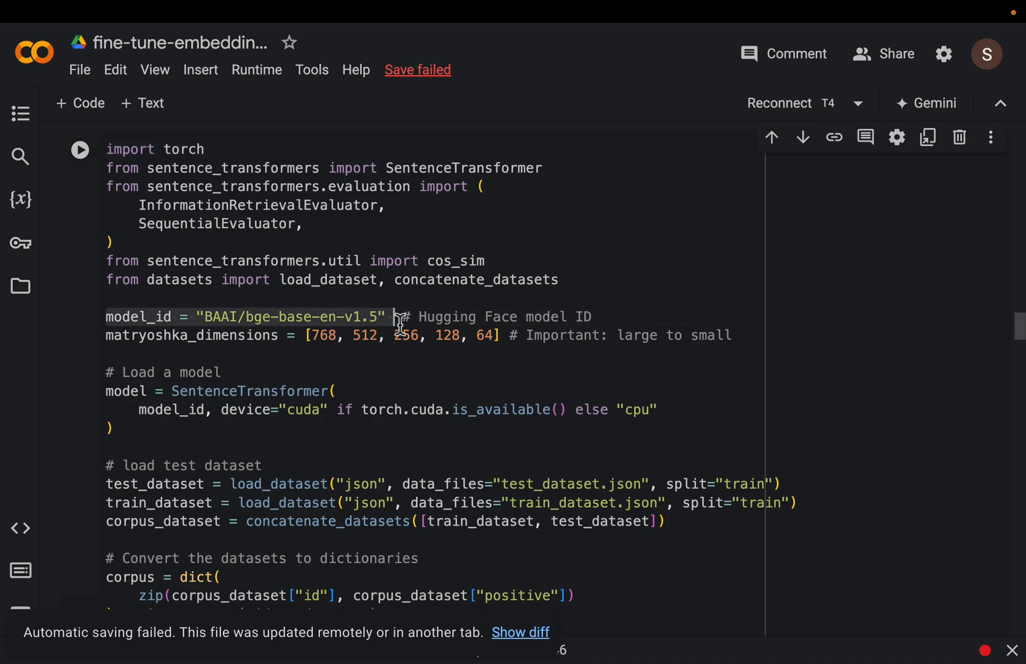
scroll(down, 3)
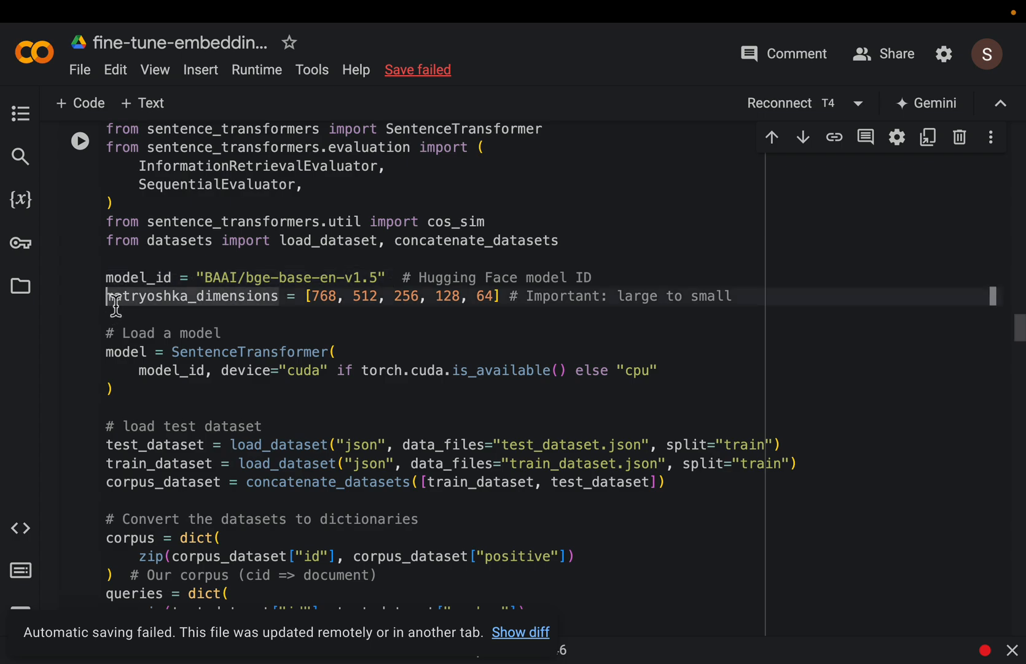
mouse_move(375, 303)
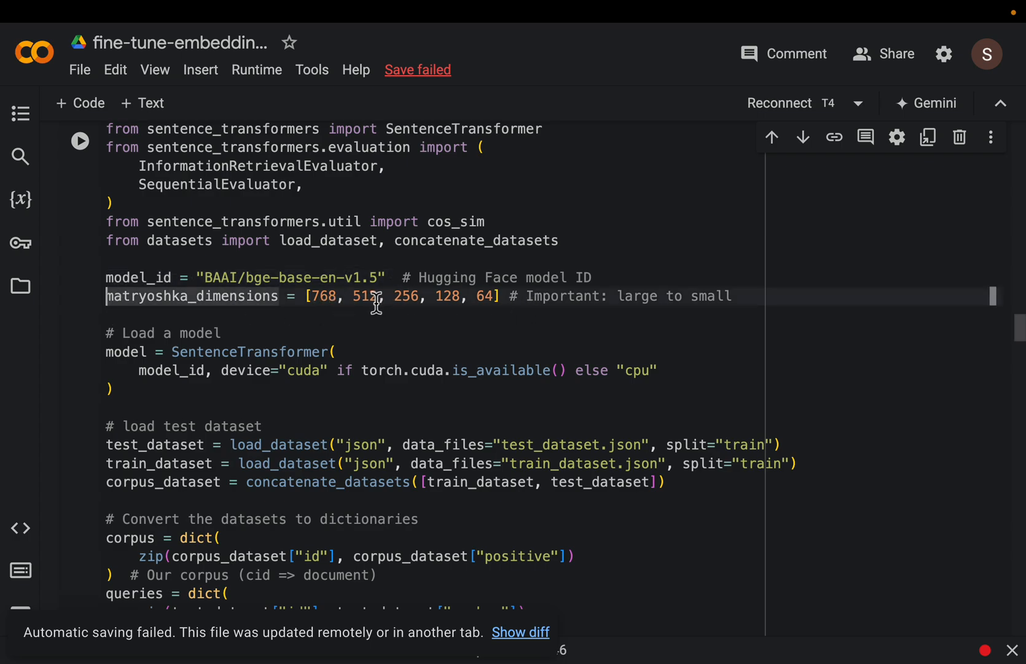
scroll(down, 3)
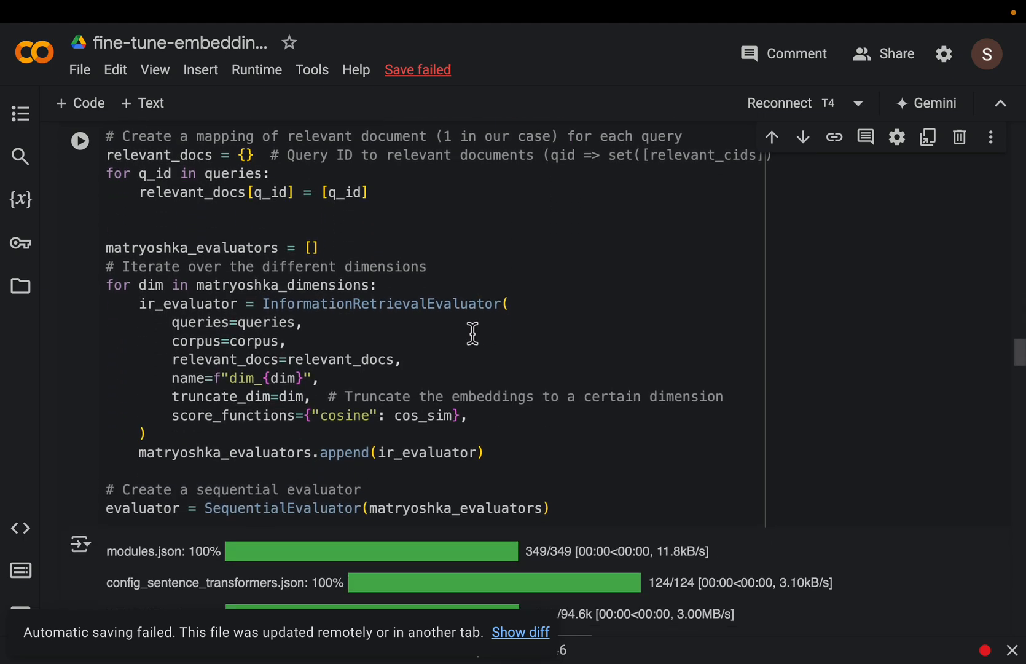
scroll(down, 3)
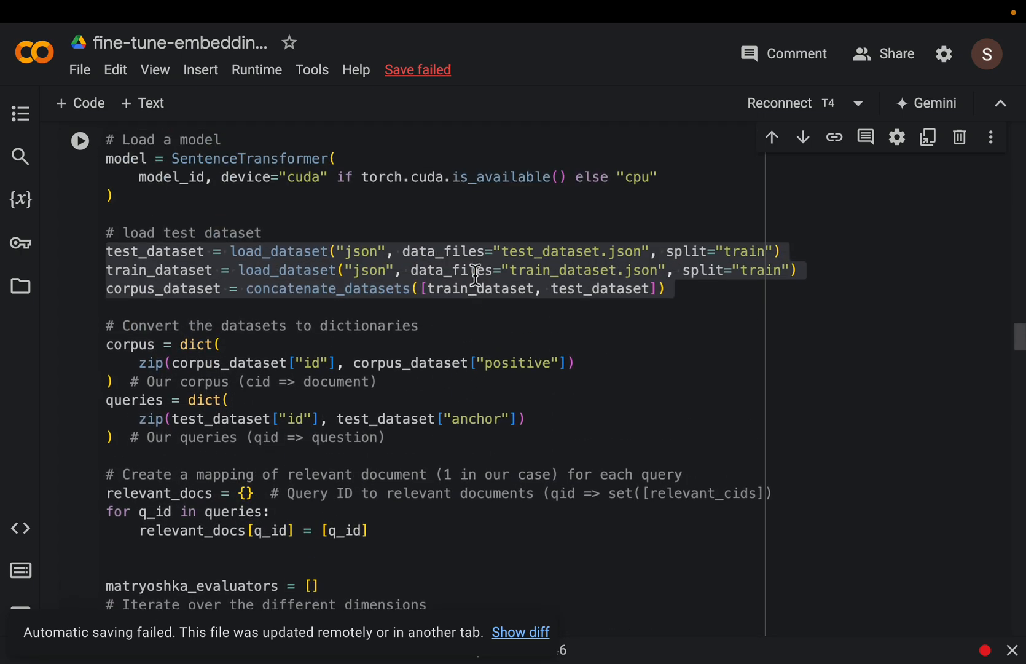
scroll(down, 3)
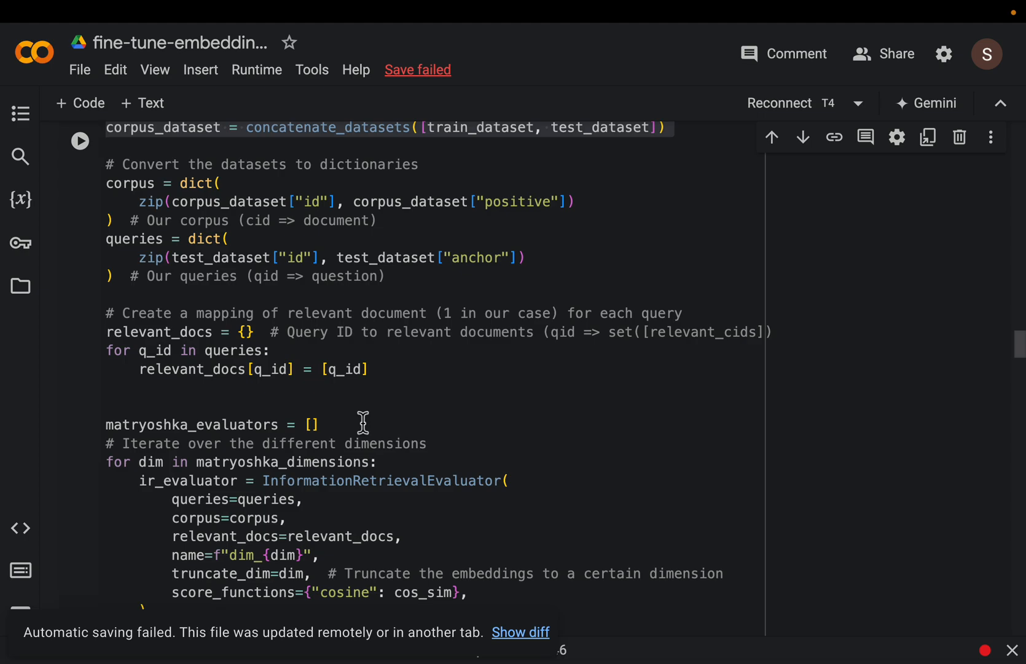
scroll(down, 3)
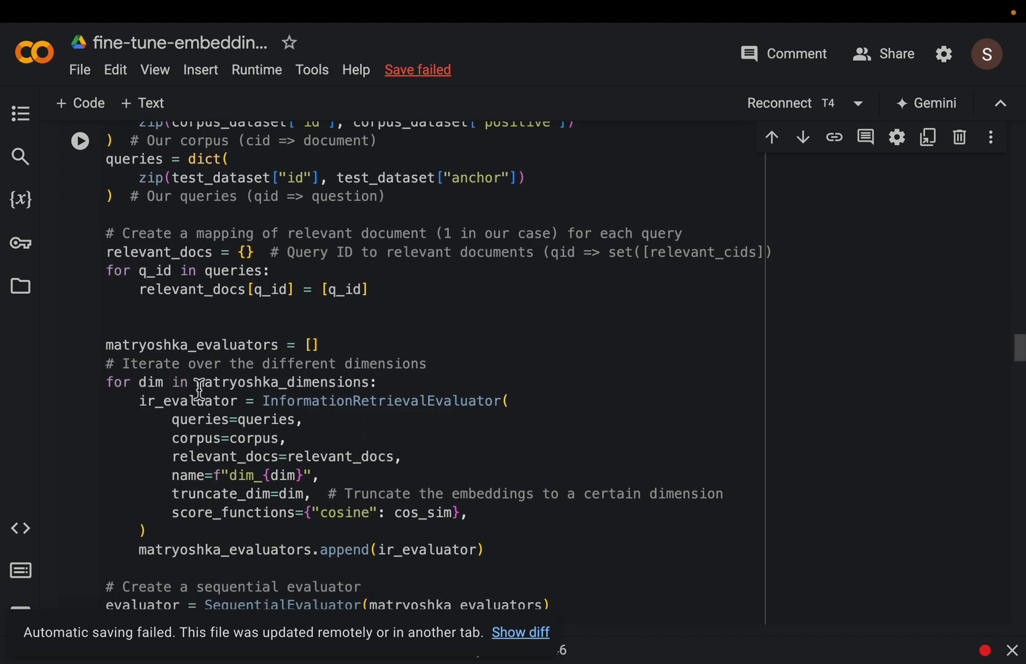
double_click(282, 382)
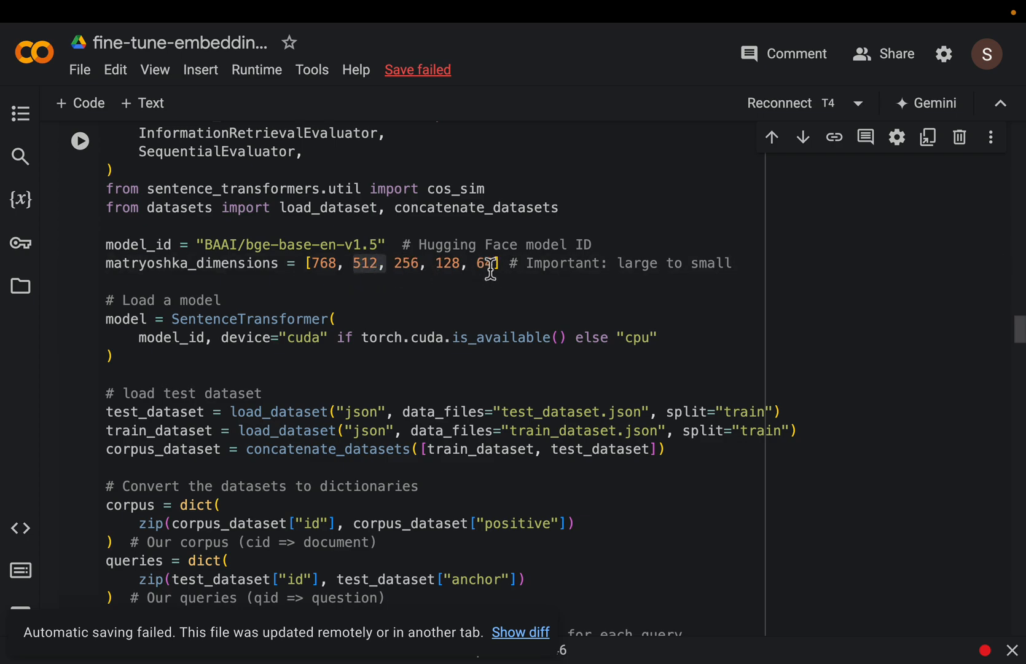
Bring the 'Evaluate the model' cell and its baseline ndcg@10 scores per dimension into view.
scroll(down, 3)
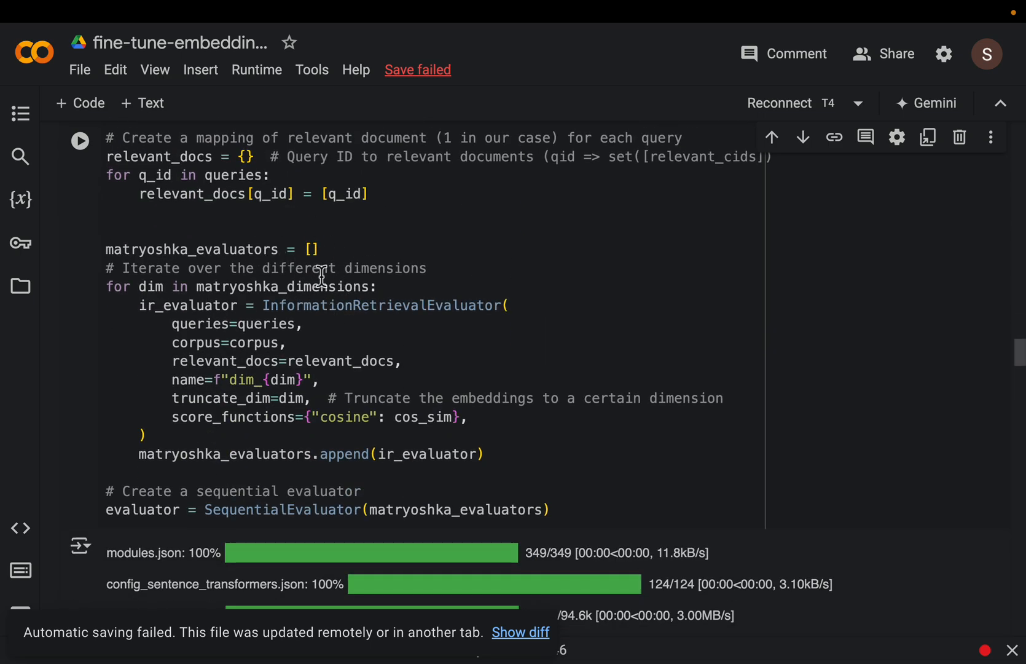
mouse_move(329, 350)
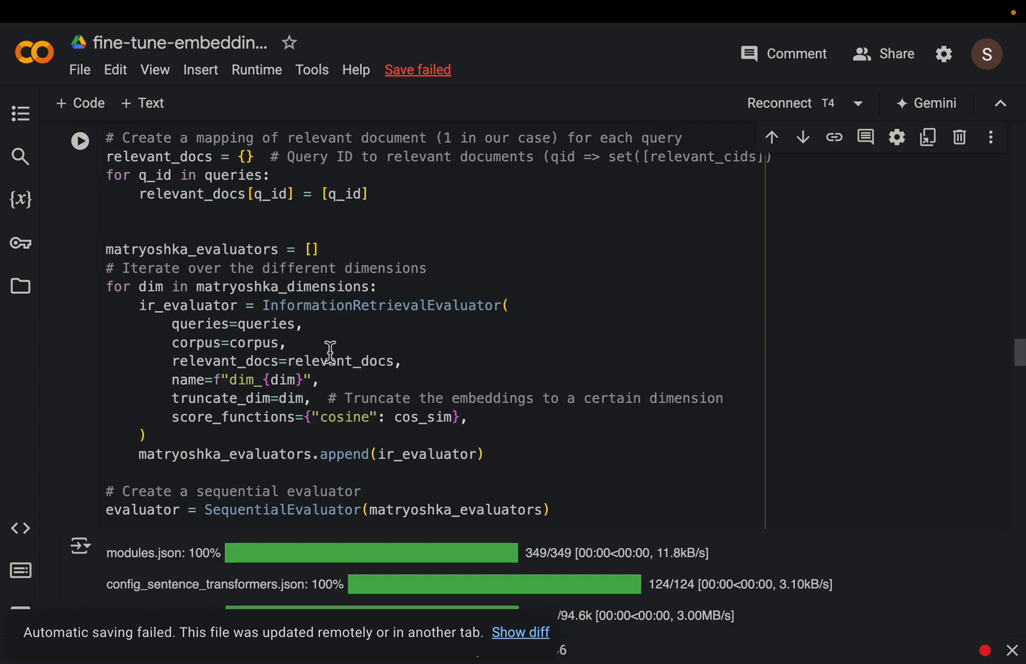
scroll(down, 3)
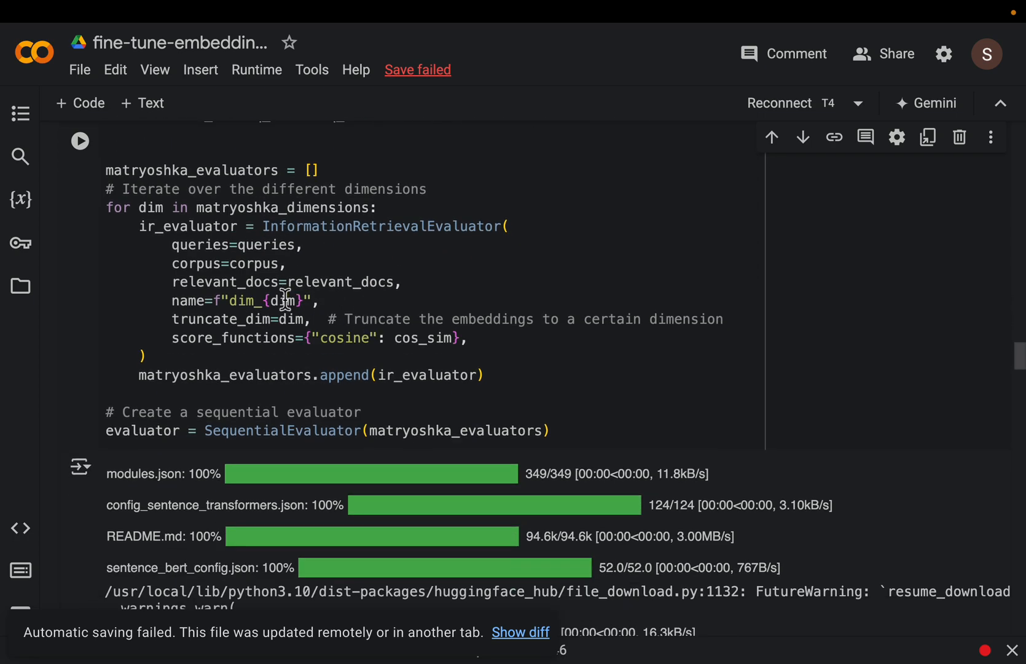
mouse_move(169, 325)
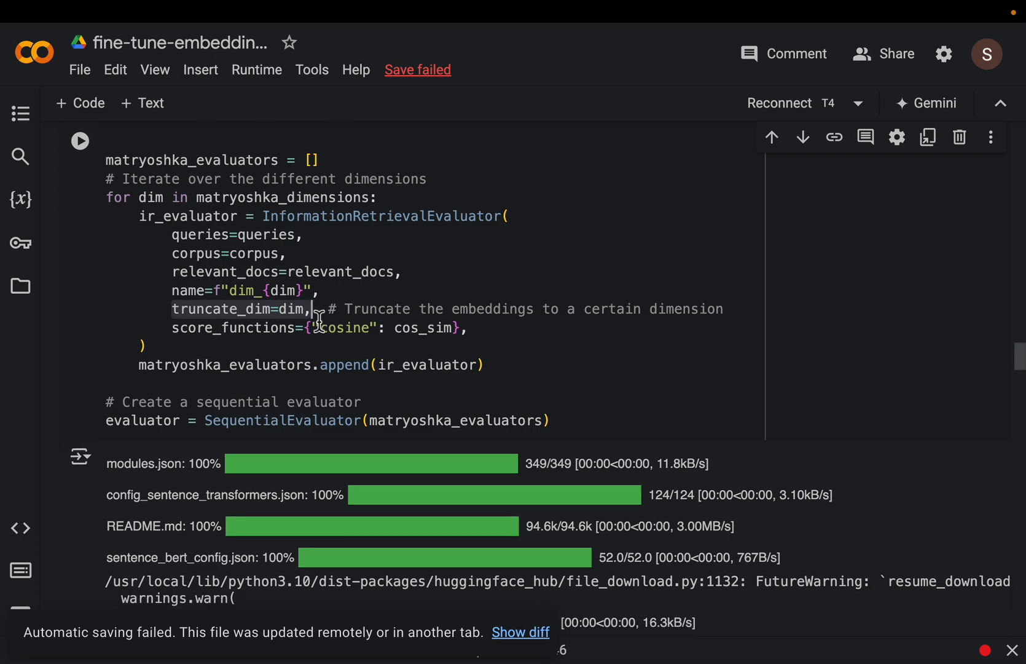
scroll(down, 3)
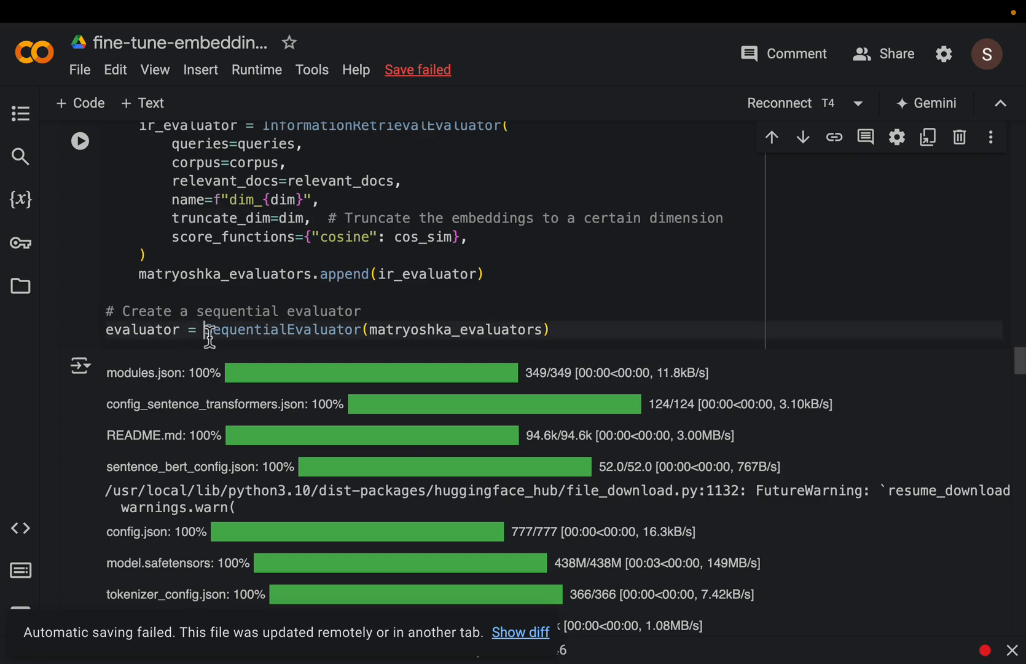
scroll(down, 3)
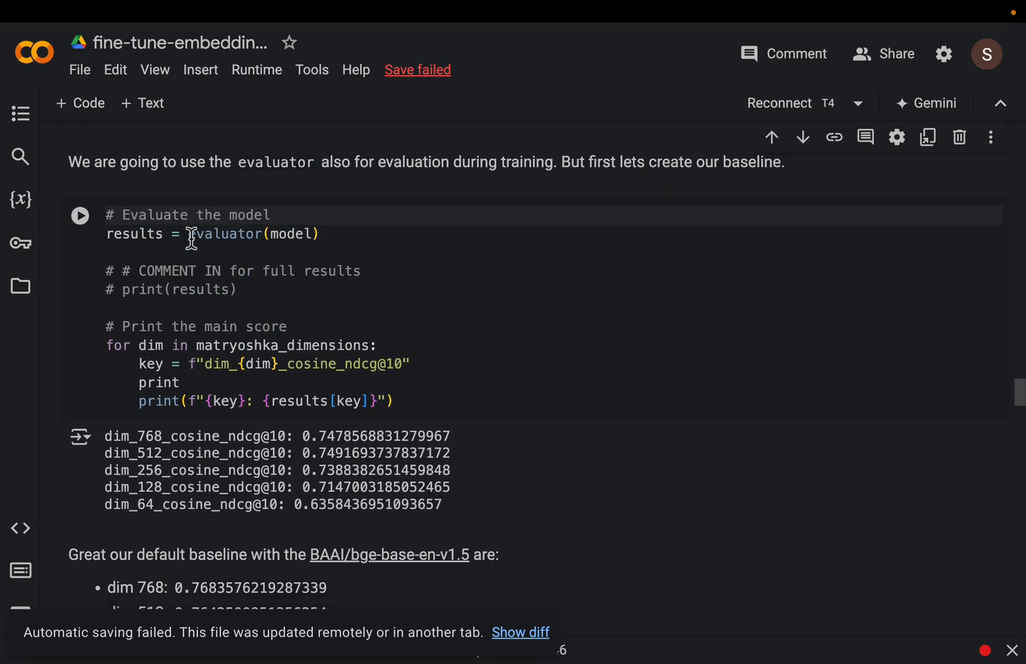
double_click(225, 233)
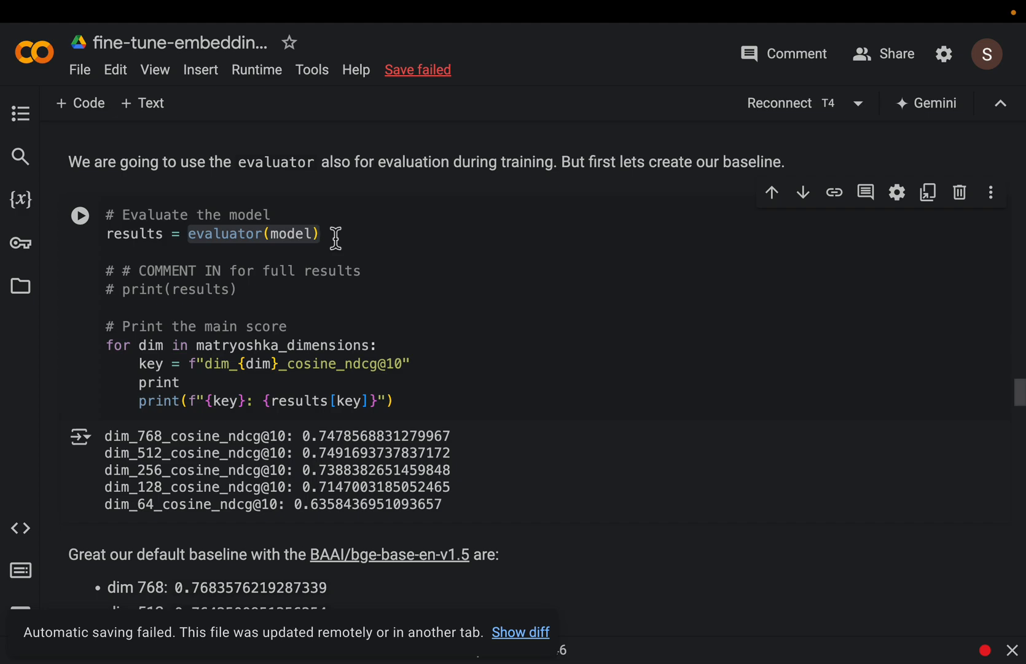
scroll(down, 3)
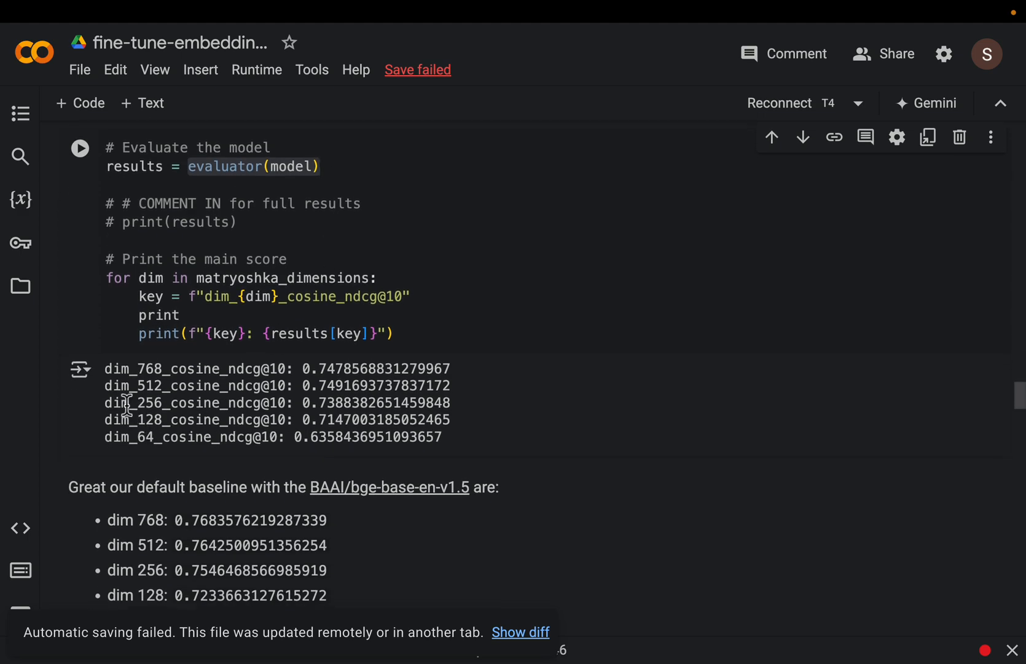
drag(104, 368, 440, 438)
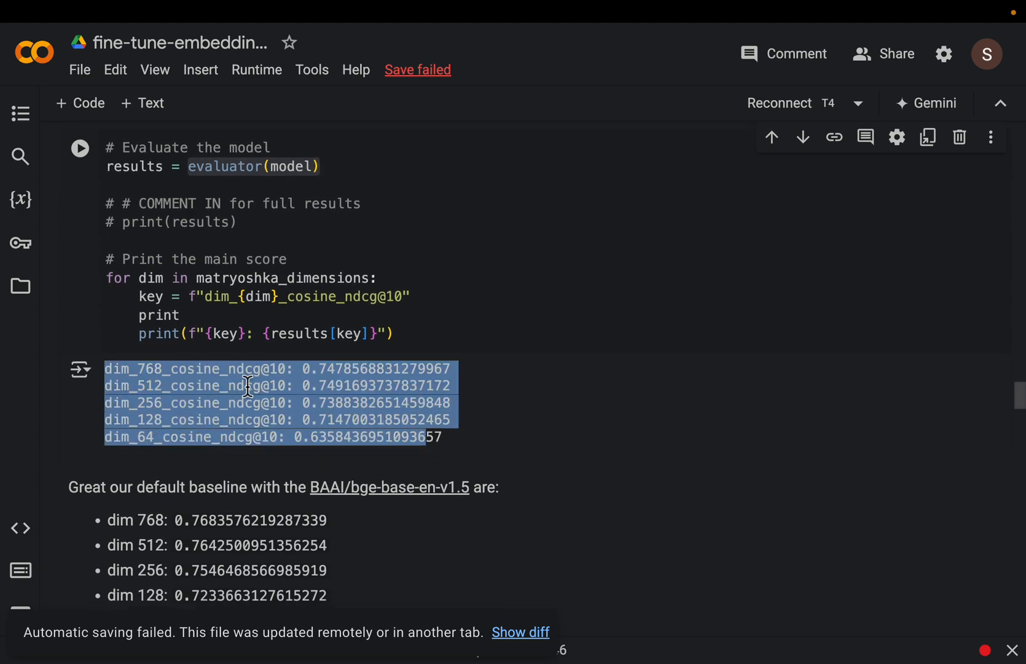
mouse_move(167, 403)
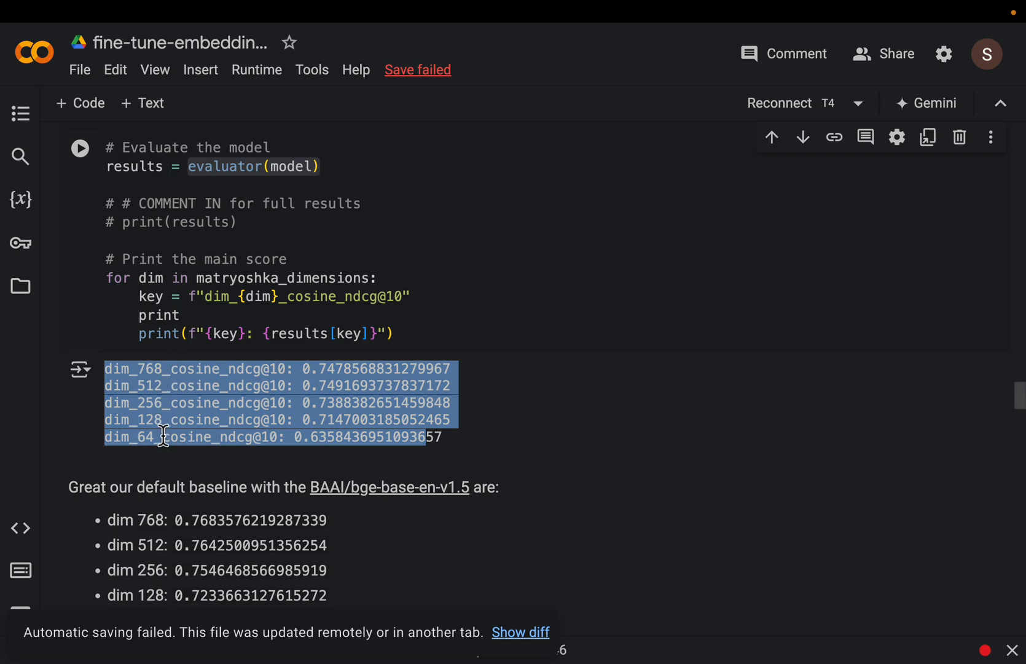
mouse_move(335, 411)
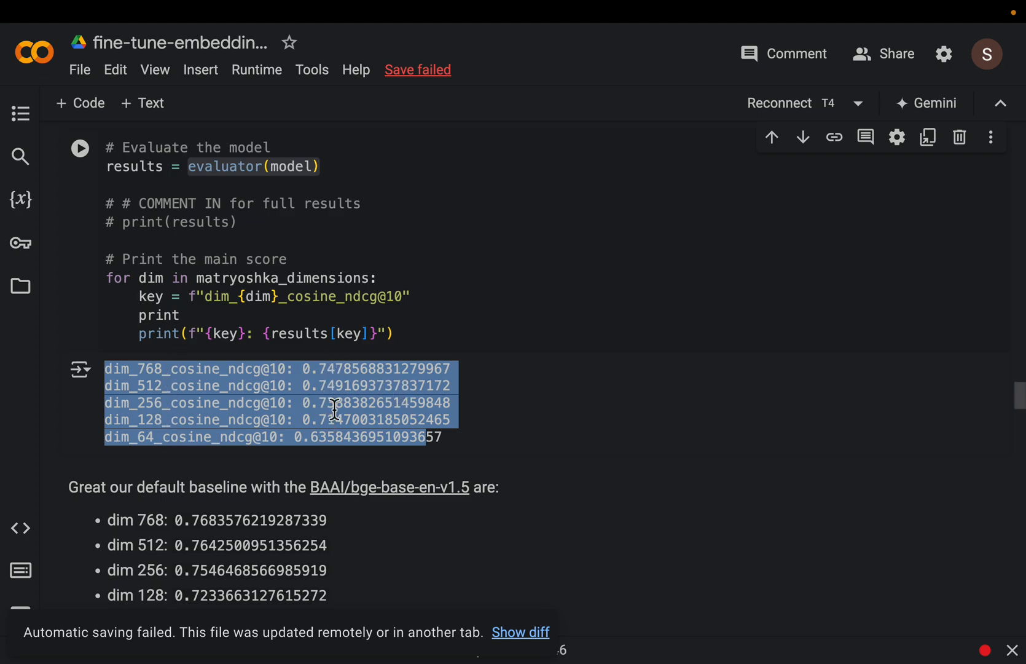
mouse_move(325, 450)
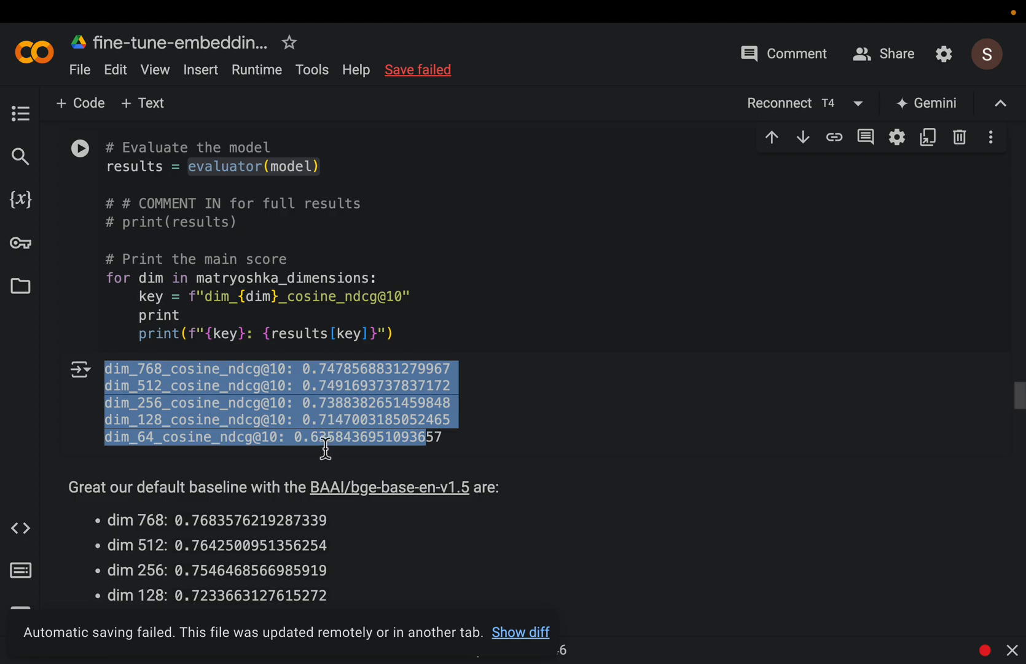
mouse_move(345, 459)
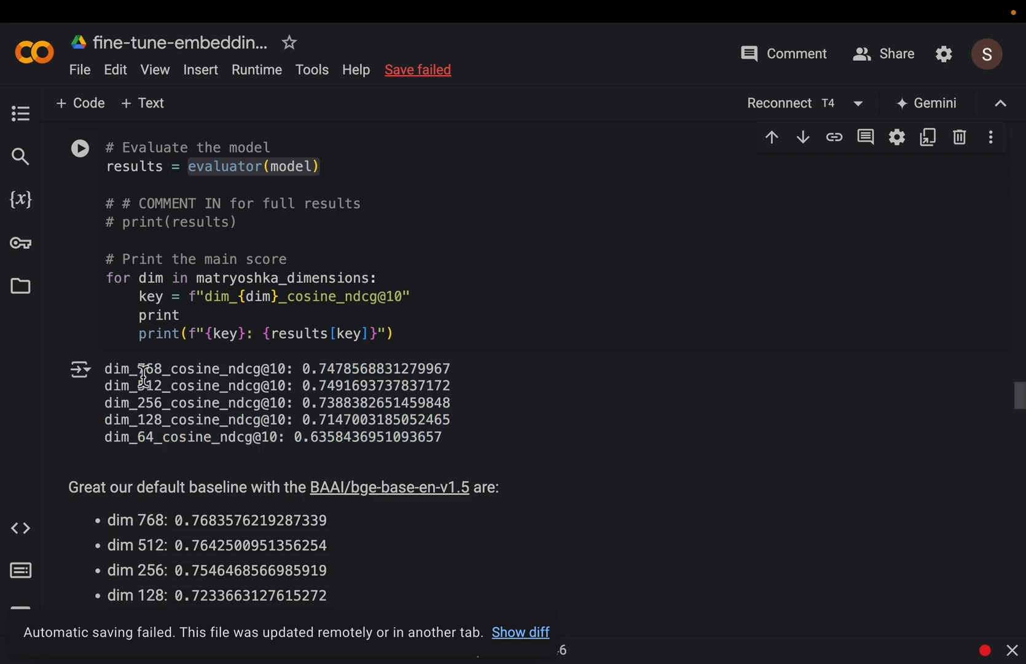
double_click(149, 367)
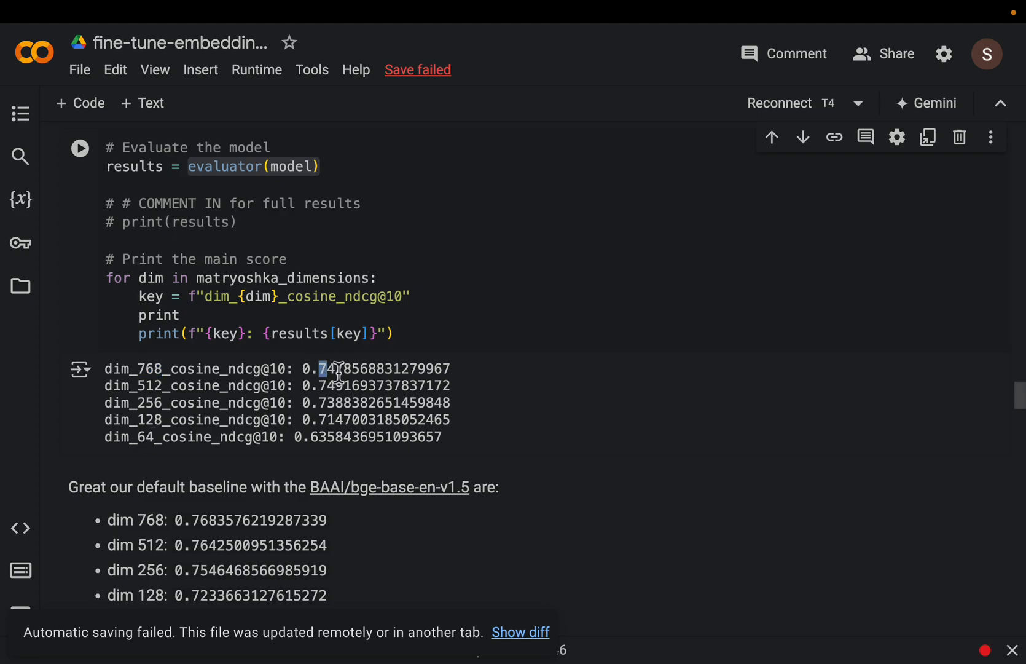
double_click(327, 437)
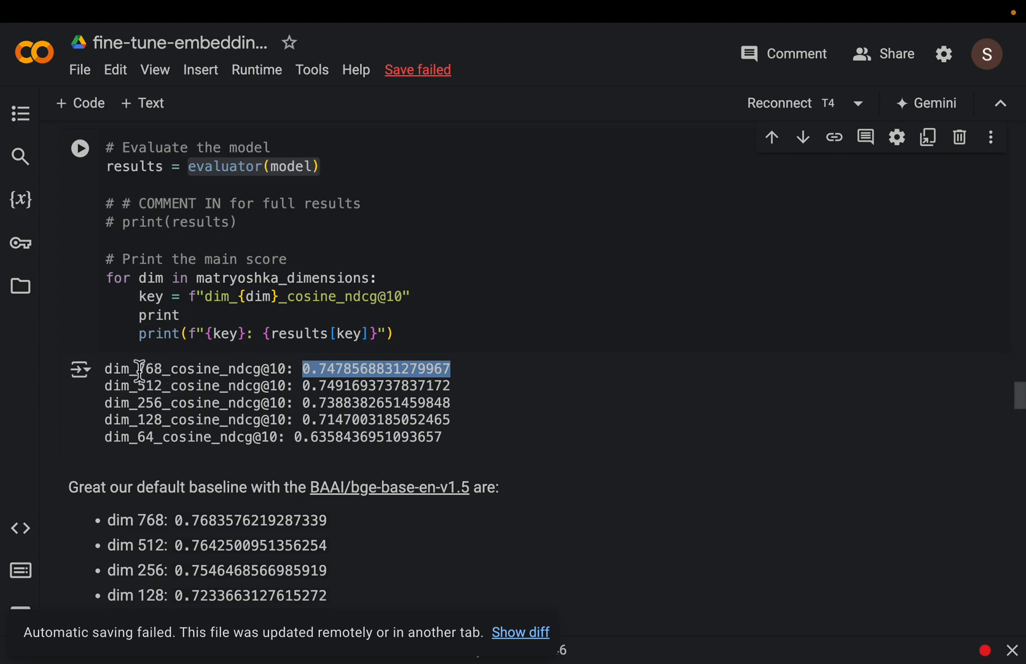
double_click(162, 369)
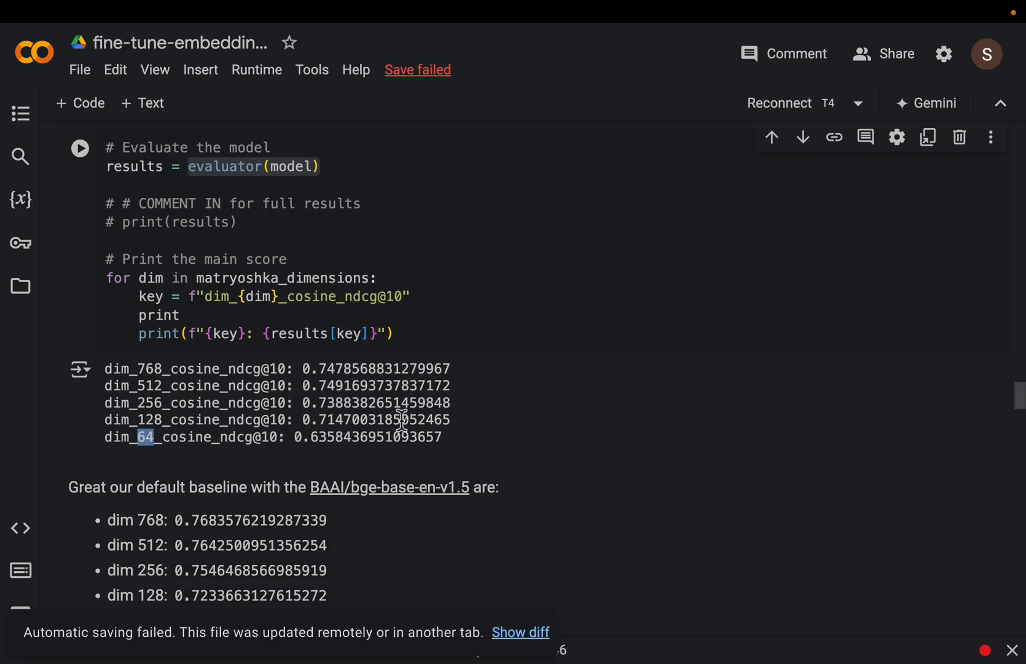
mouse_move(500, 431)
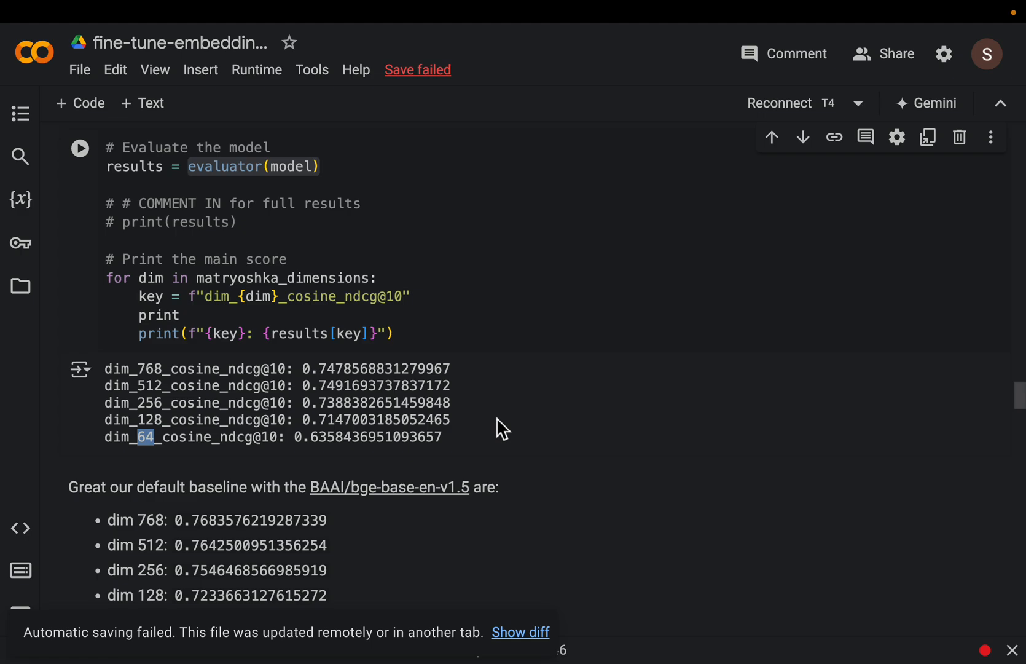
Reach section 3 on the Matryoshka loss and highlight the MultipleNegativesRankingLoss name.
scroll(down, 3)
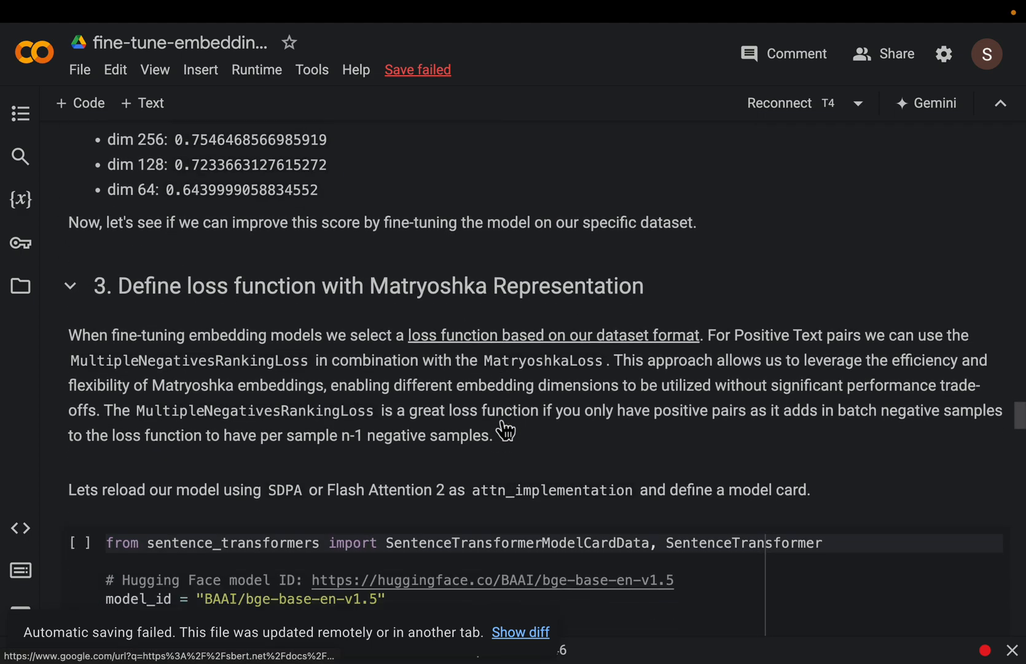
scroll(down, 3)
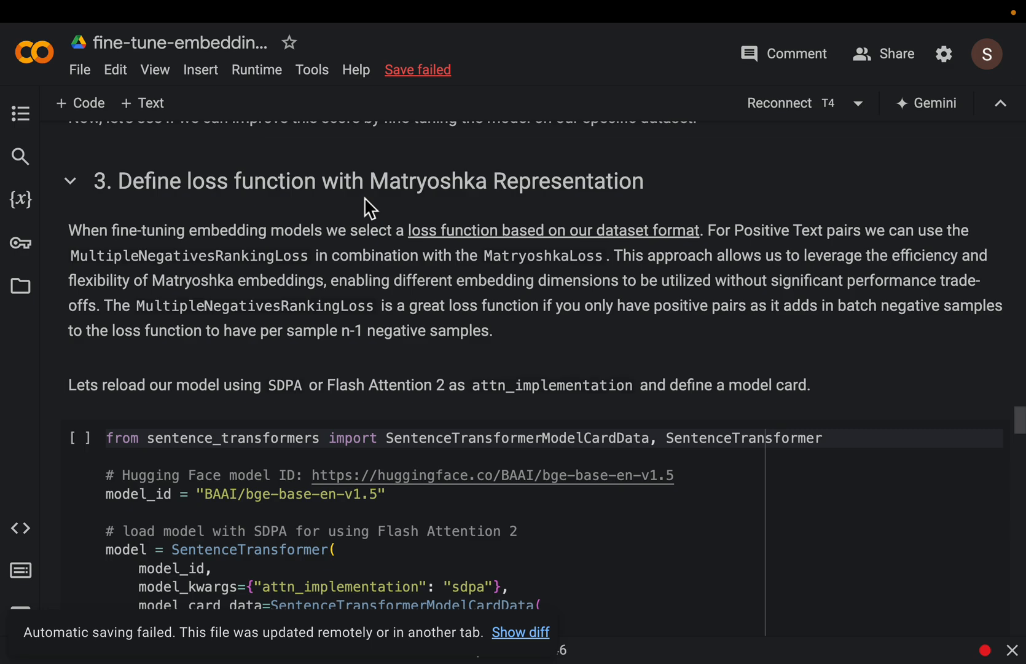
mouse_move(379, 268)
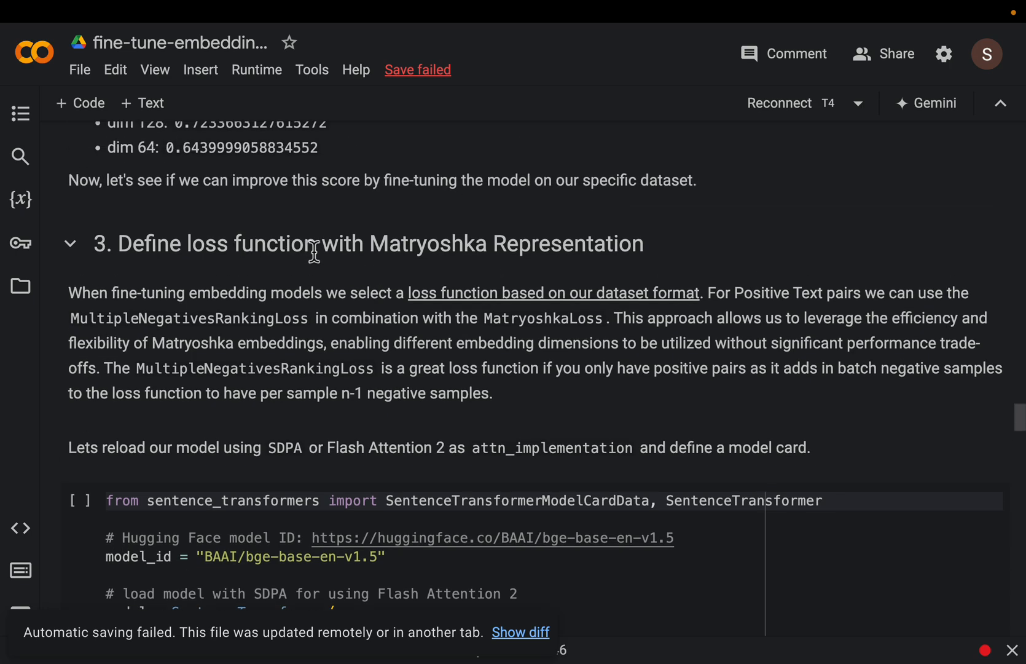
mouse_move(367, 259)
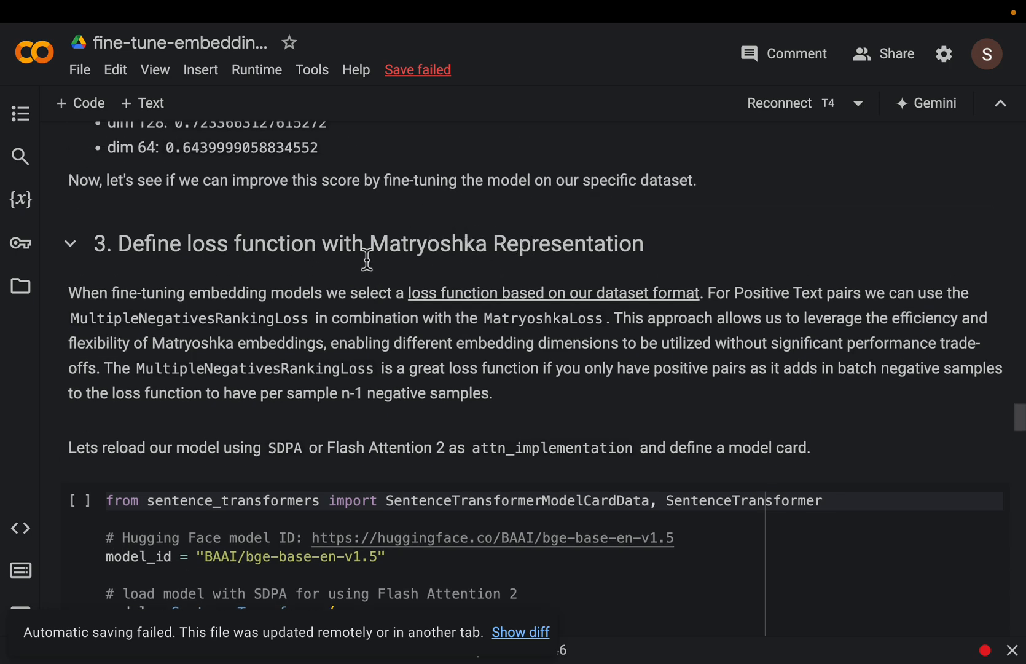
mouse_move(278, 256)
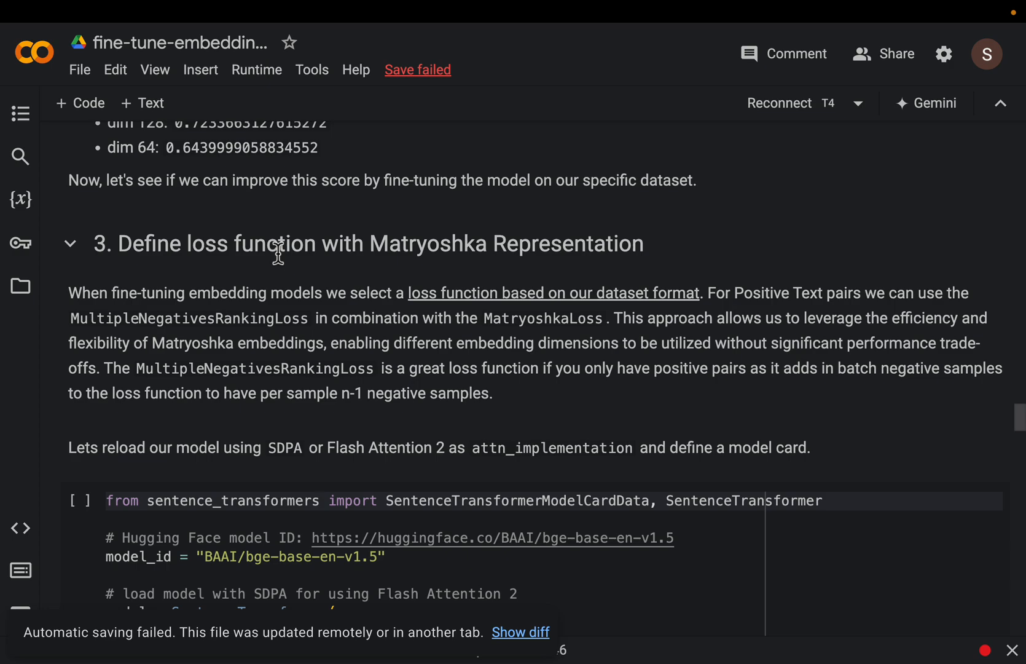
mouse_move(472, 237)
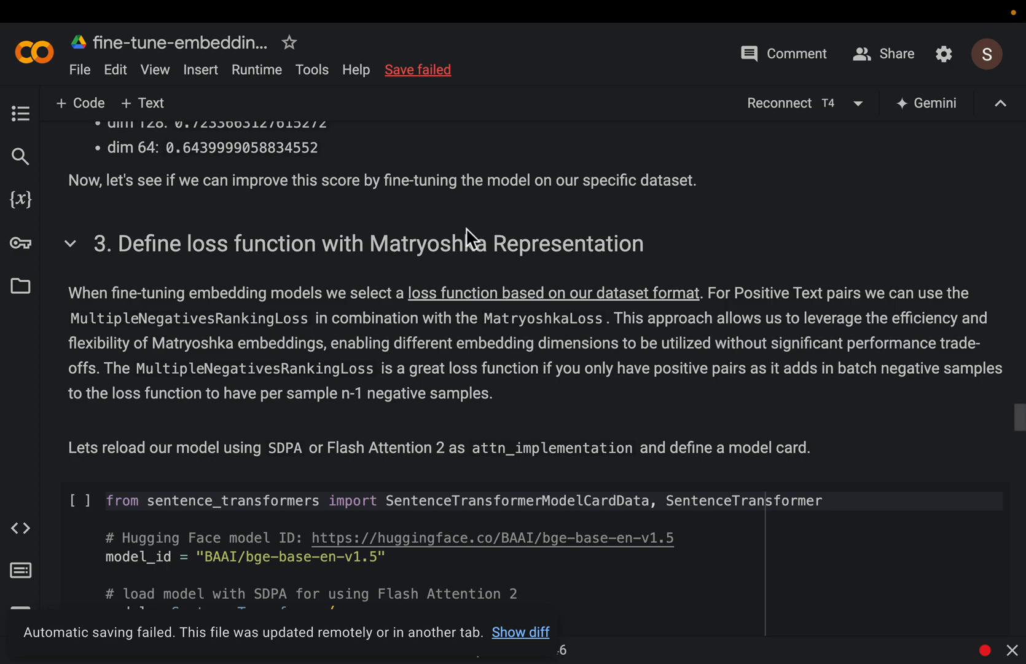
scroll(down, 3)
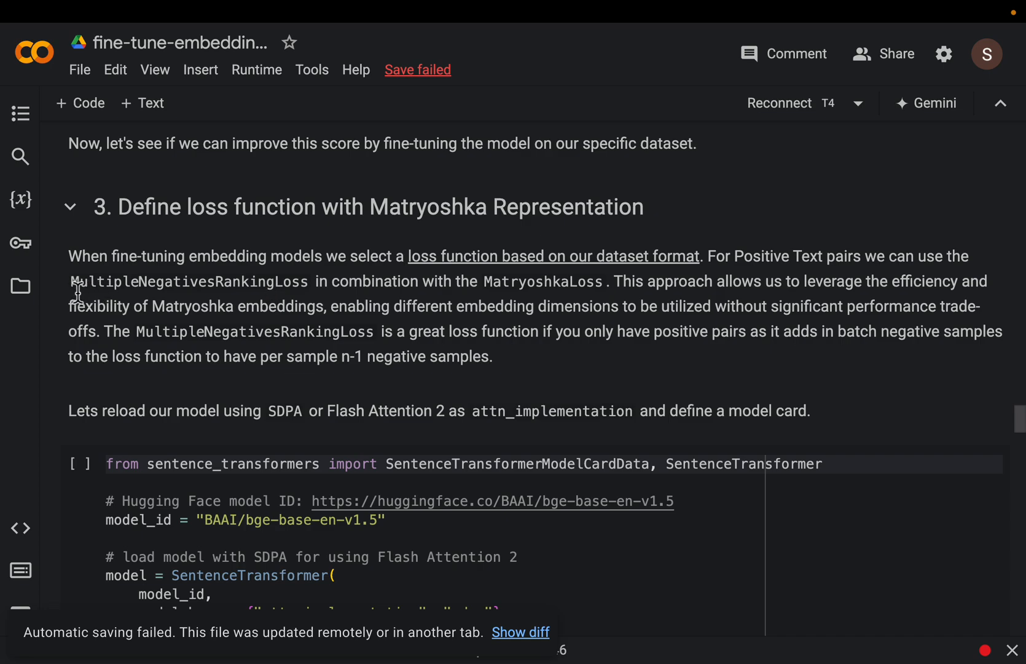
double_click(189, 281)
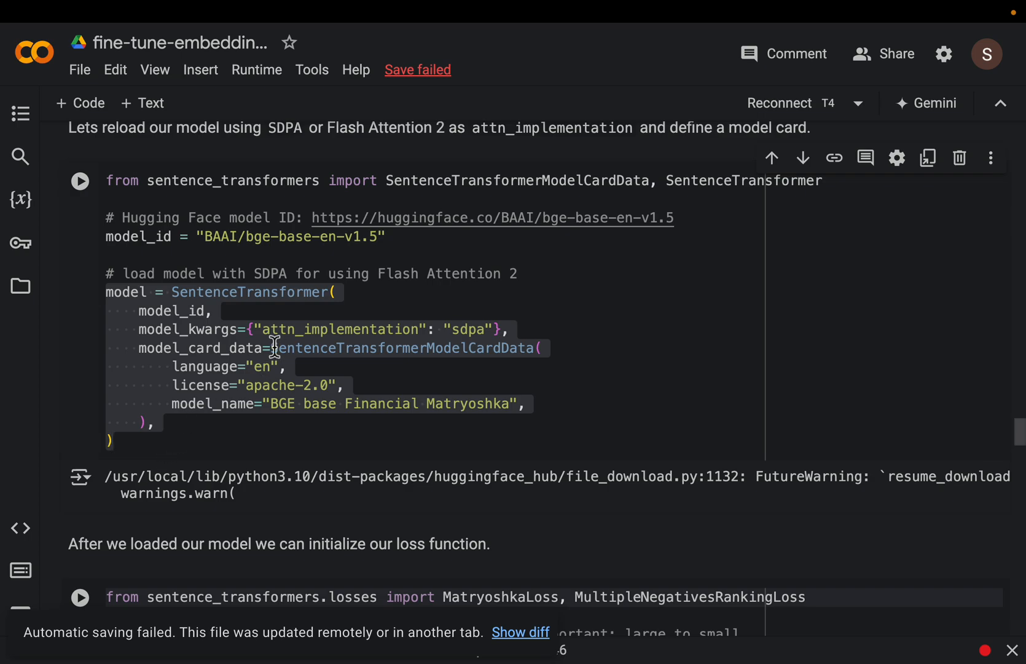
Bring the MatryoshkaLoss cell over dimensions 768 to 64 and the section 4 heading into view.
scroll(down, 3)
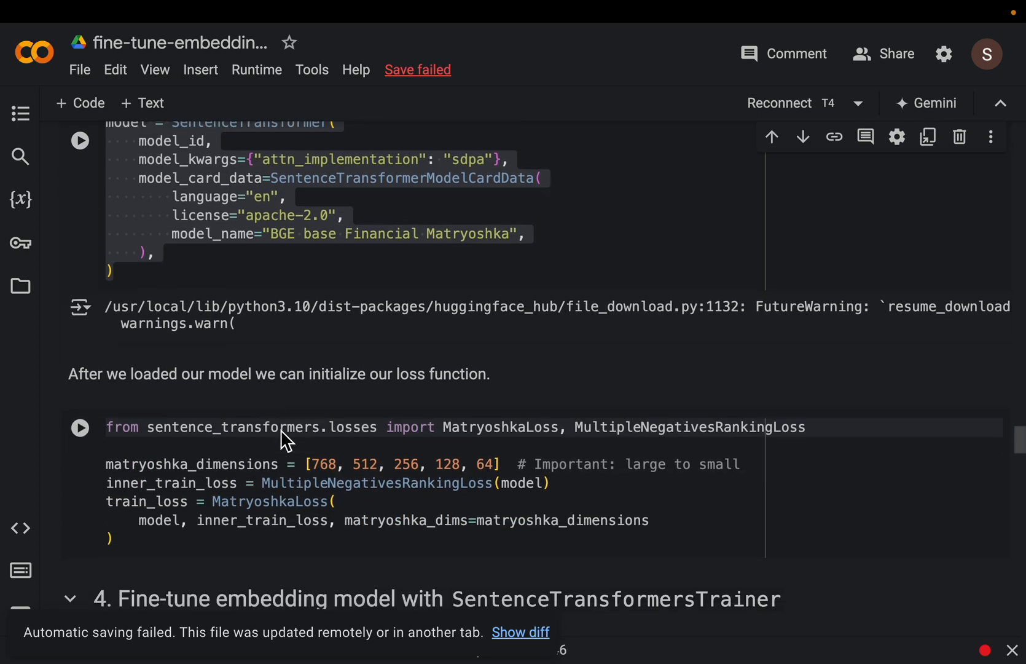
scroll(down, 3)
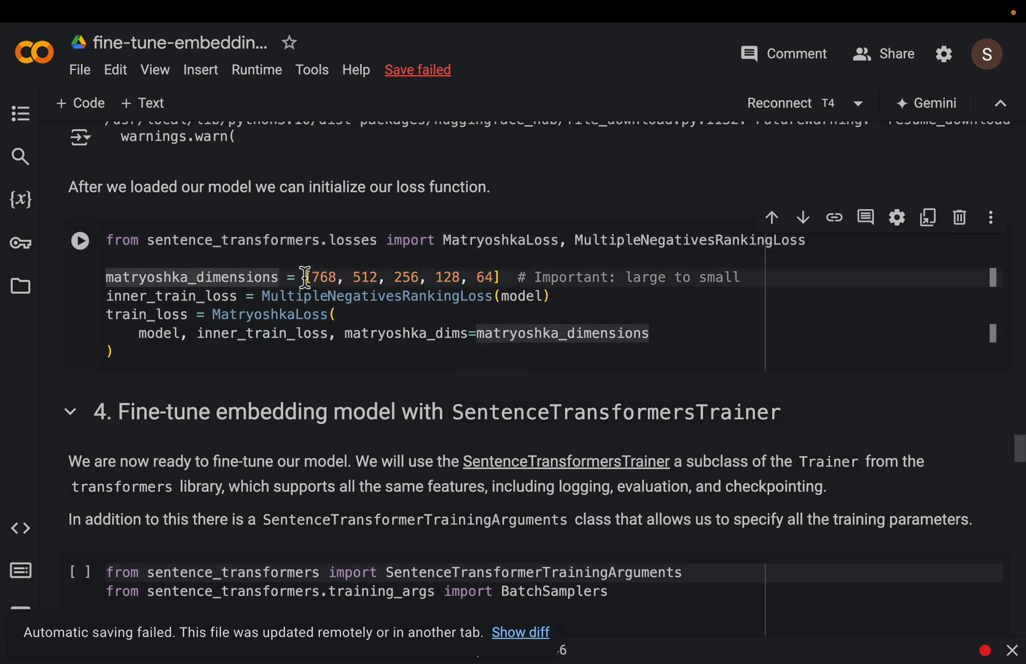
mouse_move(520, 280)
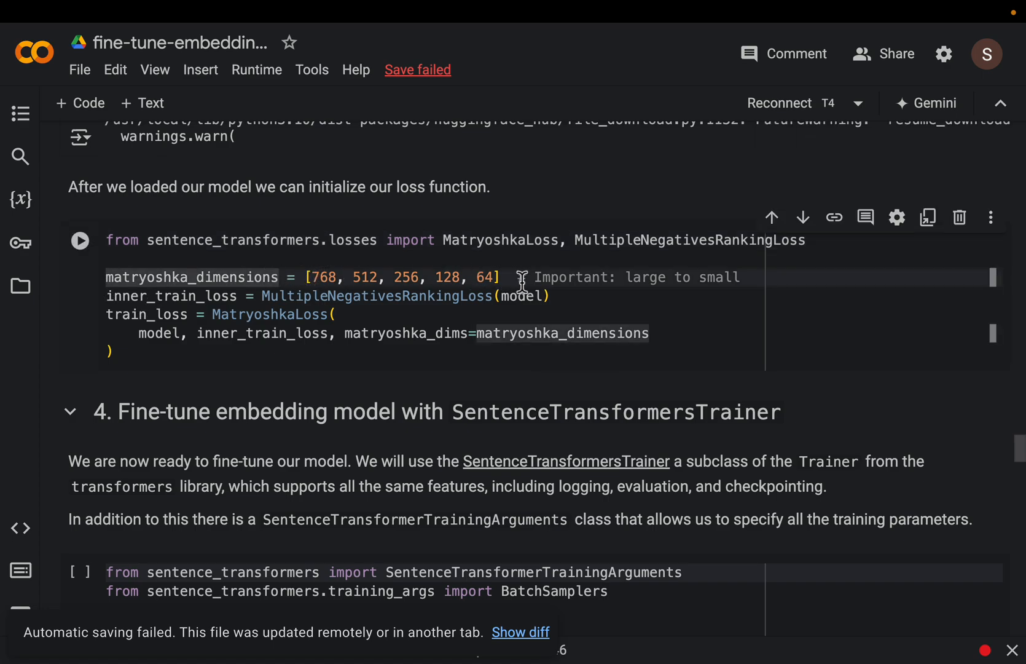
scroll(down, 3)
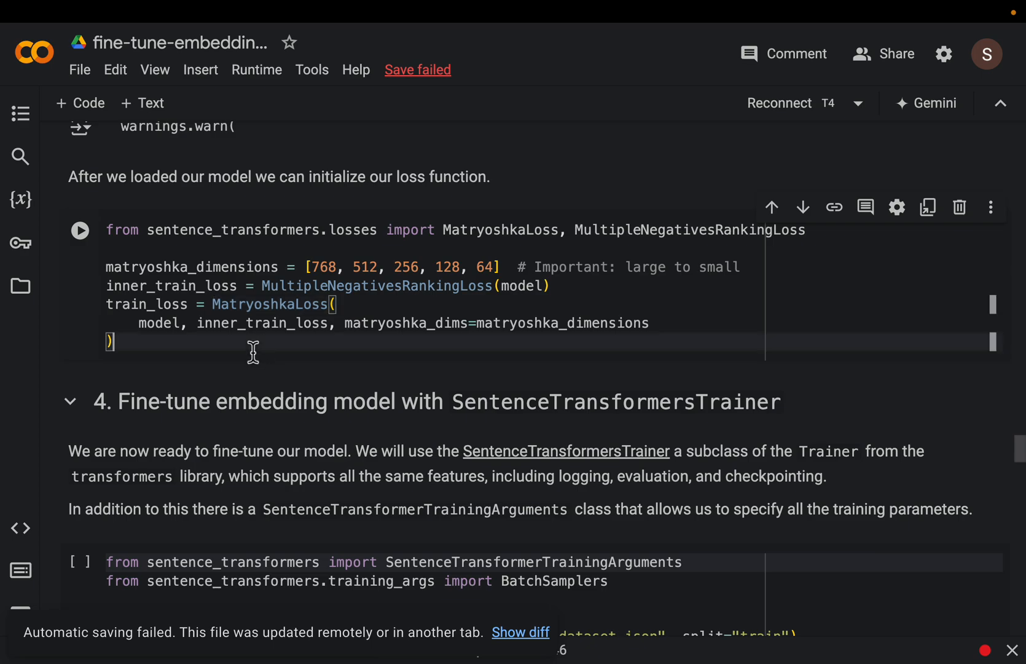
scroll(down, 3)
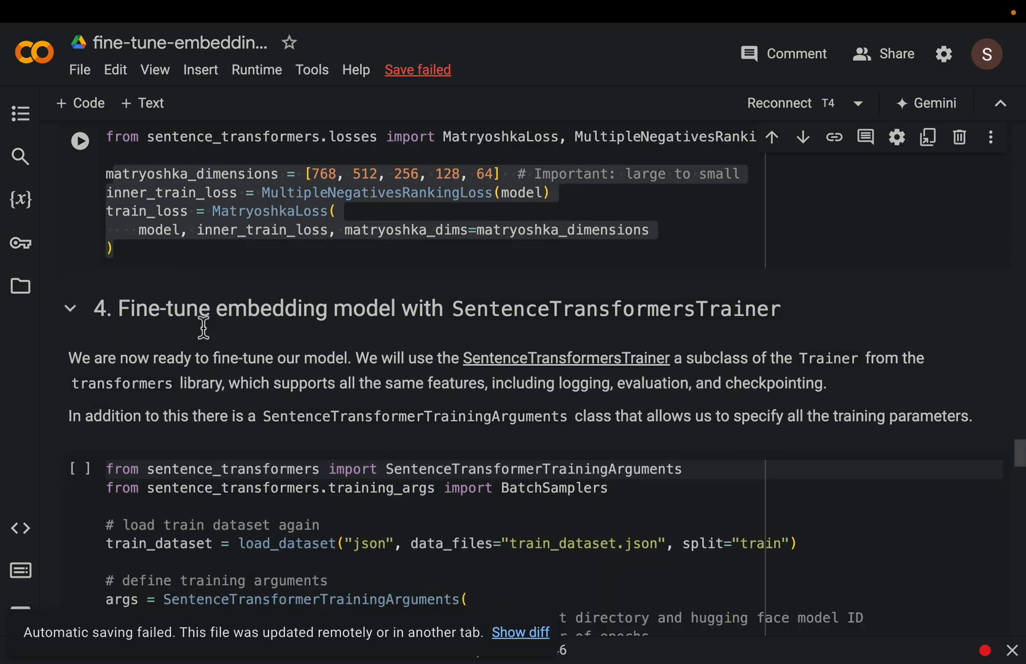
scroll(down, 3)
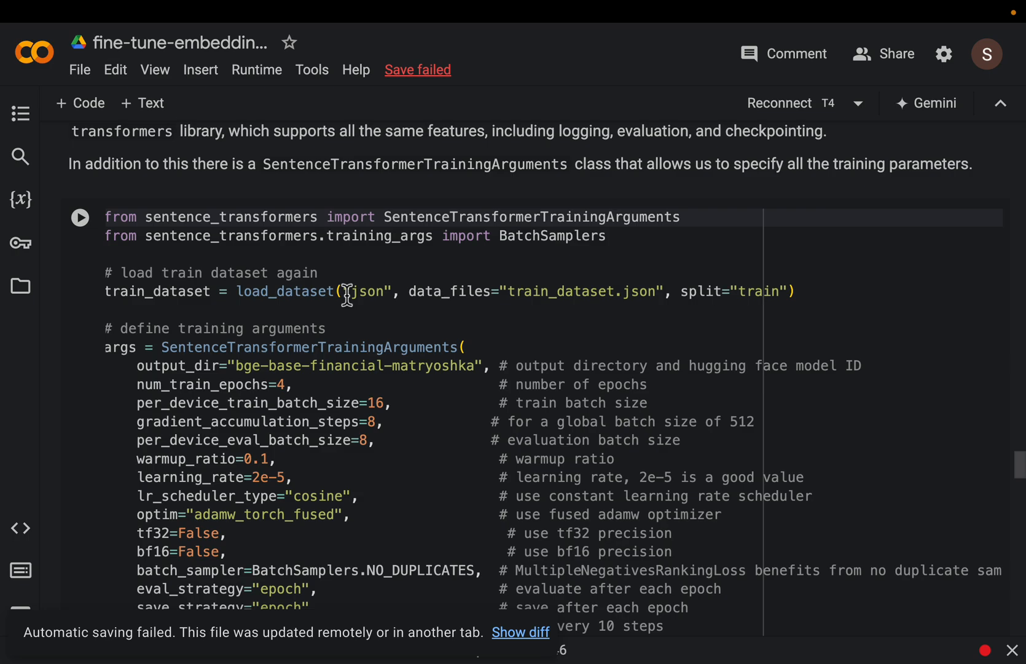
scroll(down, 3)
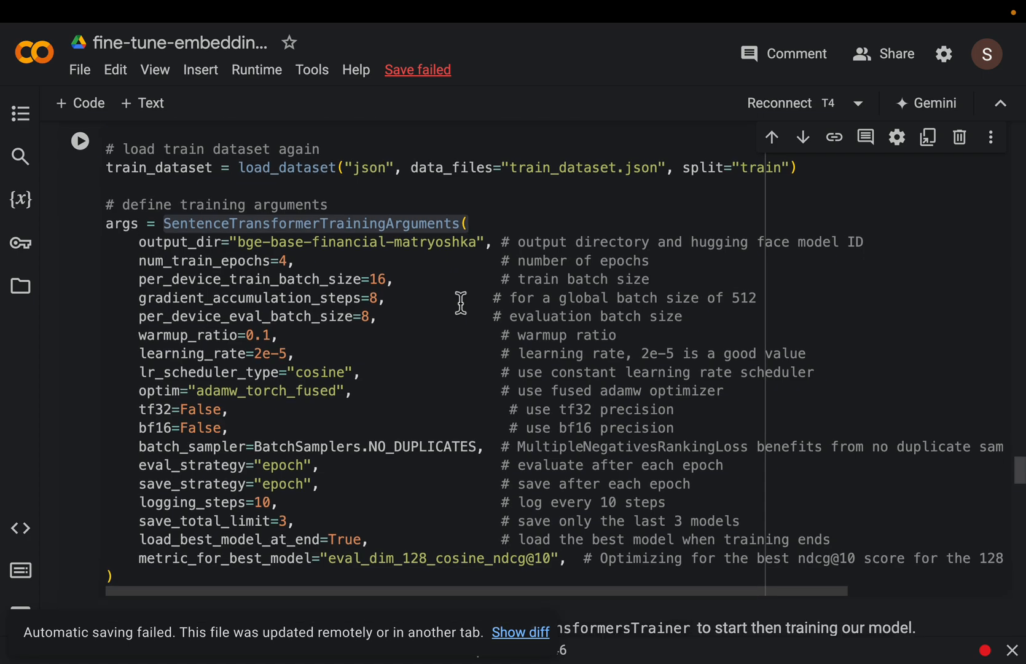
scroll(down, 3)
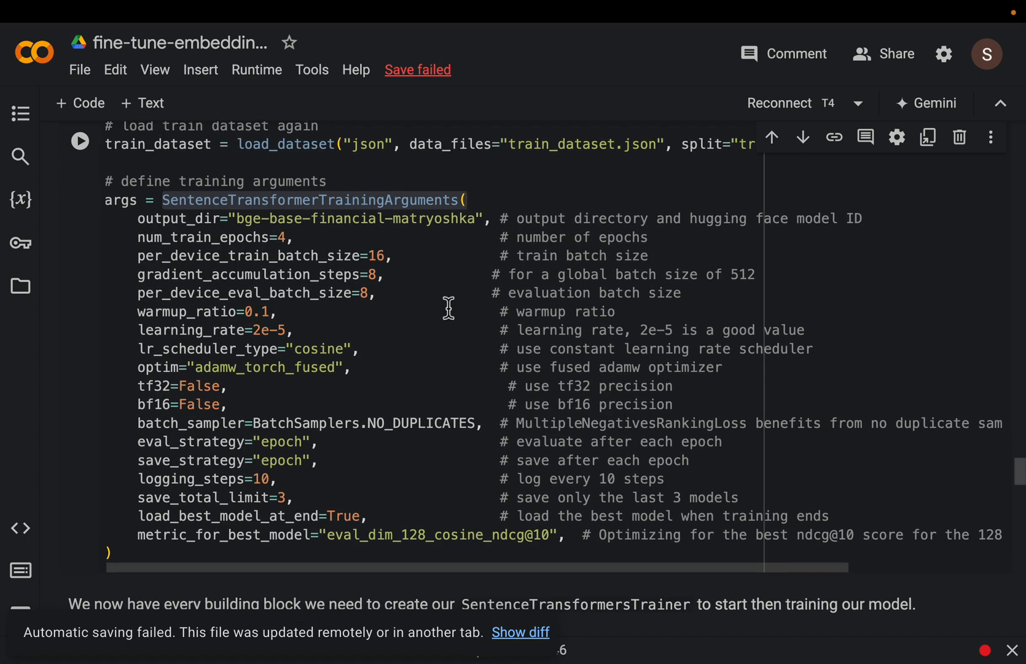
mouse_move(703, 182)
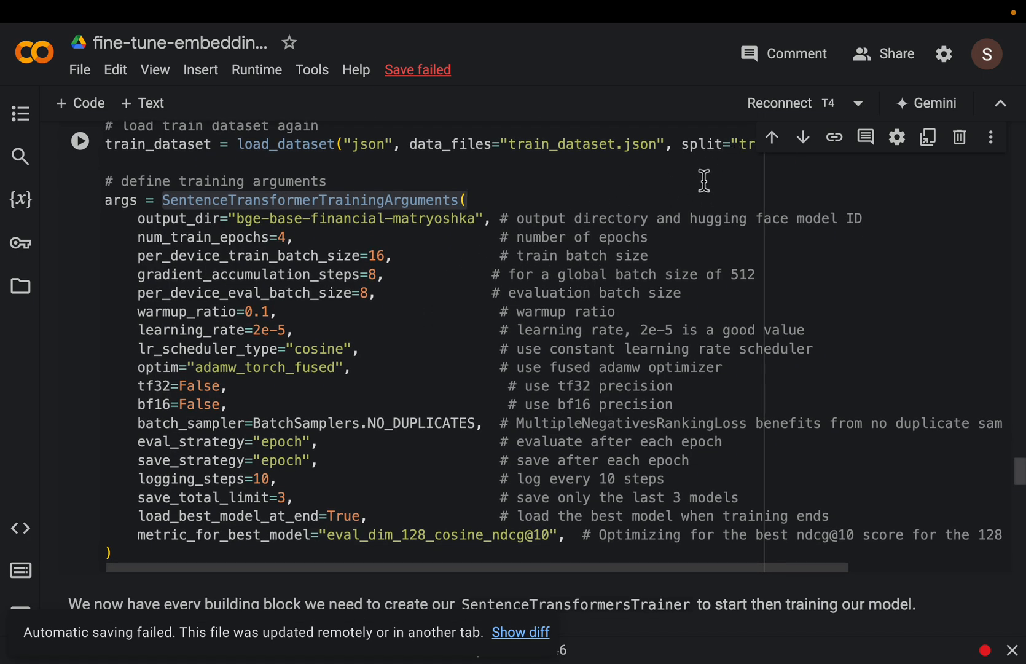
mouse_move(444, 263)
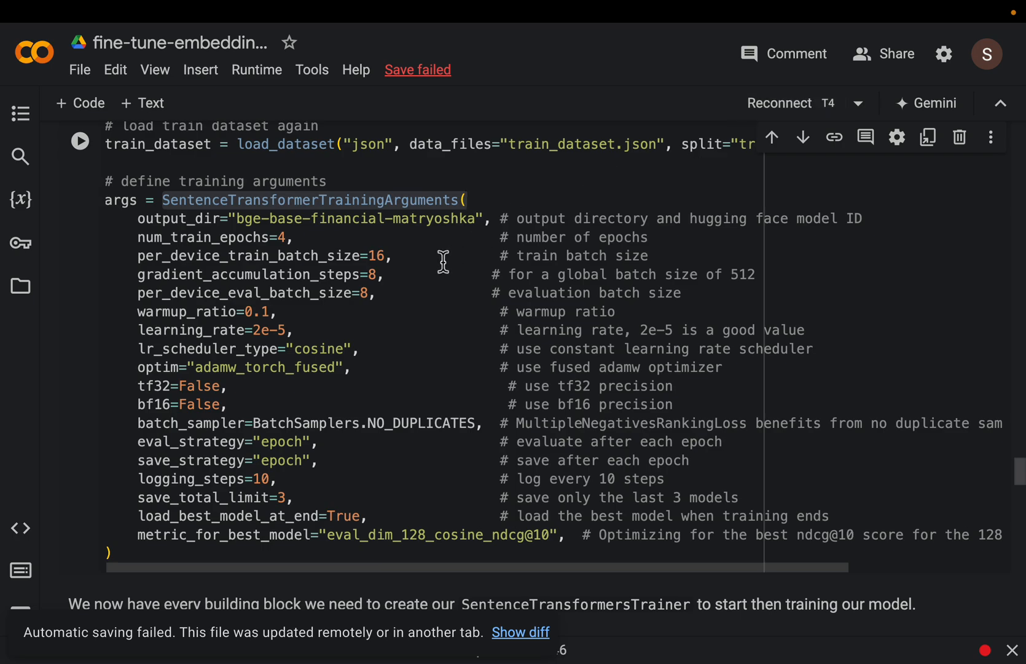
mouse_move(437, 264)
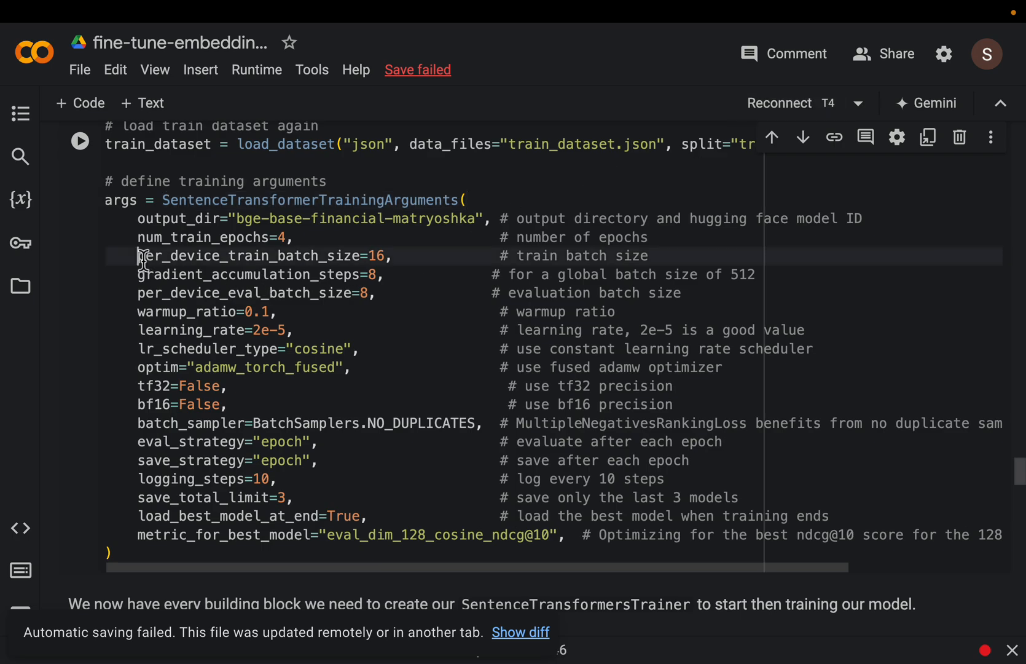
drag(137, 255, 409, 294)
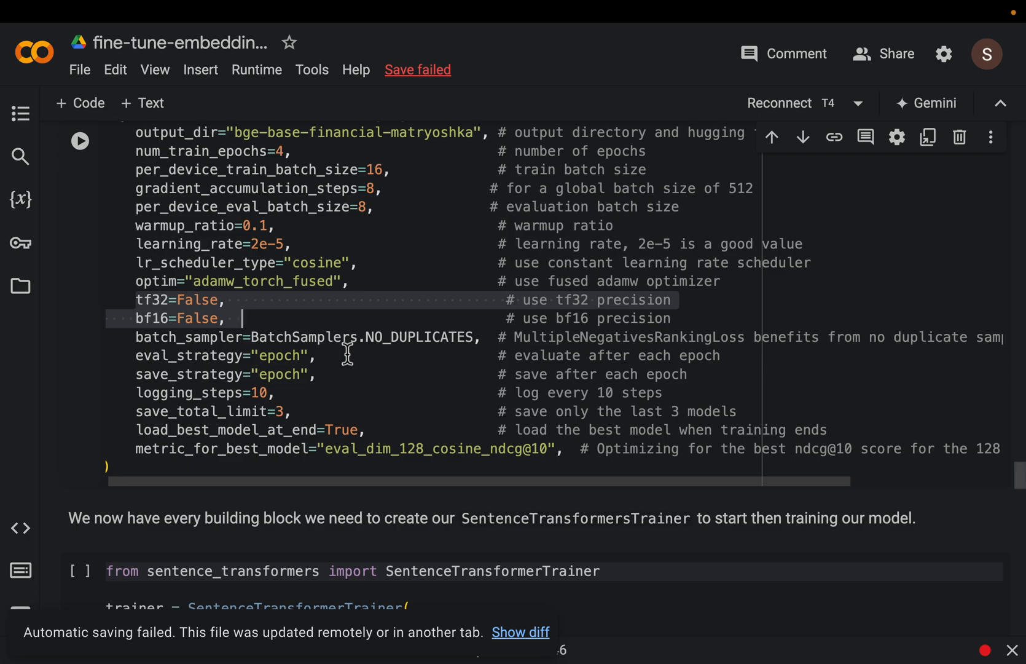
scroll(down, 3)
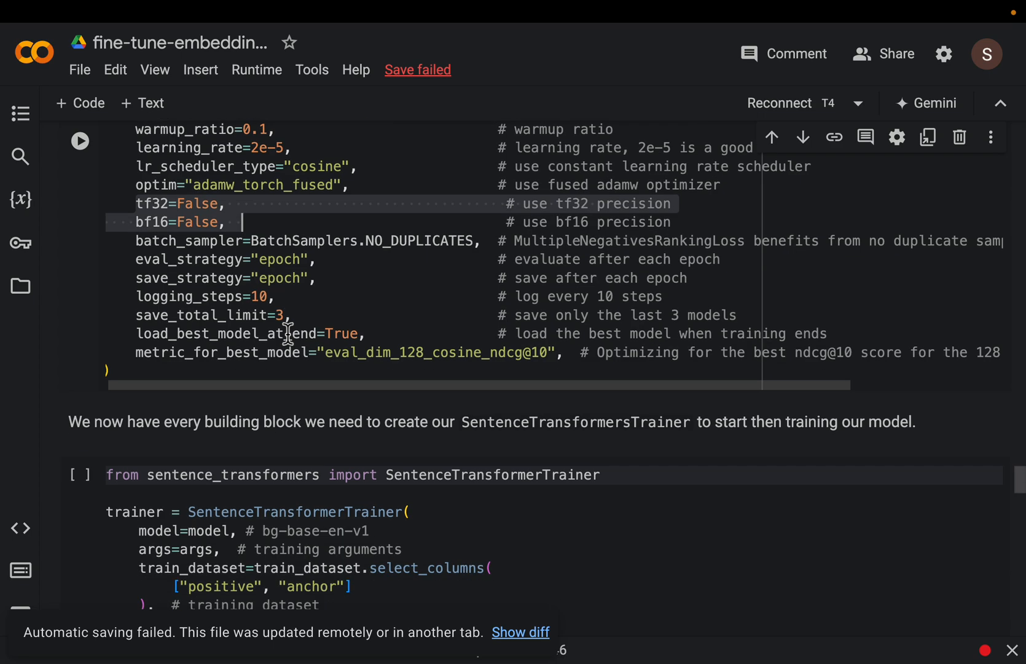
scroll(down, 3)
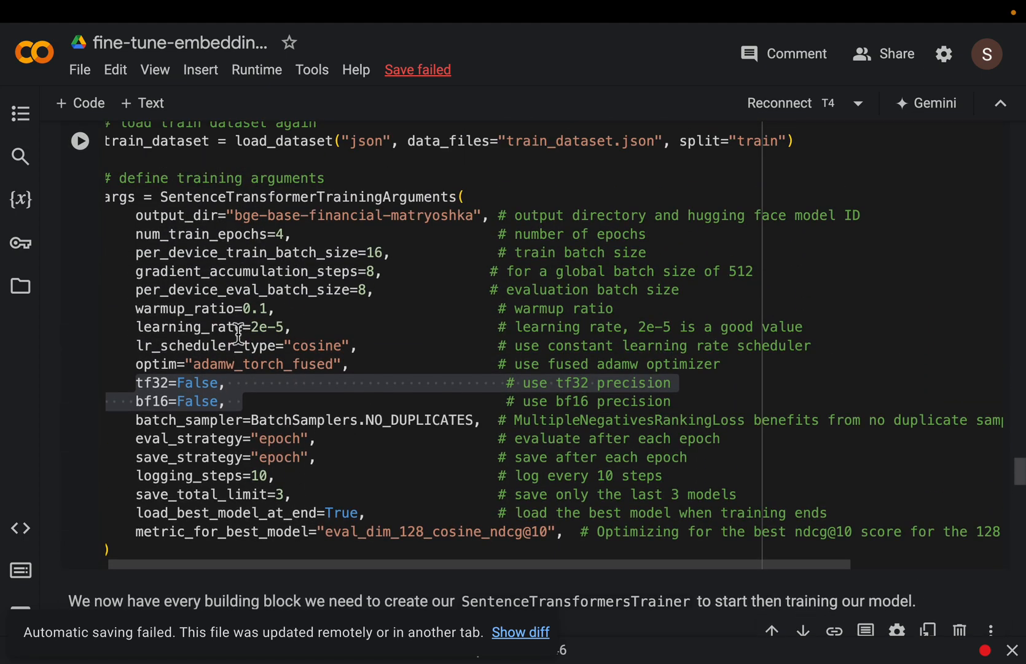
scroll(down, 3)
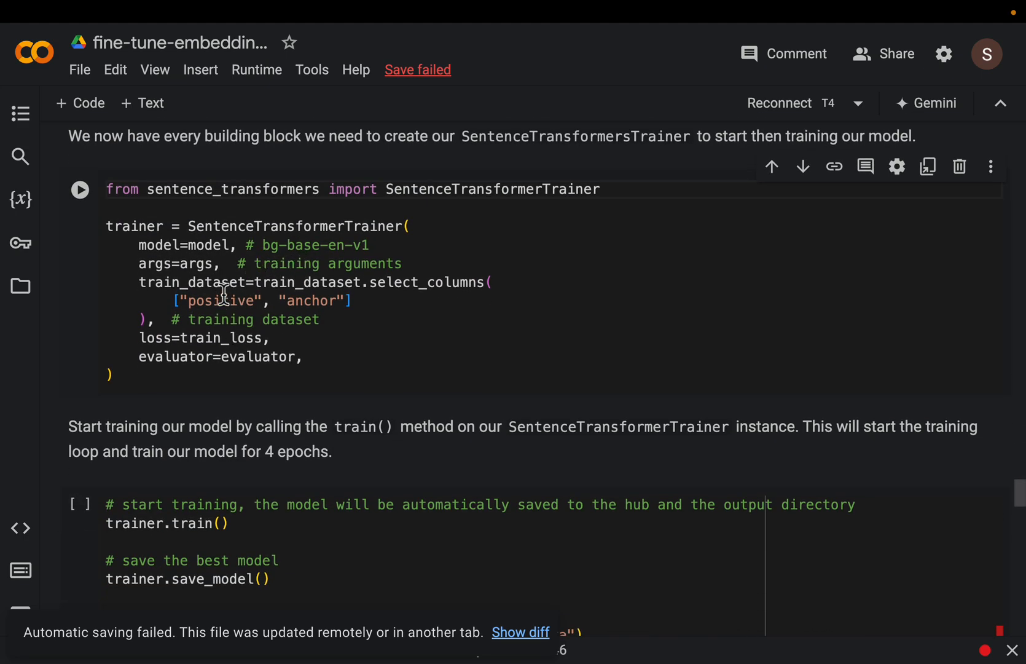
drag(172, 300, 350, 299)
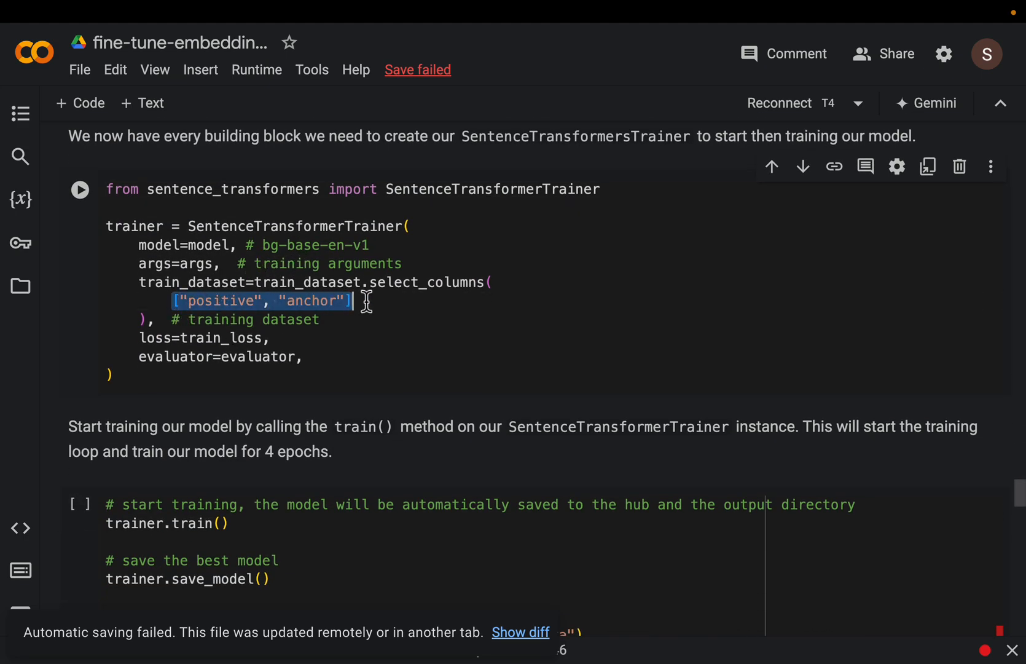
drag(366, 303, 304, 356)
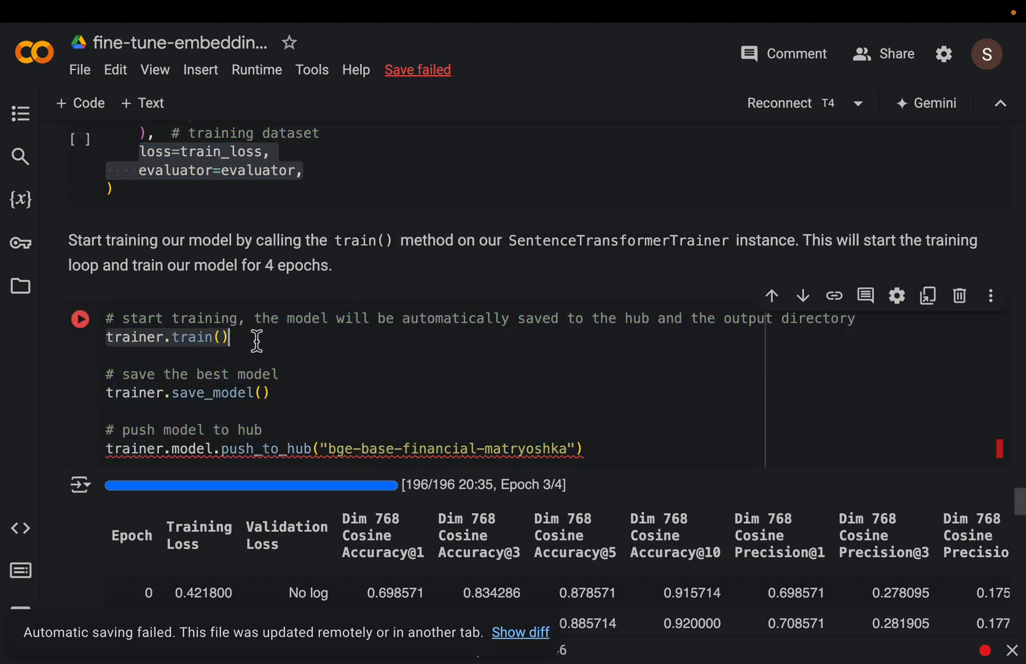
scroll(down, 3)
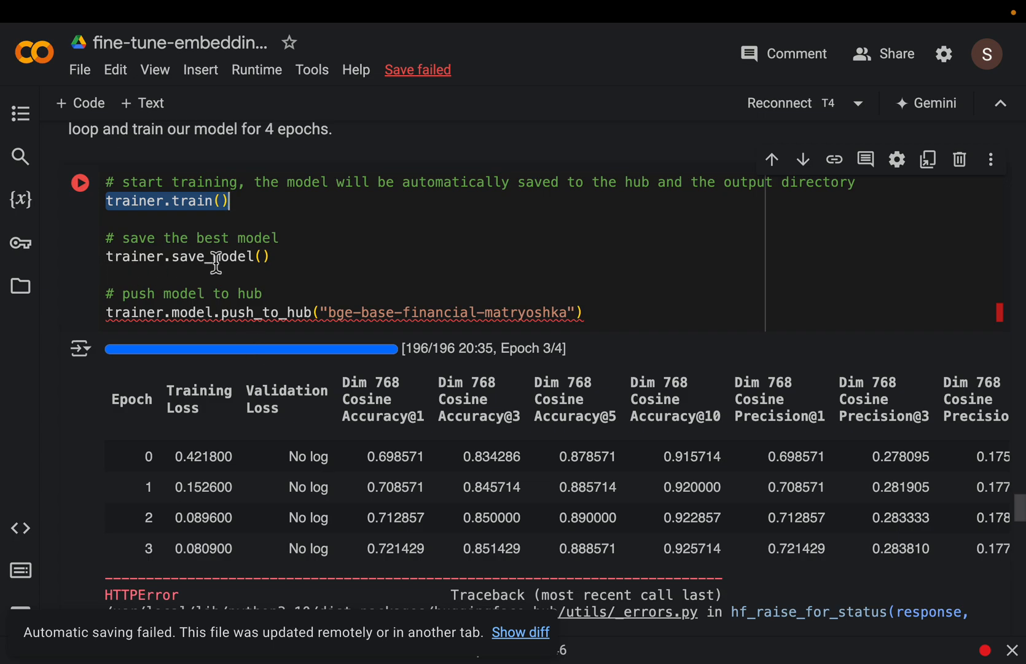
scroll(down, 3)
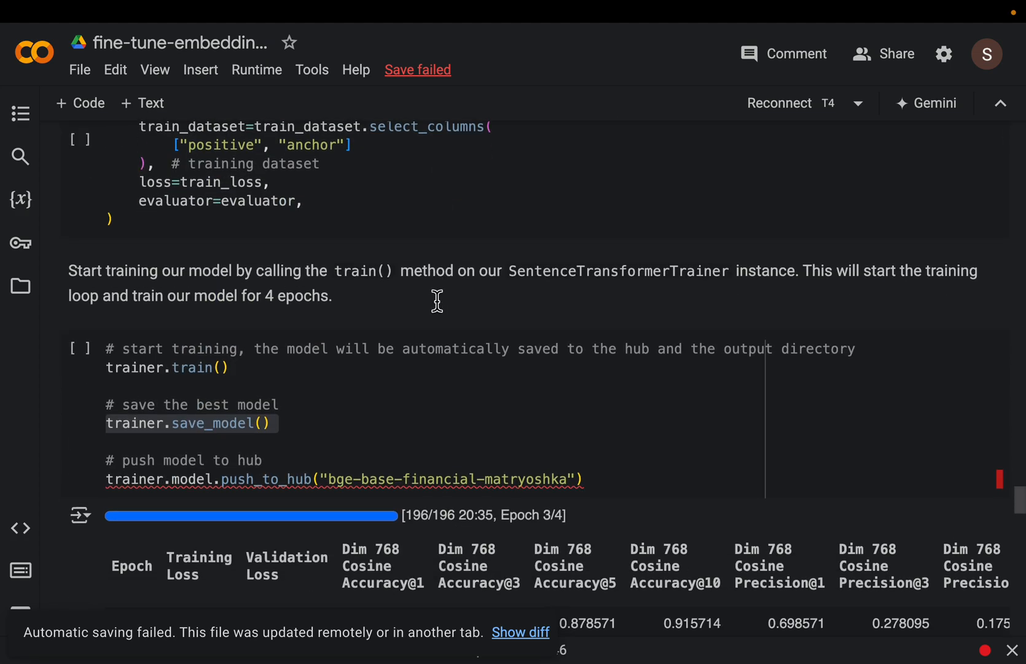
scroll(down, 3)
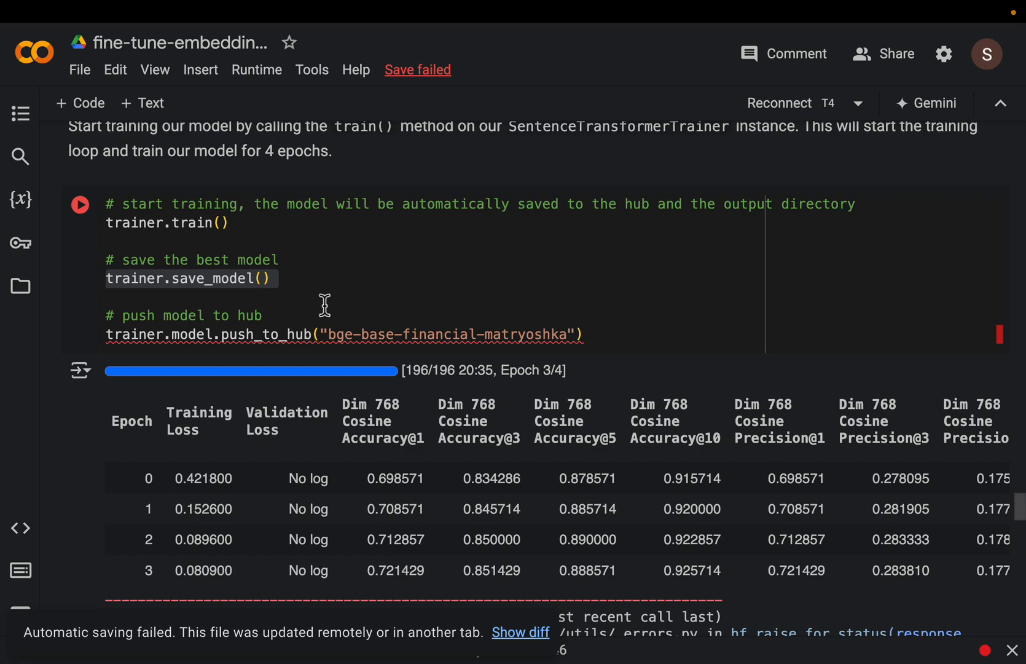
mouse_move(106, 347)
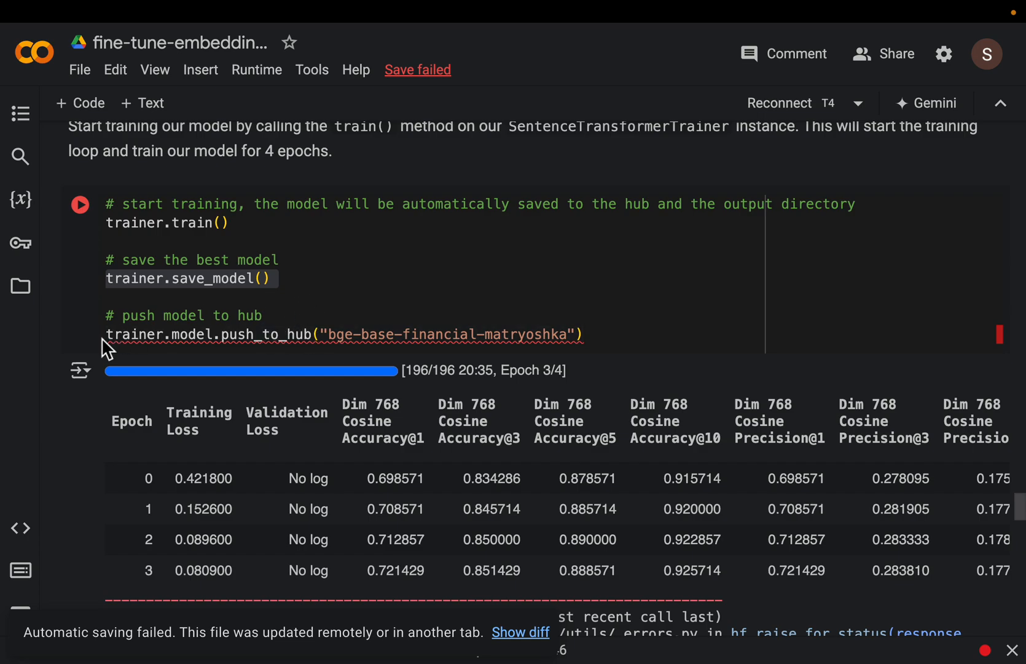
click(354, 335)
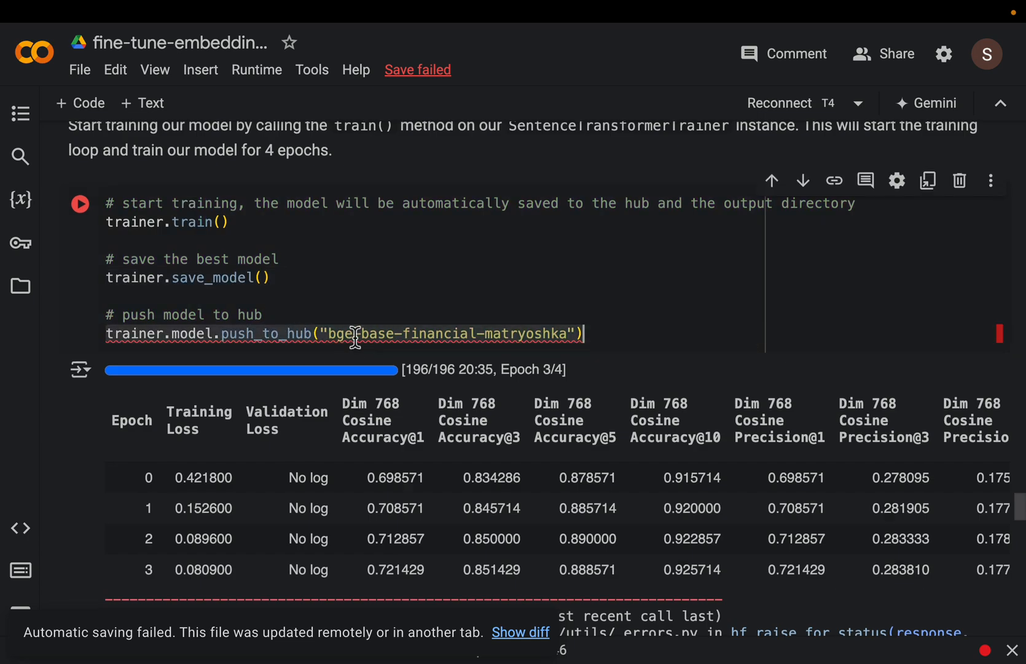
scroll(down, 3)
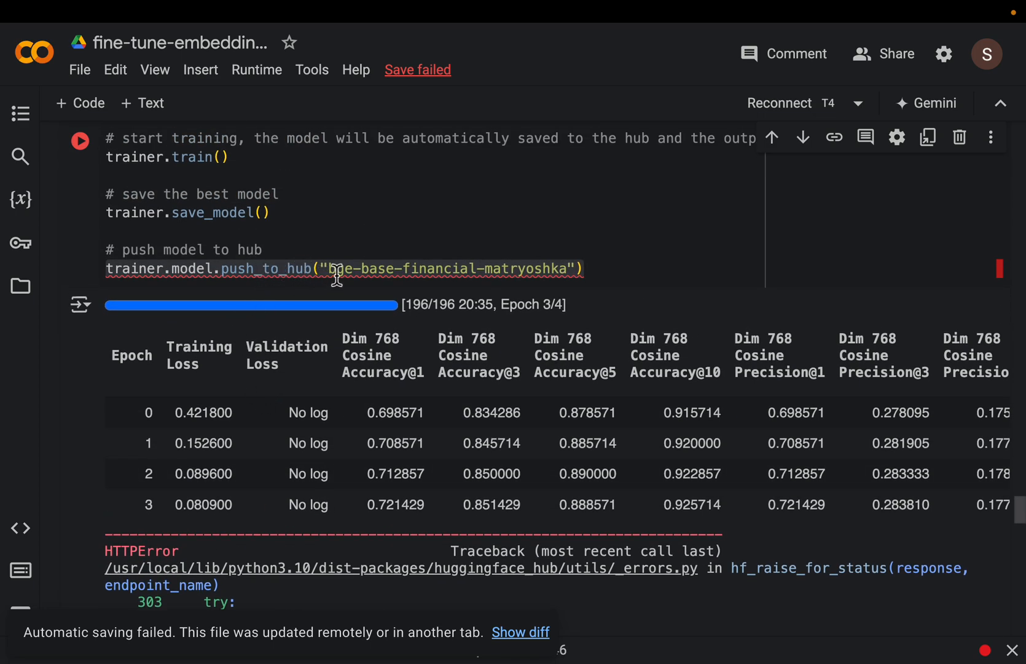
scroll(down, 3)
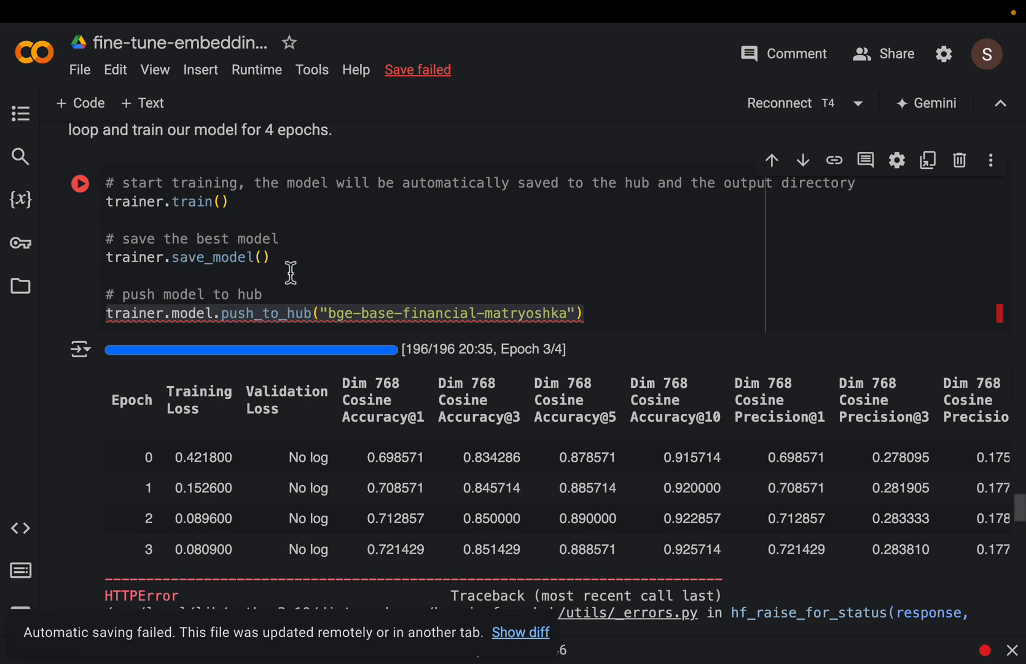
scroll(down, 3)
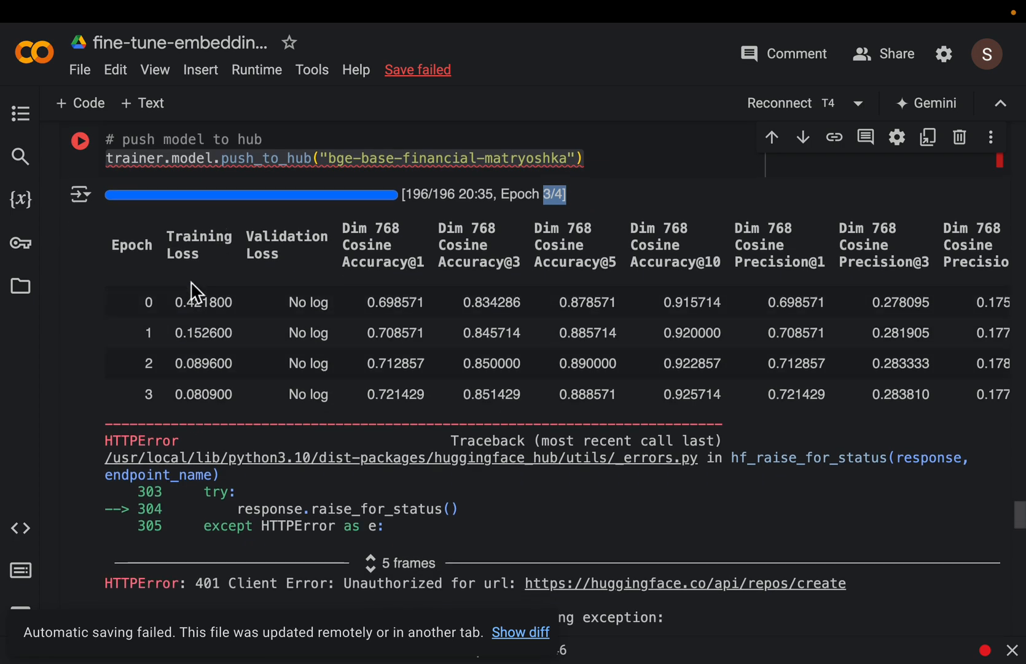
mouse_move(183, 317)
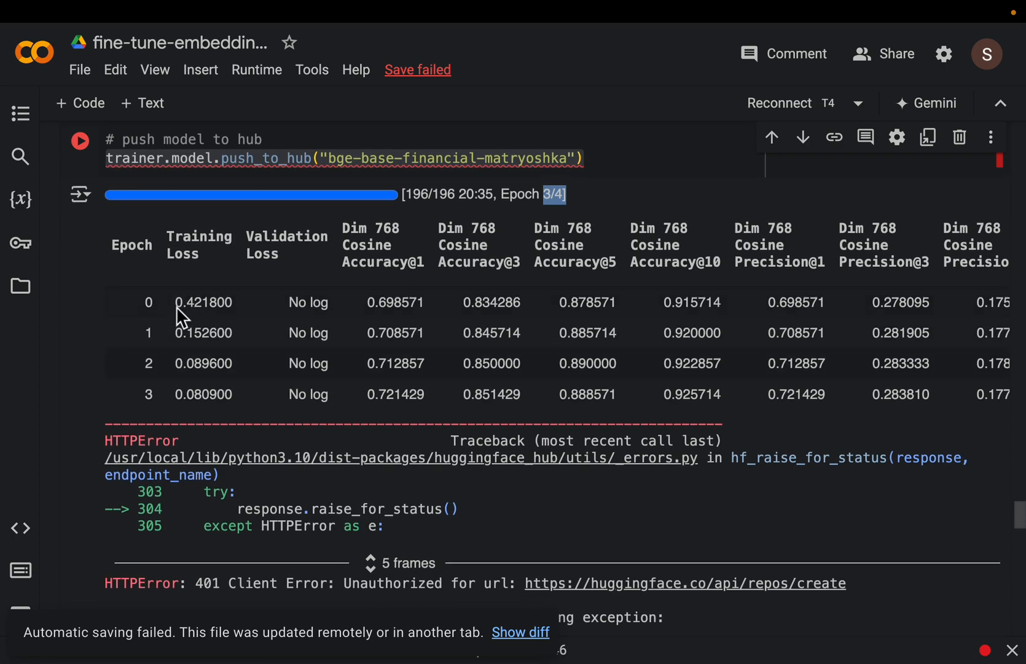
double_click(203, 303)
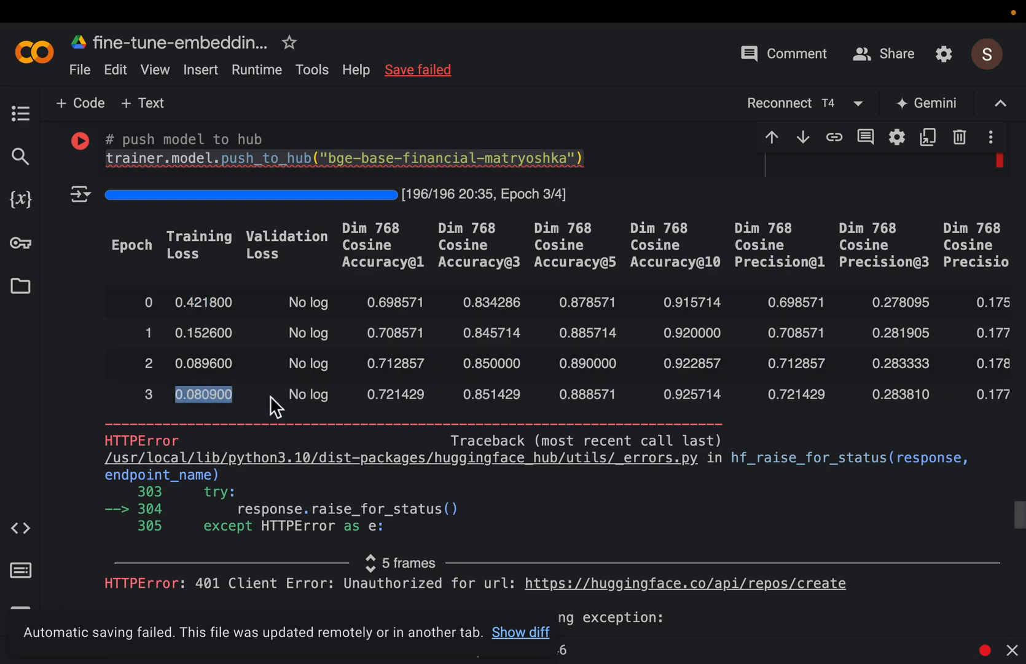
mouse_move(927, 358)
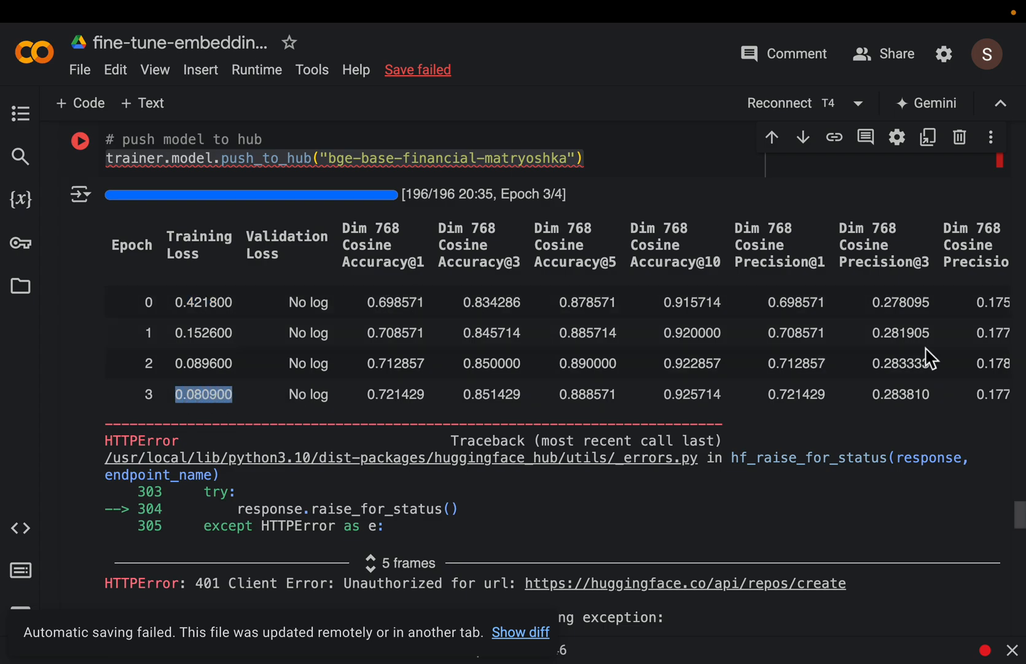
scroll(right, 3)
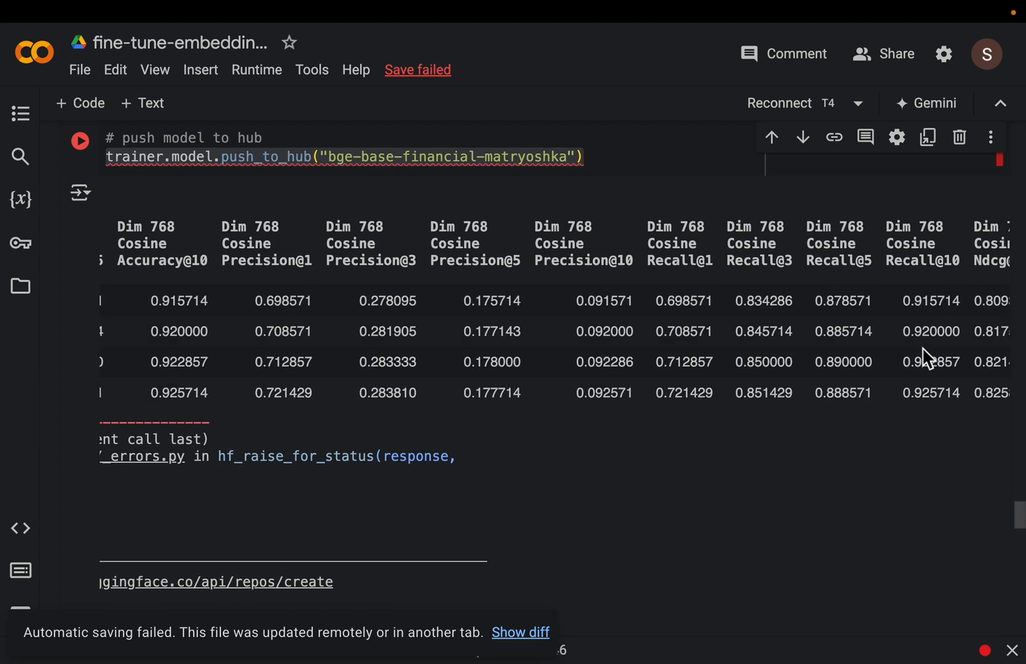
scroll(down, 3)
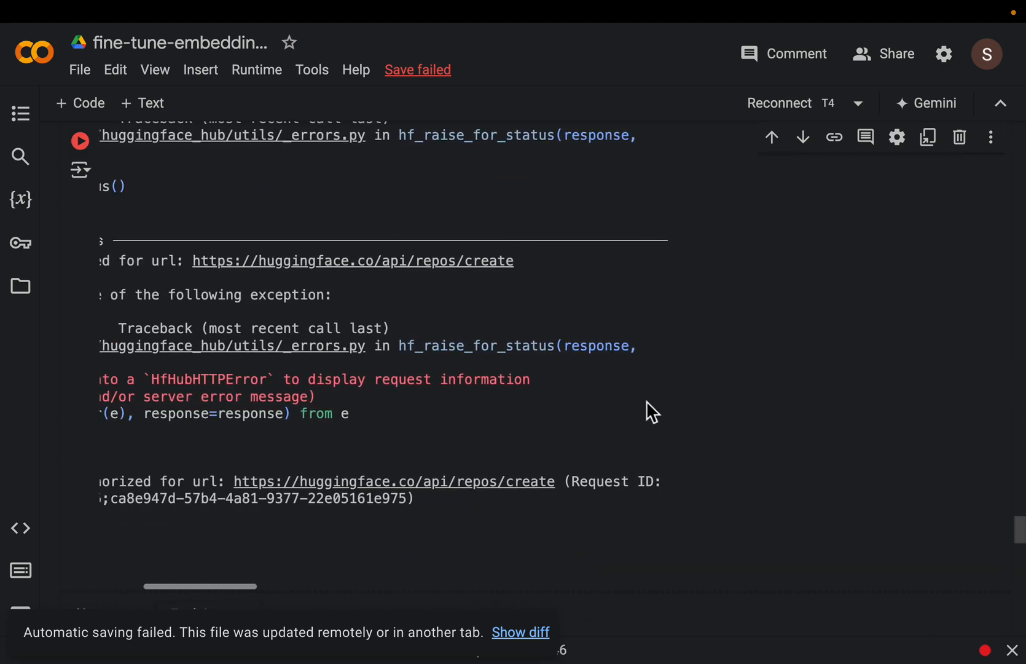
scroll(down, 3)
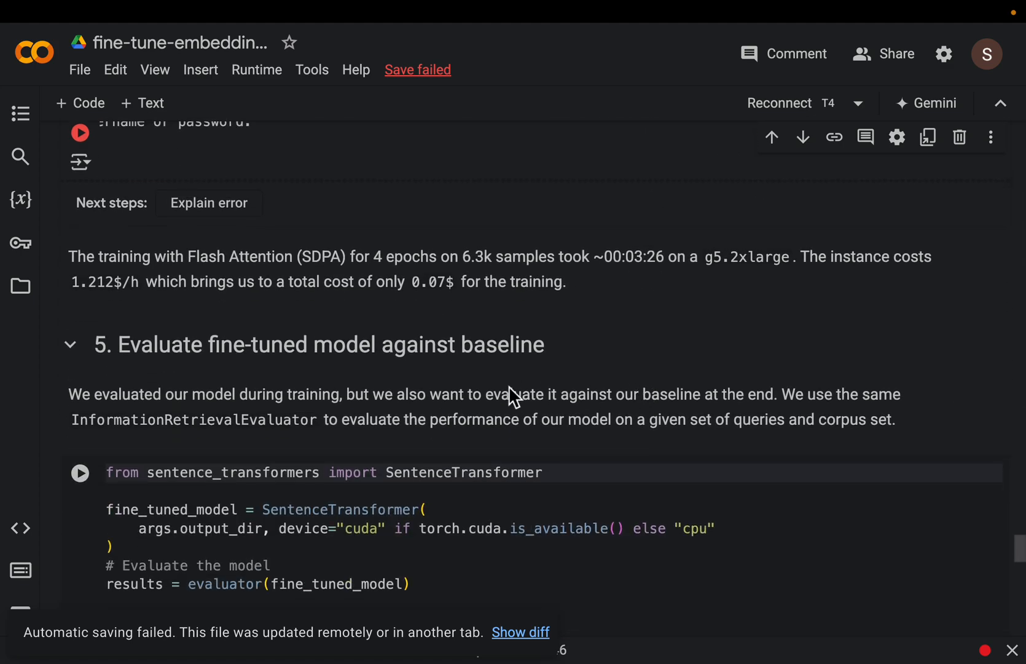
scroll(down, 3)
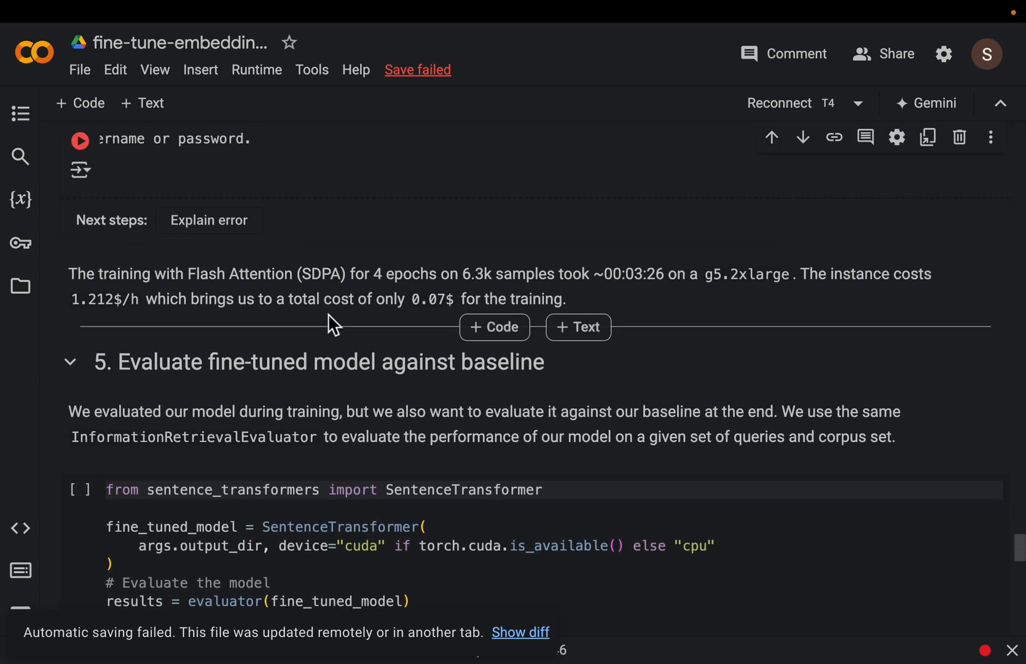
mouse_move(702, 285)
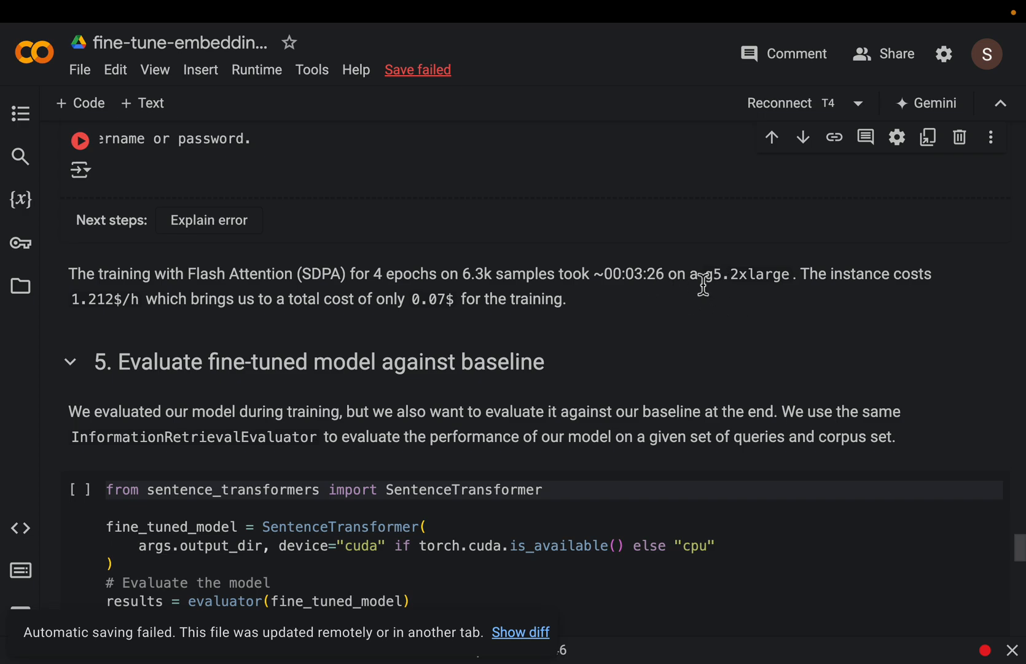
double_click(749, 274)
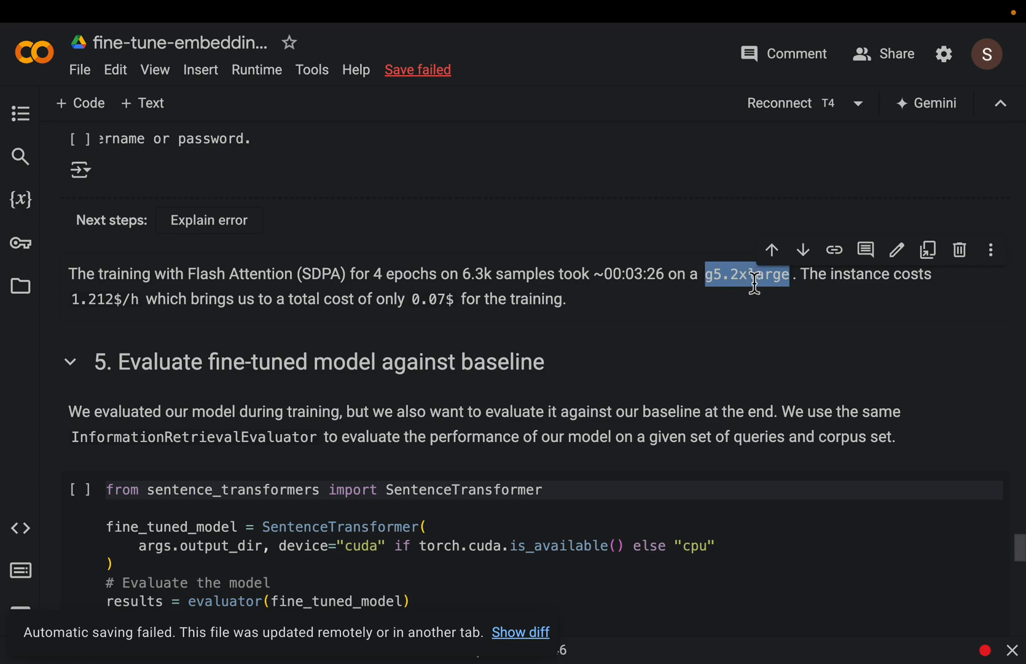
scroll(down, 3)
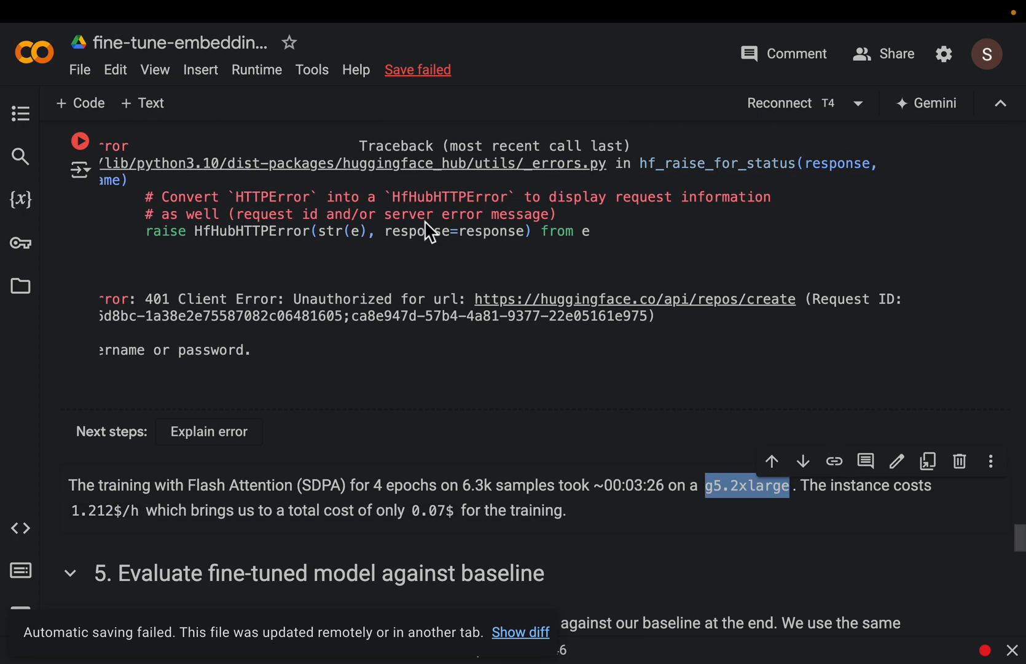
scroll(down, 3)
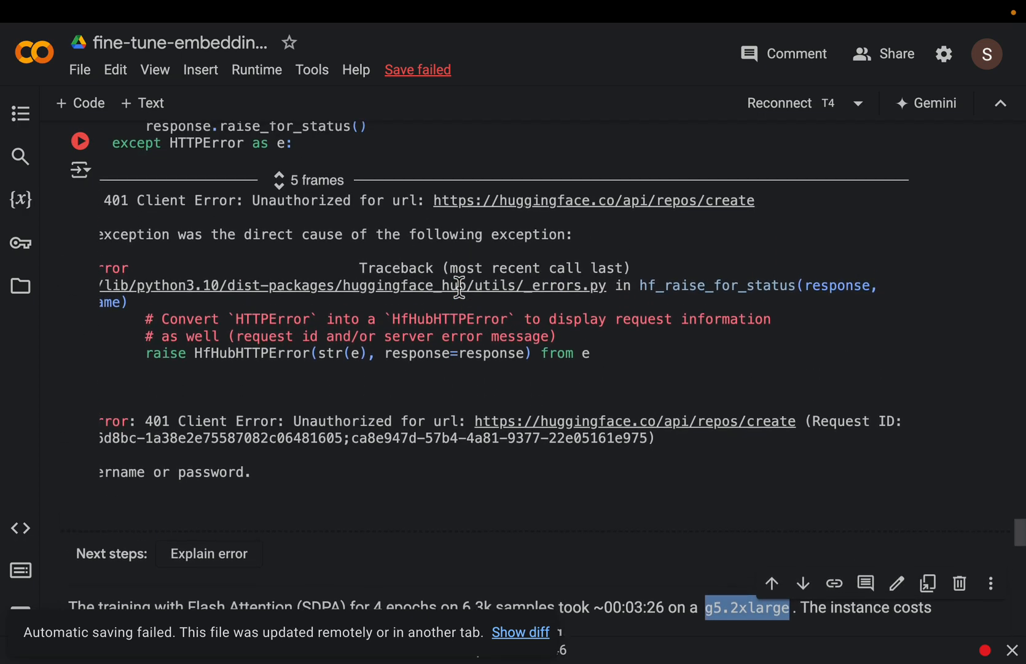
scroll(down, 3)
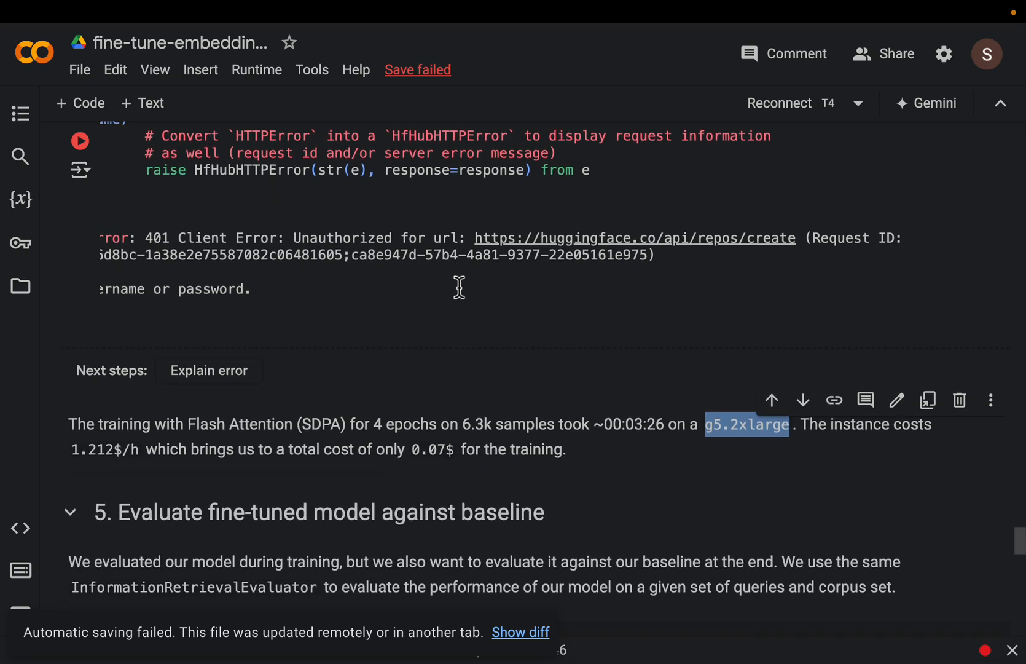
scroll(down, 3)
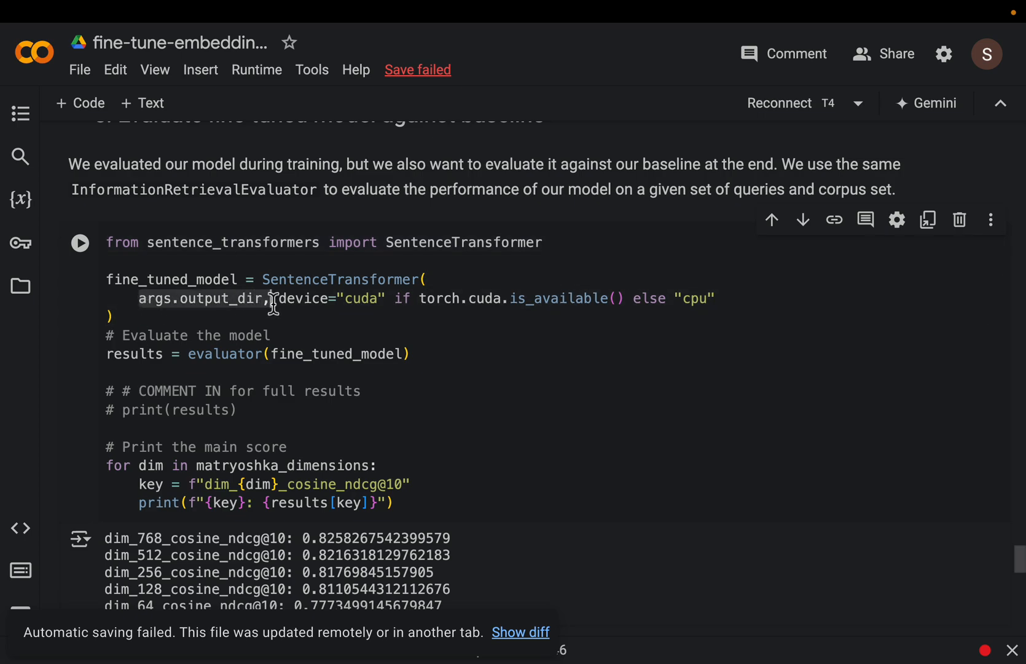
scroll(down, 3)
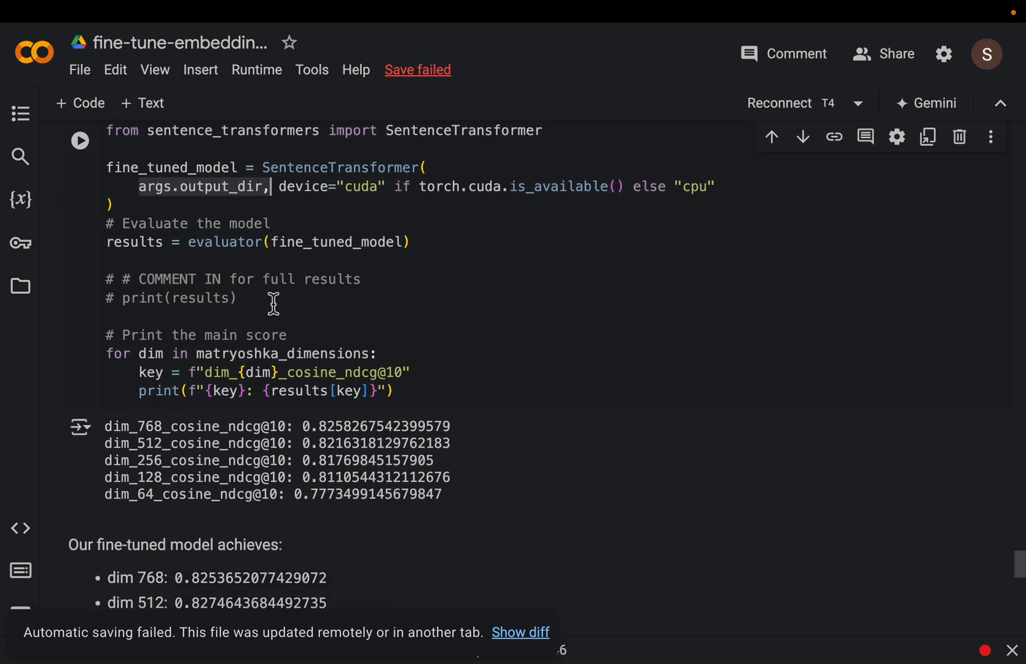
mouse_move(409, 376)
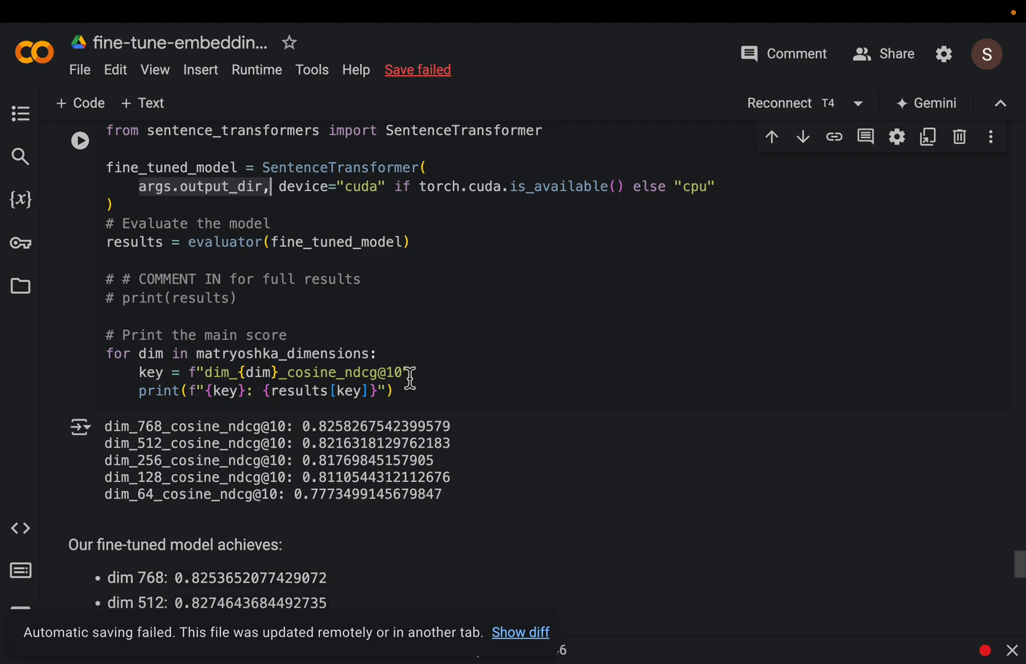
scroll(down, 3)
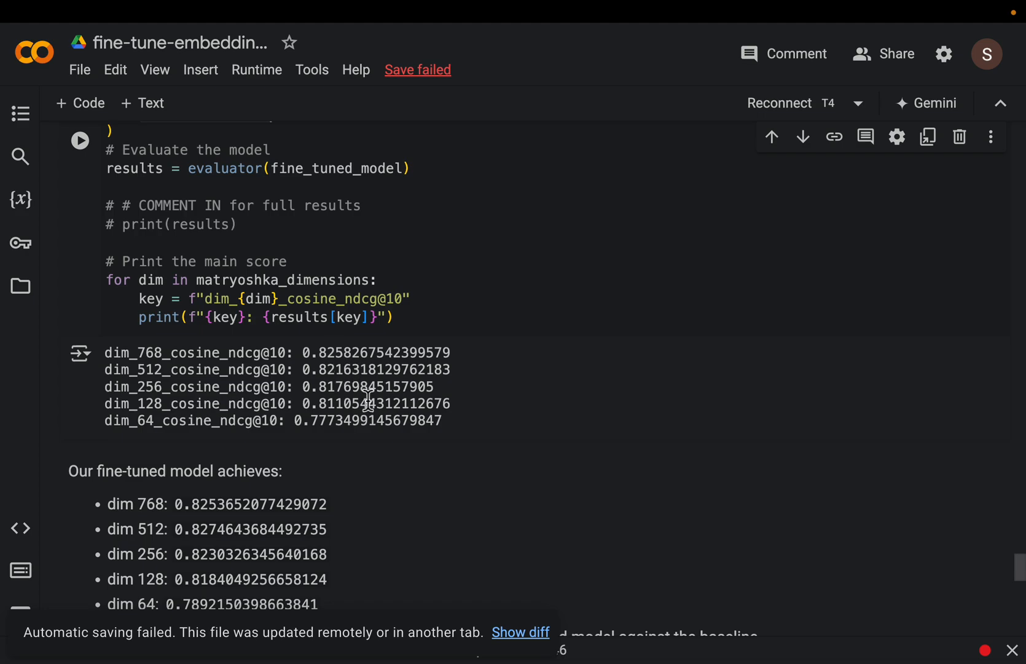
scroll(down, 3)
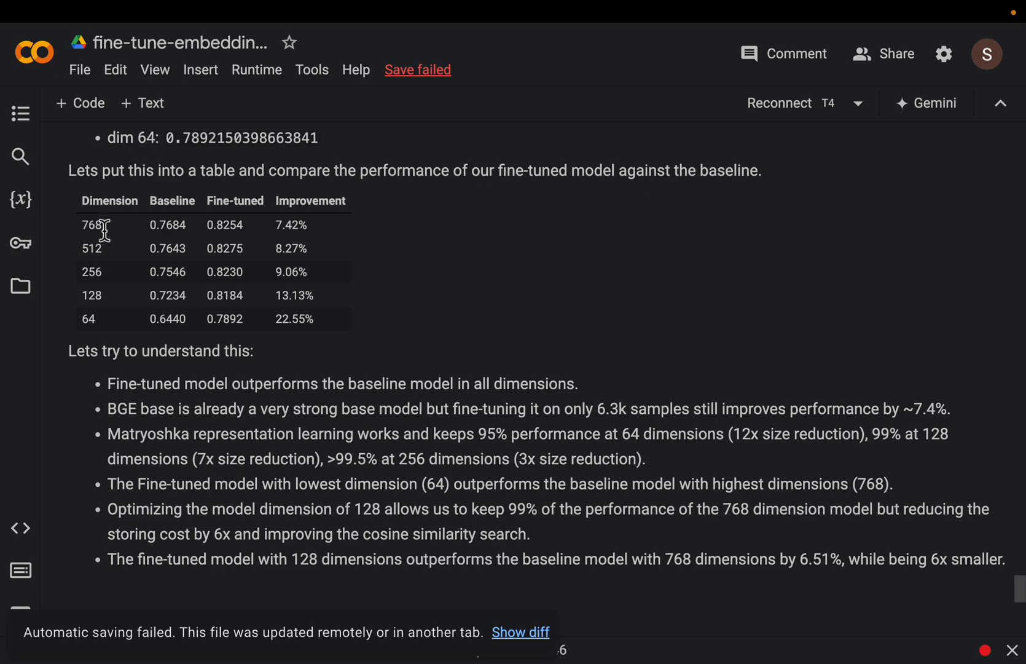
double_click(91, 225)
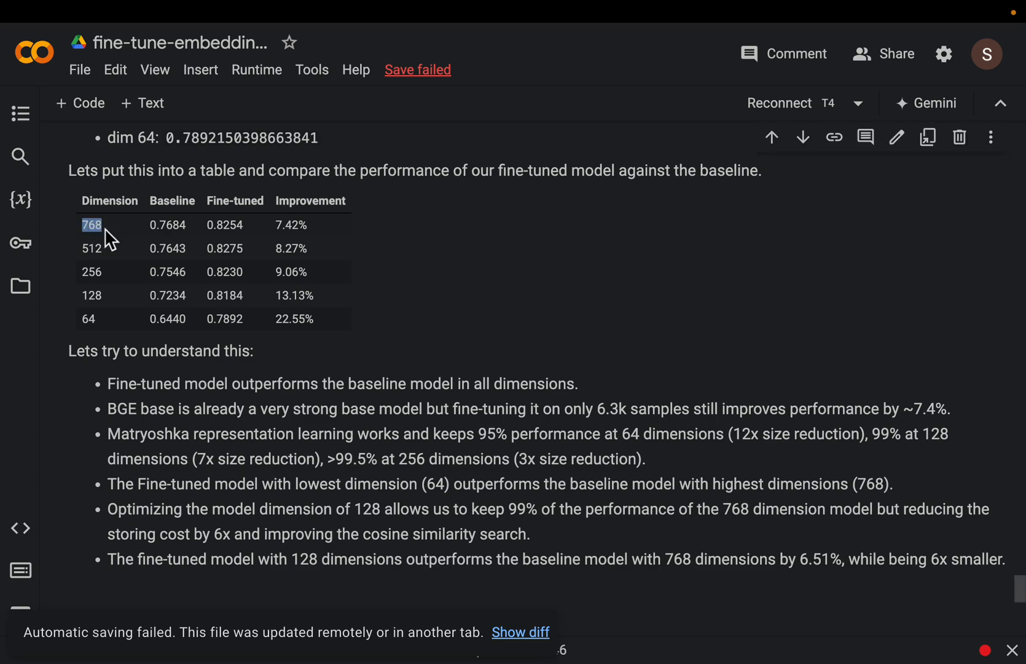
mouse_move(154, 241)
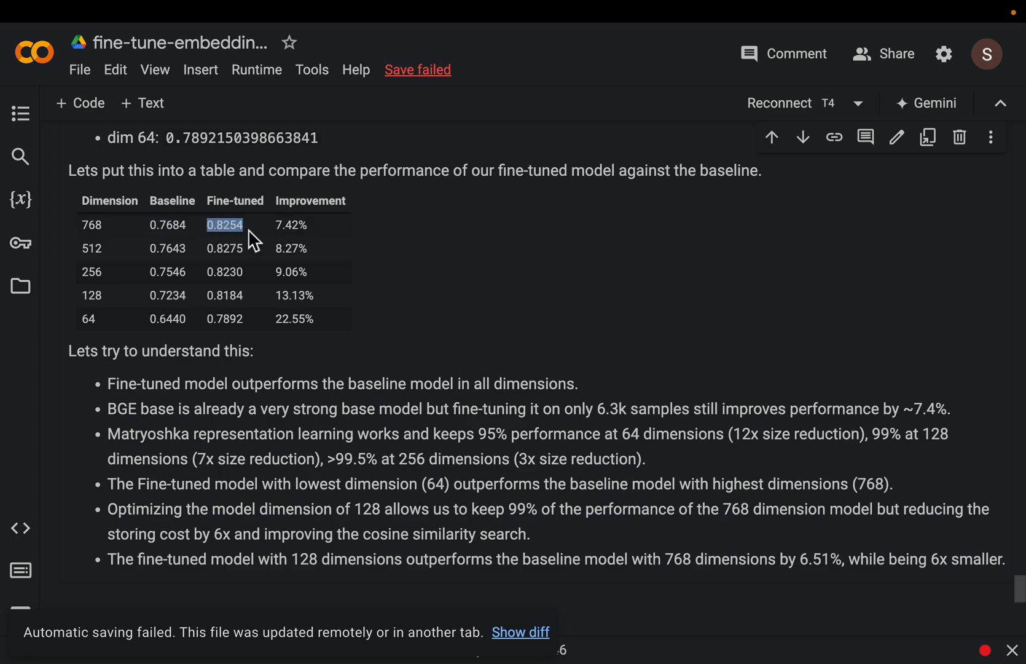
mouse_move(279, 234)
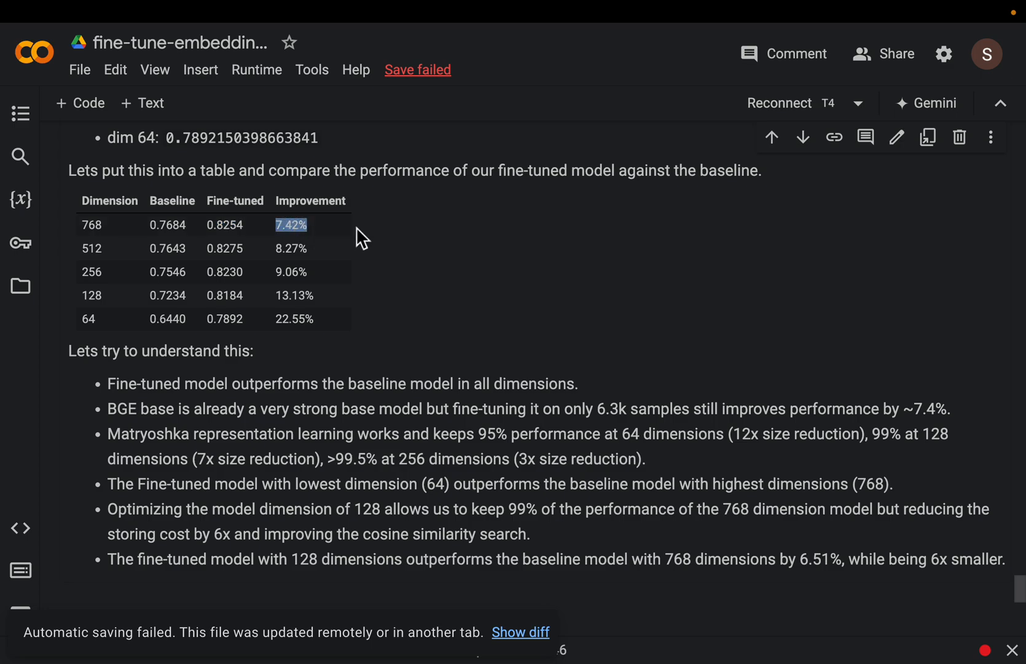
mouse_move(197, 256)
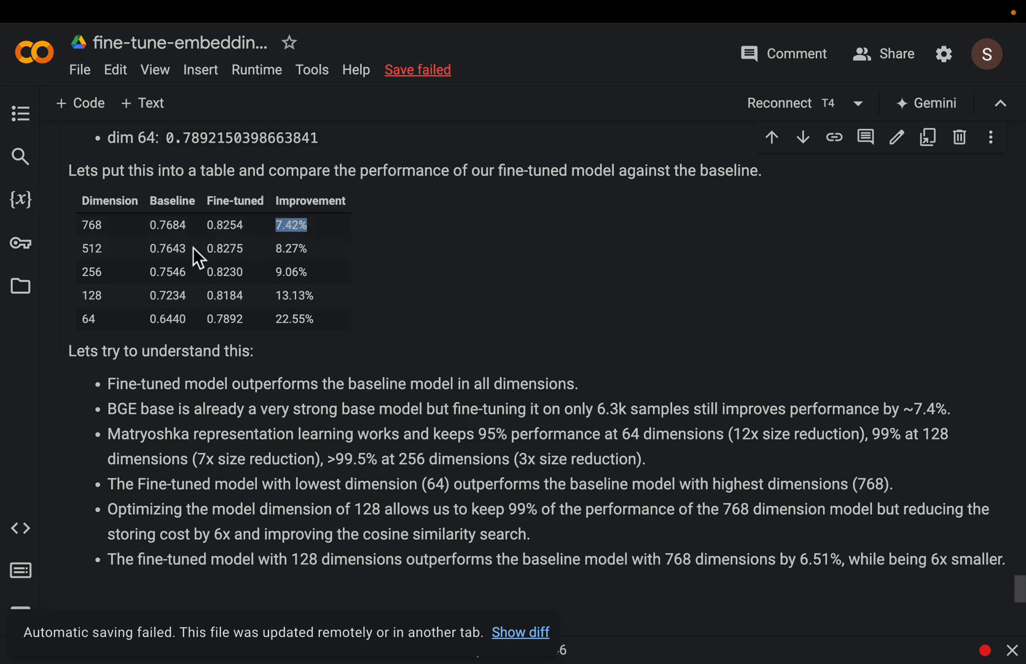
mouse_move(108, 232)
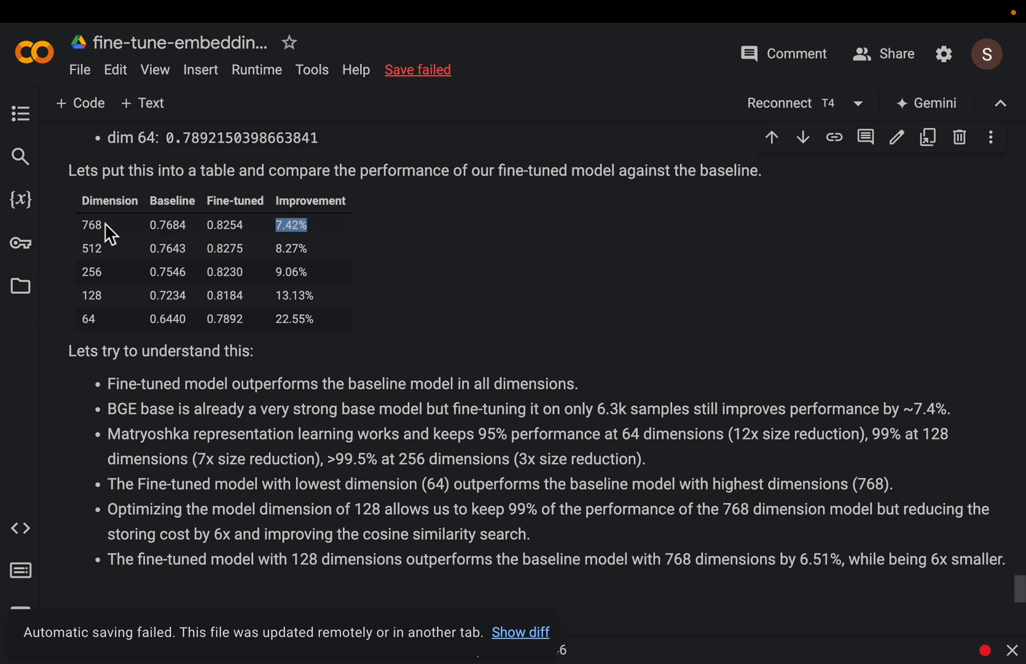
mouse_move(114, 261)
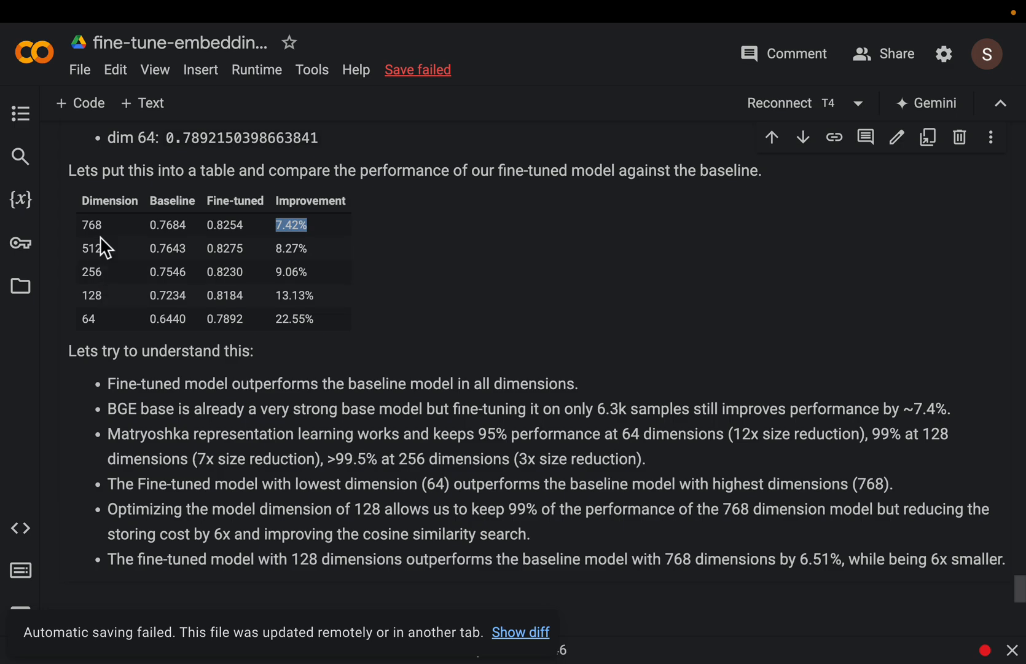
mouse_move(99, 229)
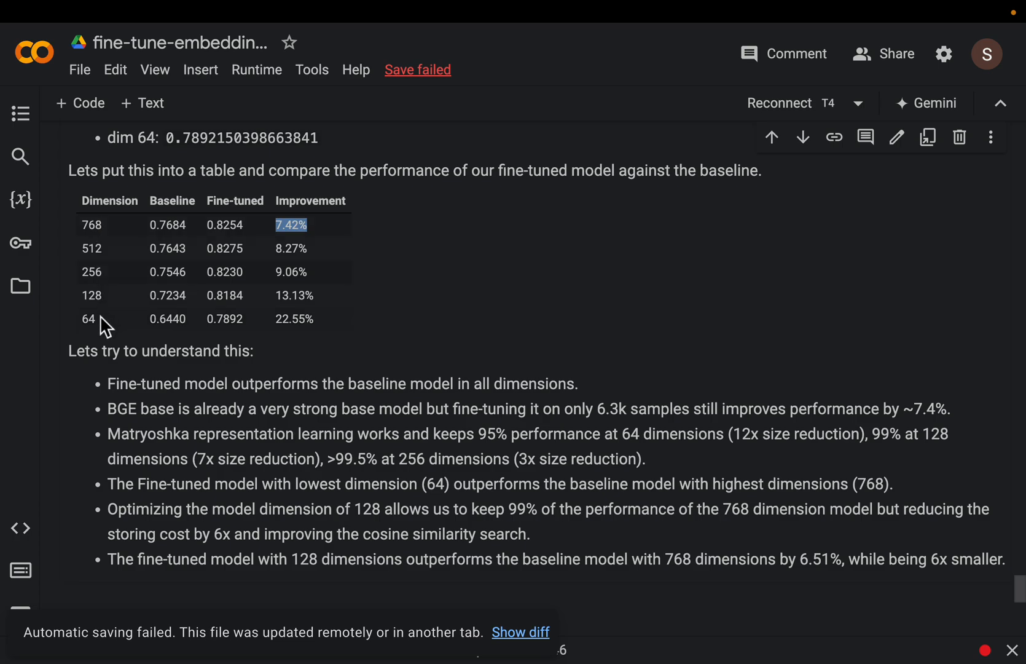
mouse_move(182, 235)
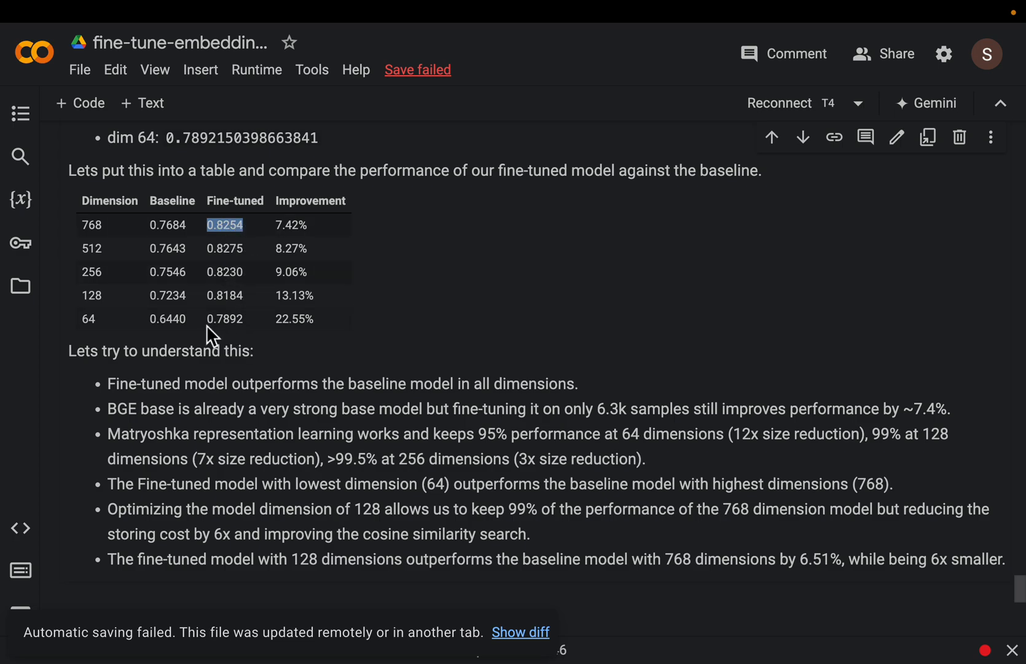
double_click(224, 318)
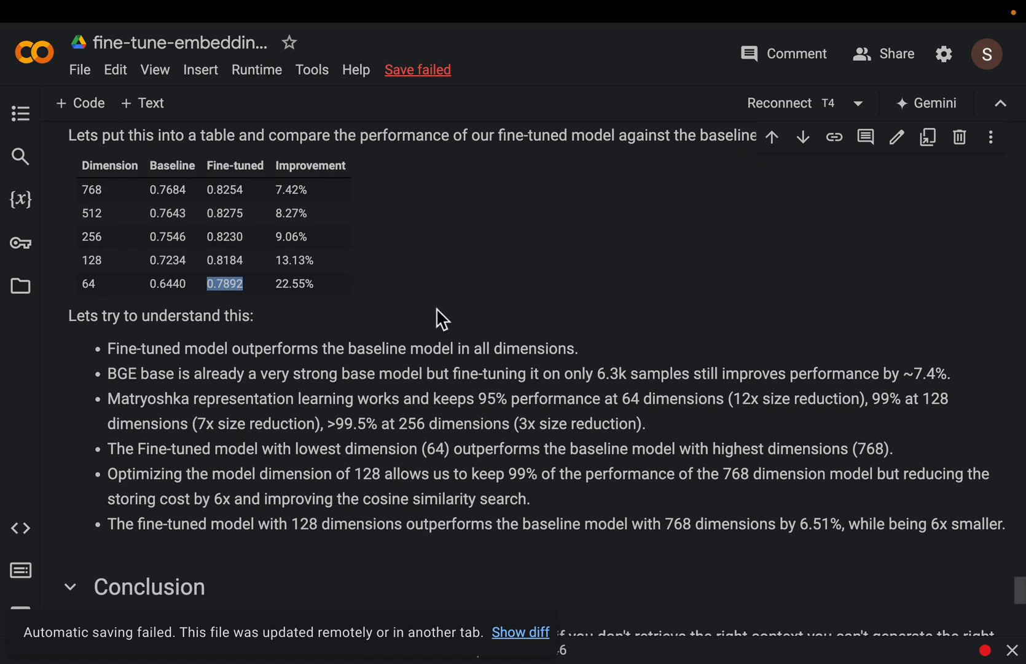
mouse_move(472, 395)
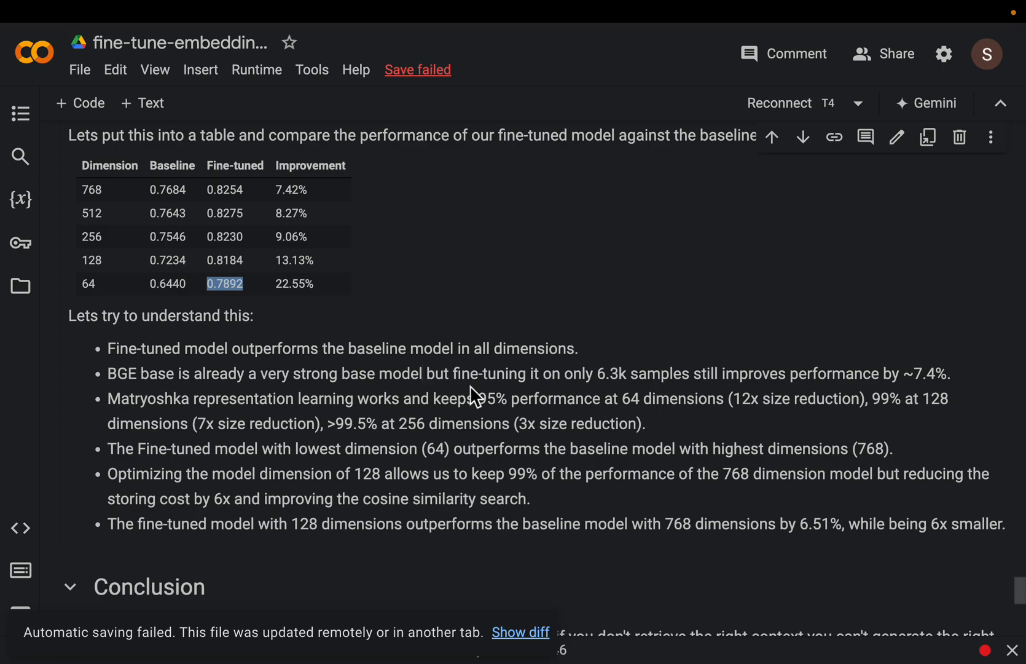
scroll(down, 3)
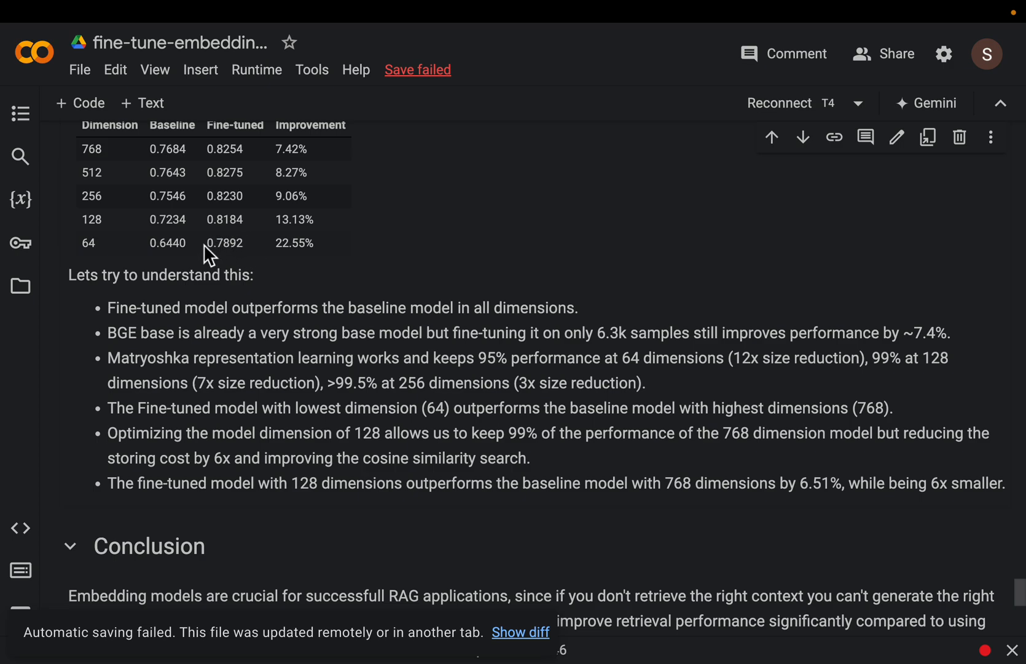
double_click(225, 242)
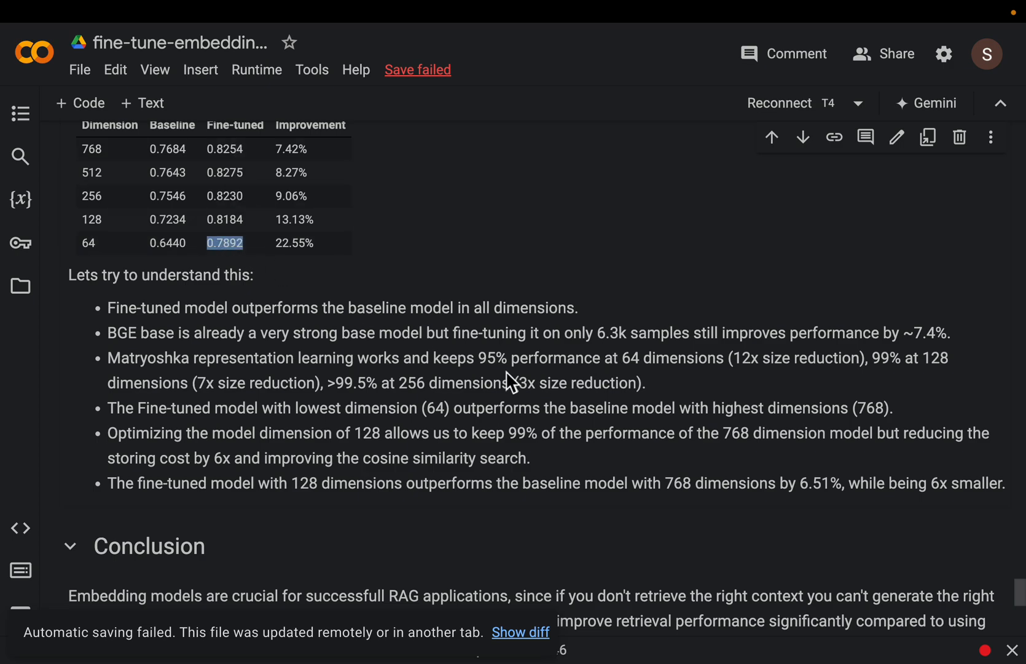
double_click(489, 358)
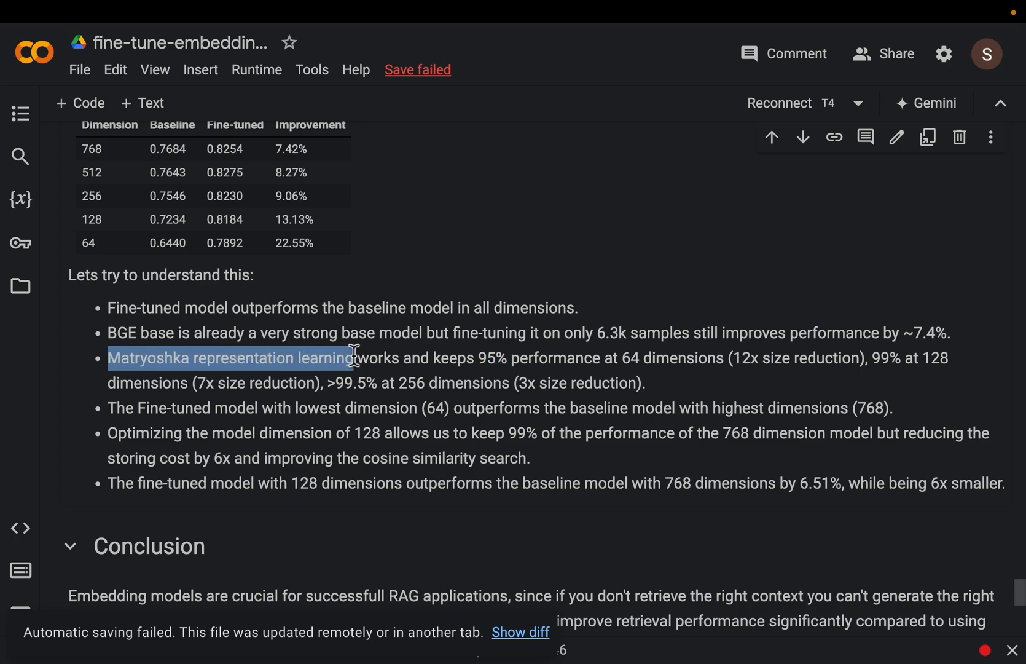
scroll(down, 3)
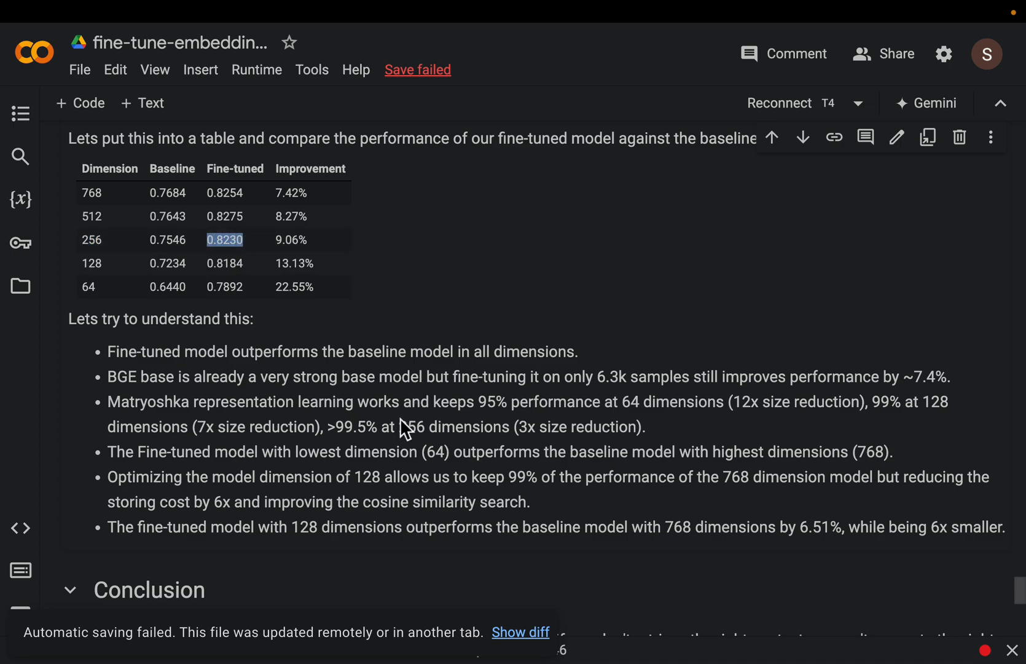
mouse_move(404, 429)
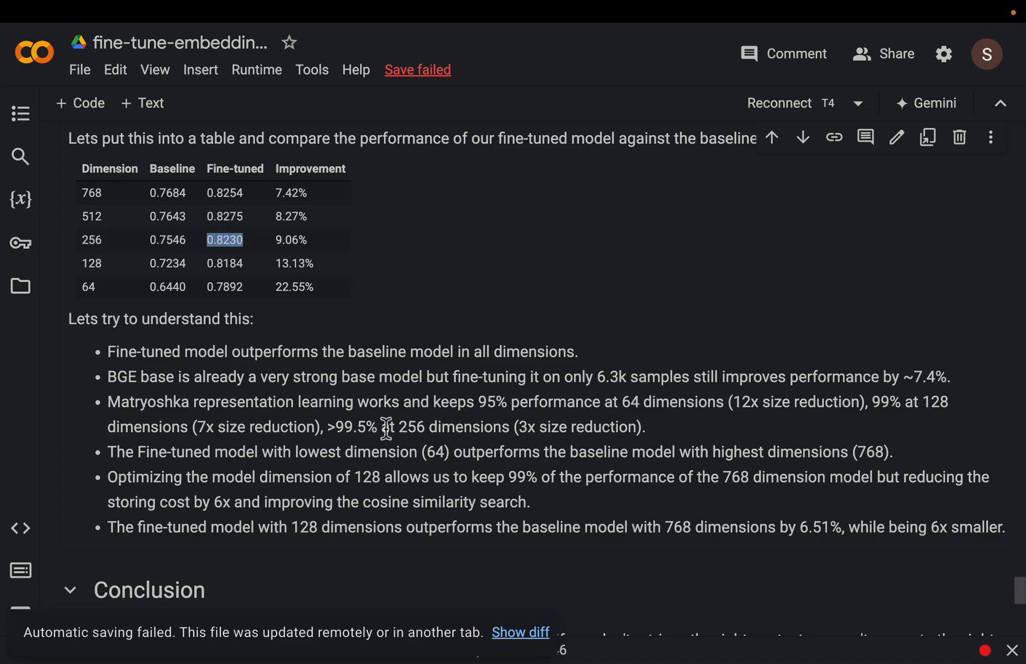
mouse_move(623, 430)
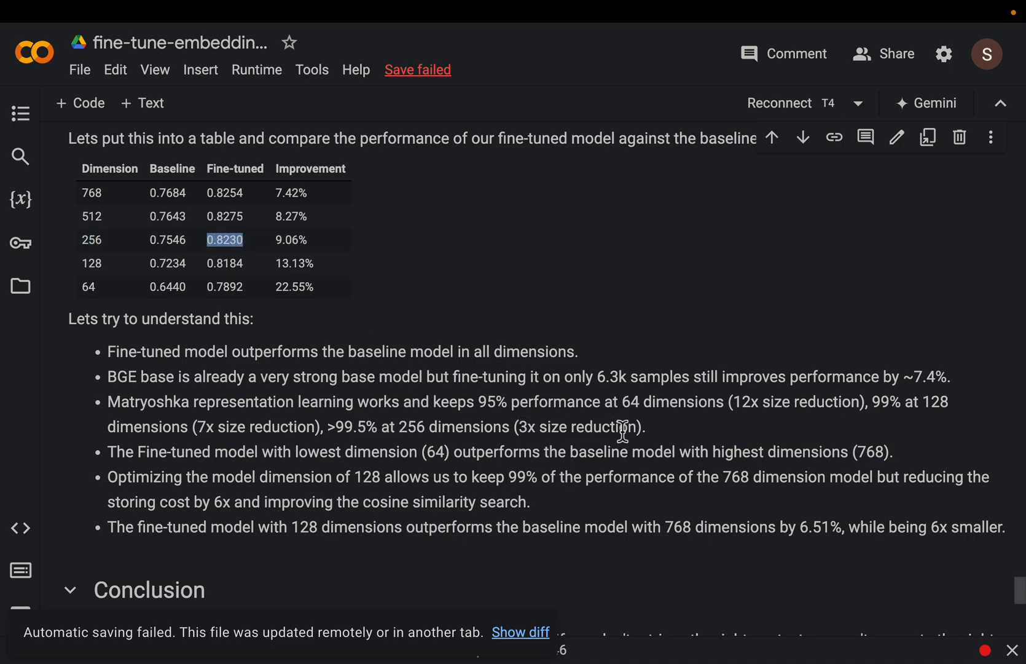
mouse_move(666, 430)
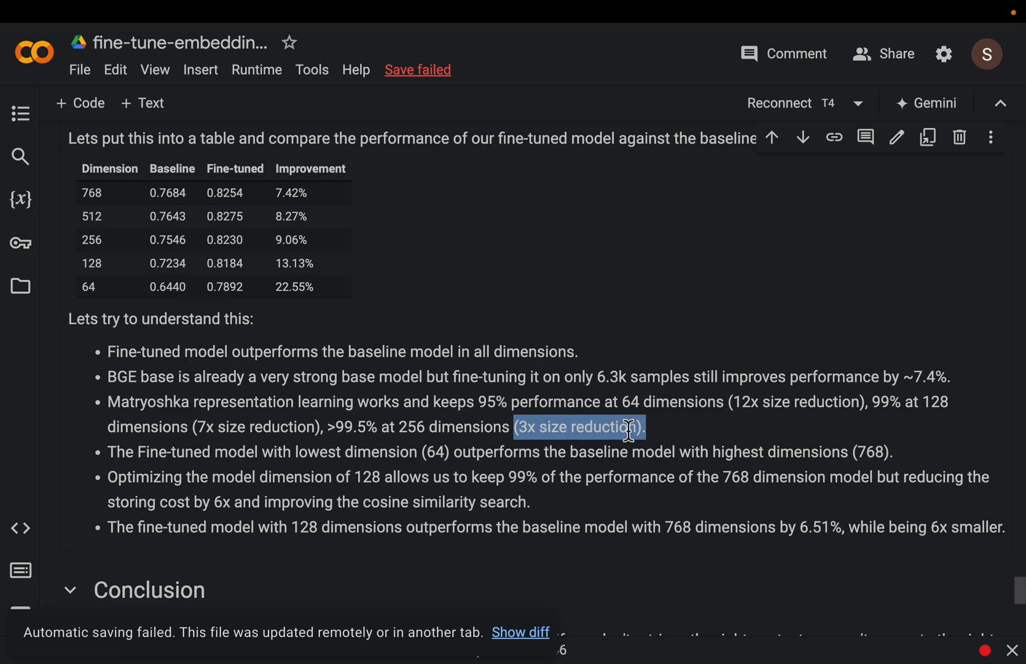
mouse_move(589, 431)
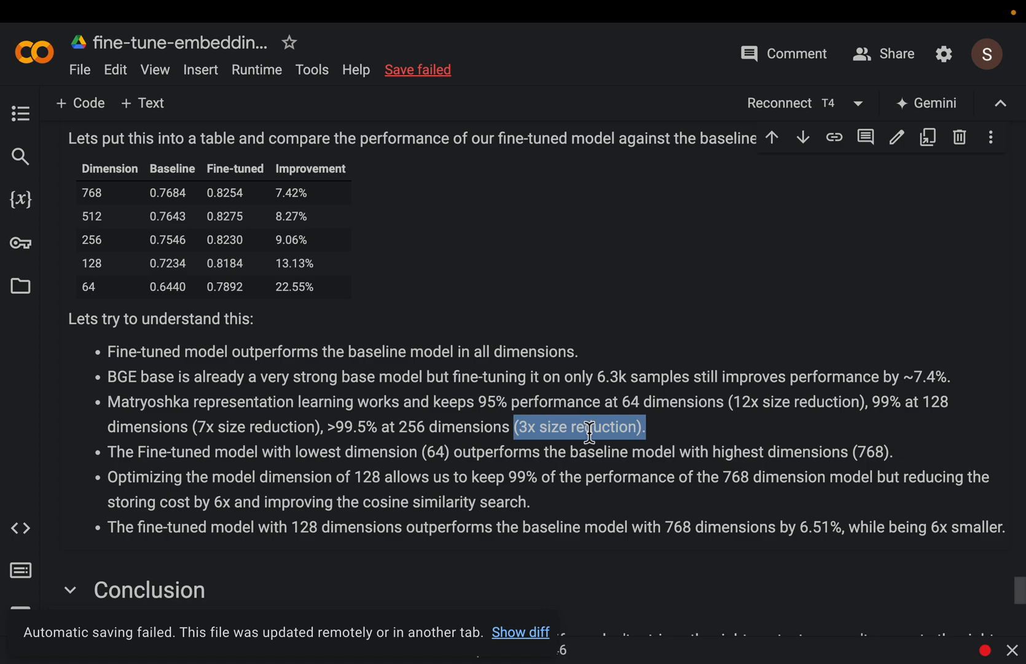
mouse_move(596, 350)
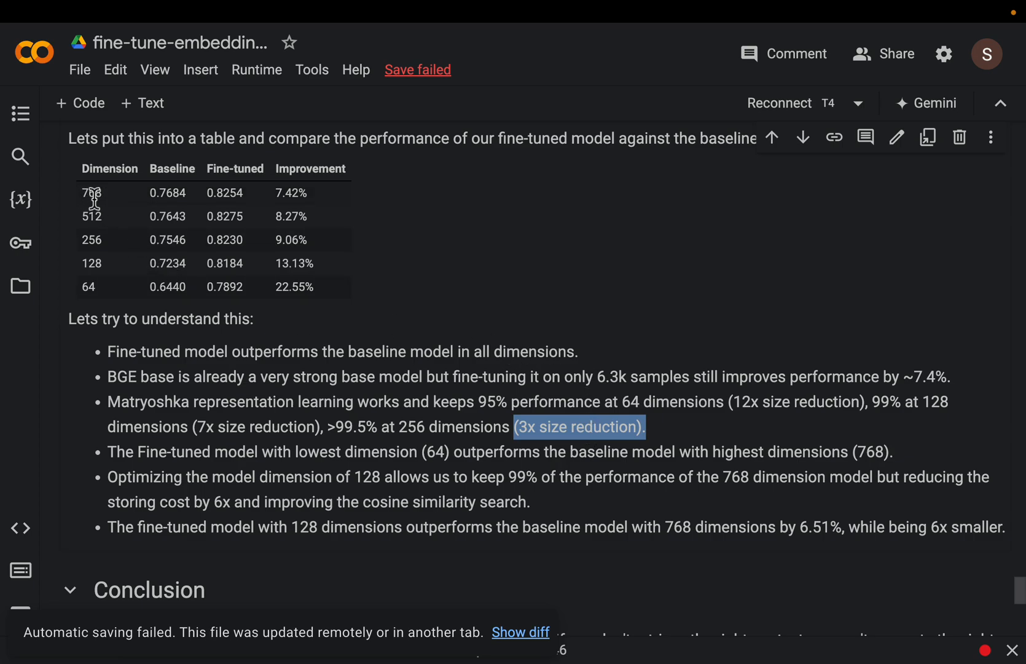
mouse_move(484, 321)
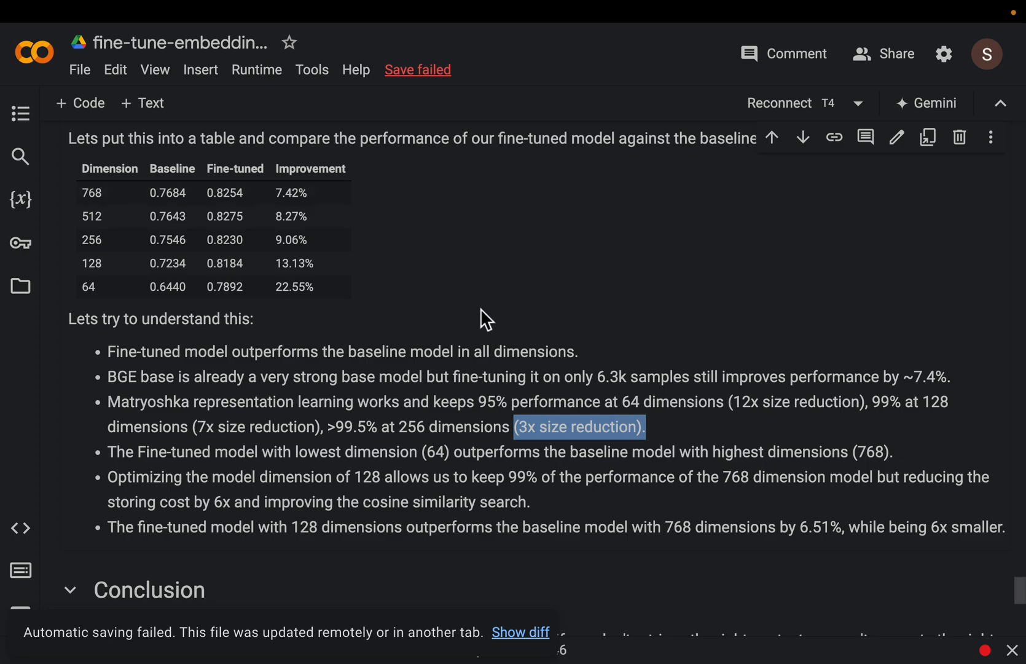
scroll(down, 3)
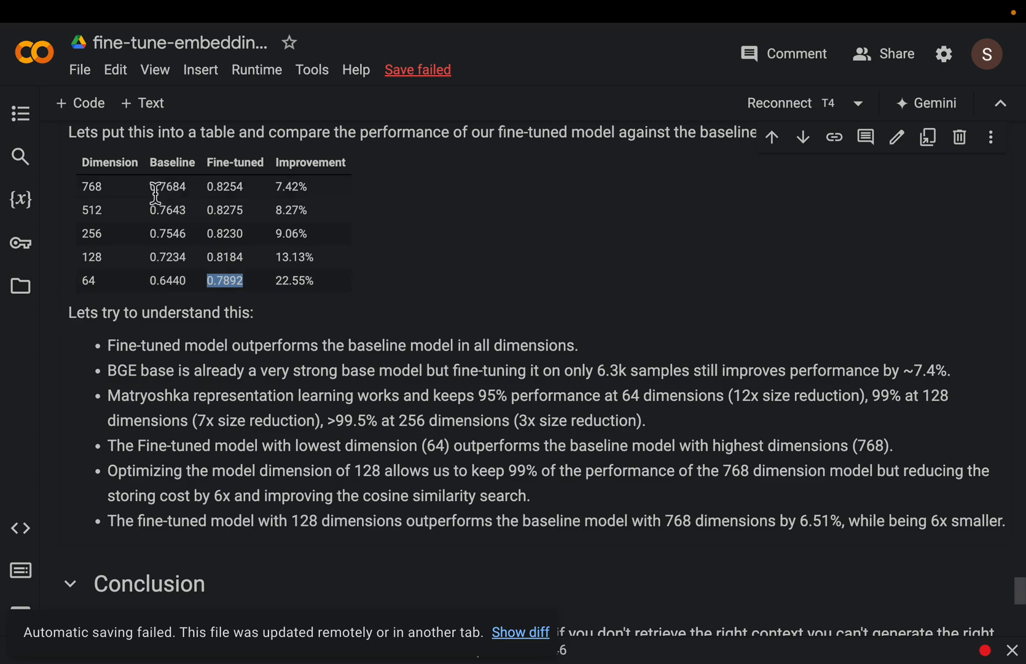
double_click(168, 187)
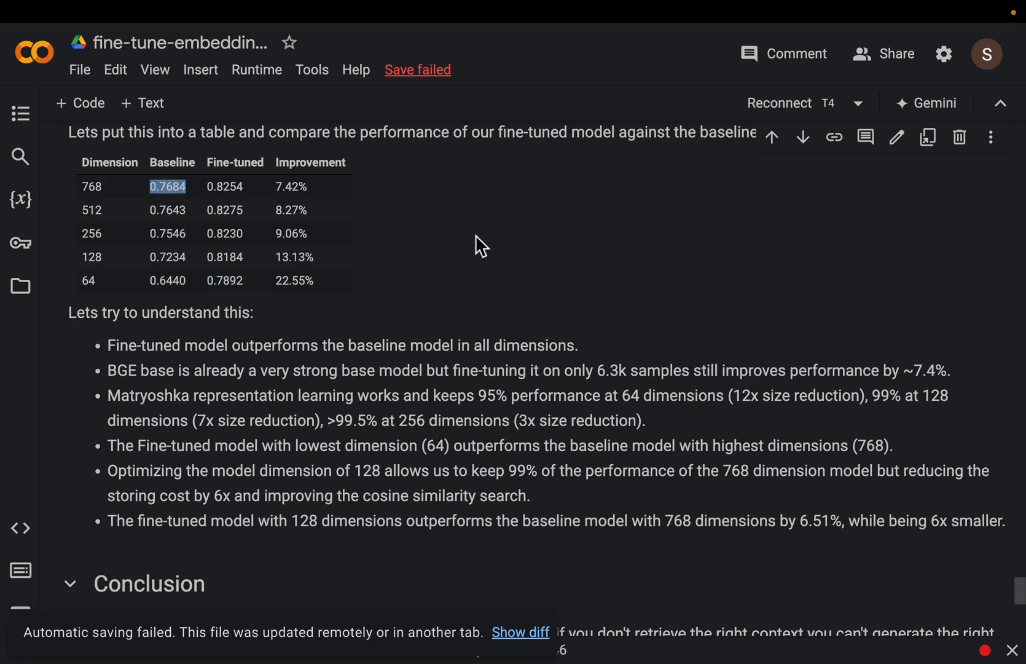
mouse_move(479, 274)
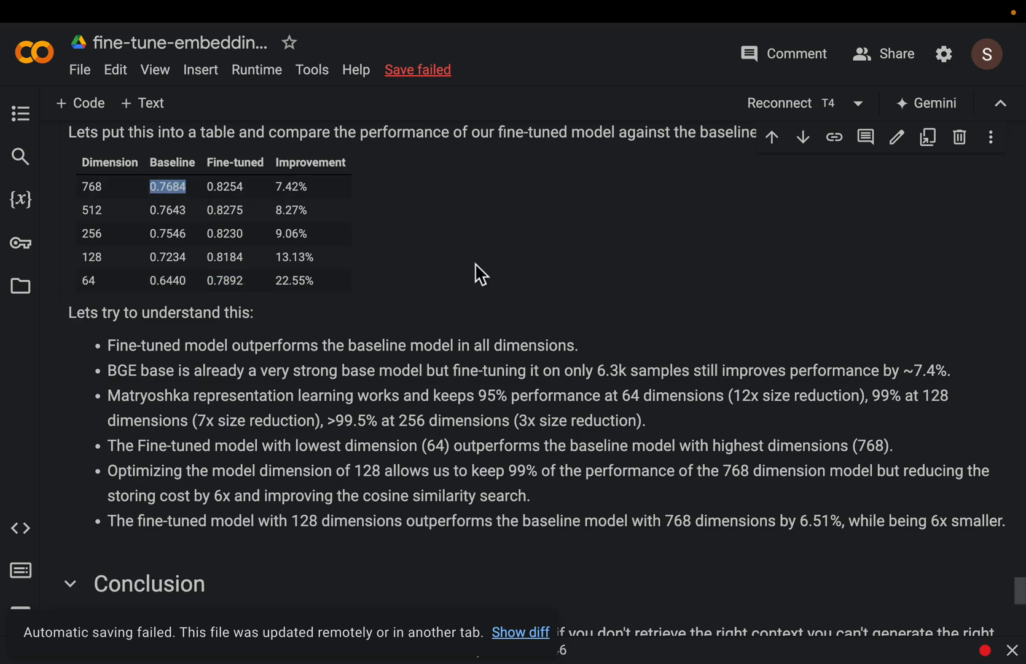
scroll(down, 3)
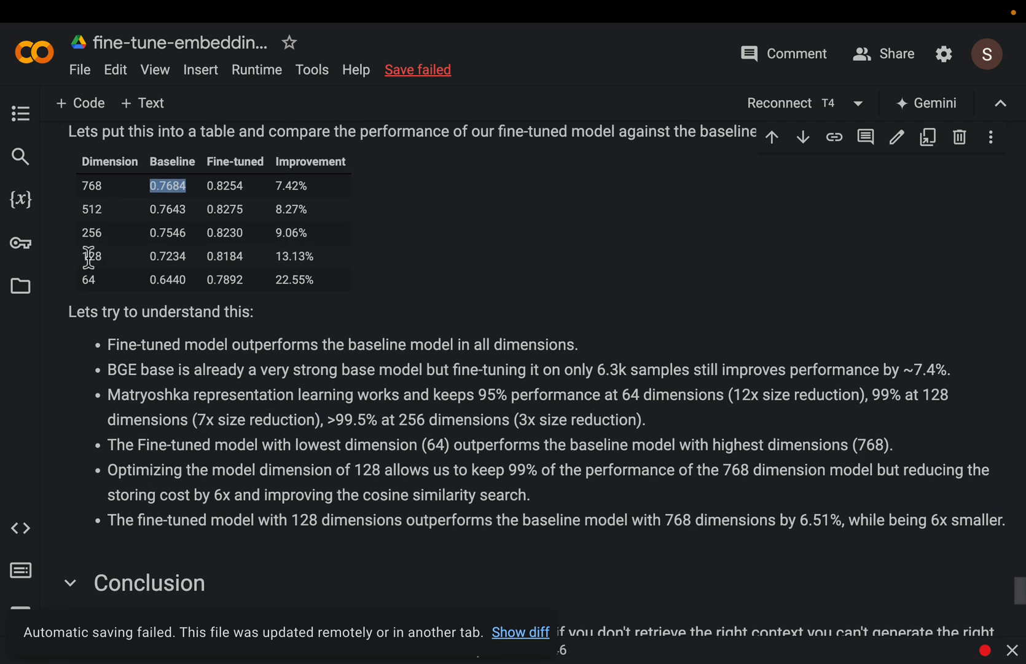
double_click(93, 255)
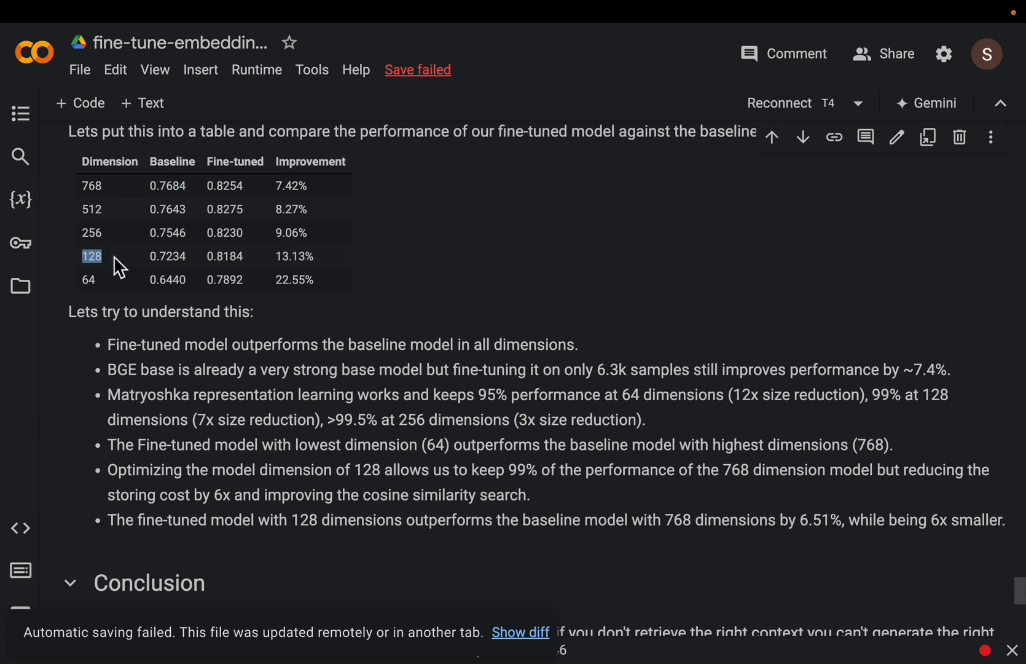
mouse_move(118, 209)
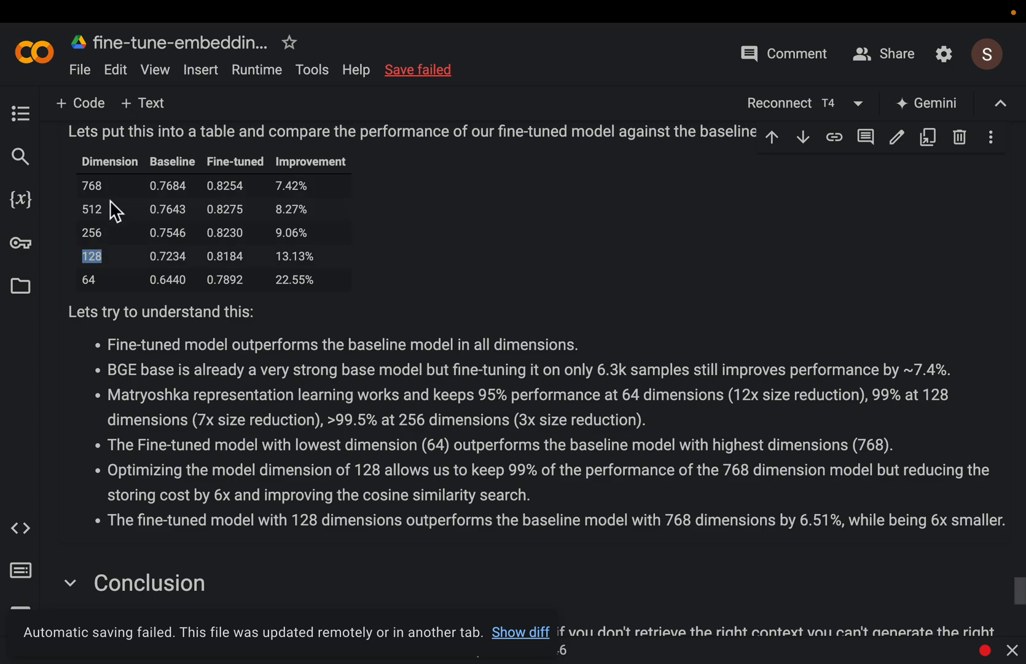
mouse_move(124, 263)
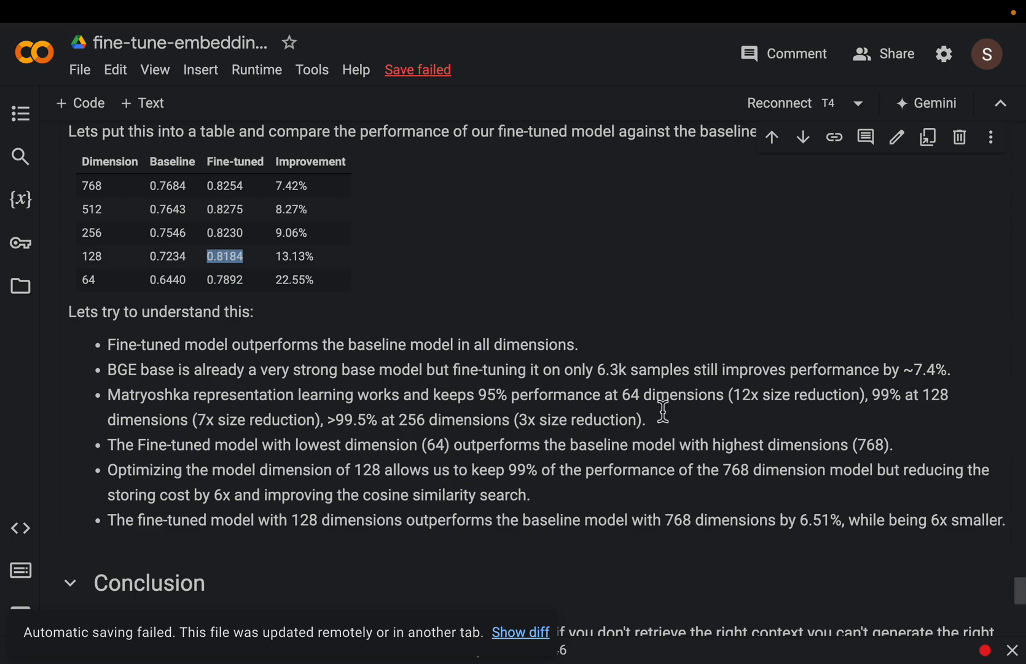
double_click(522, 469)
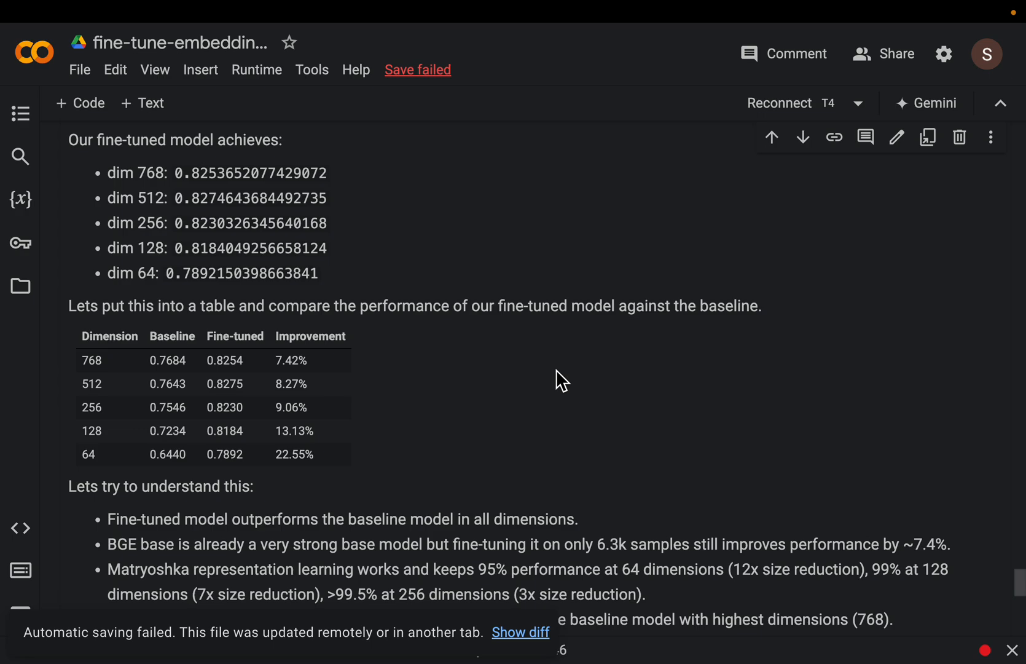
scroll(down, 3)
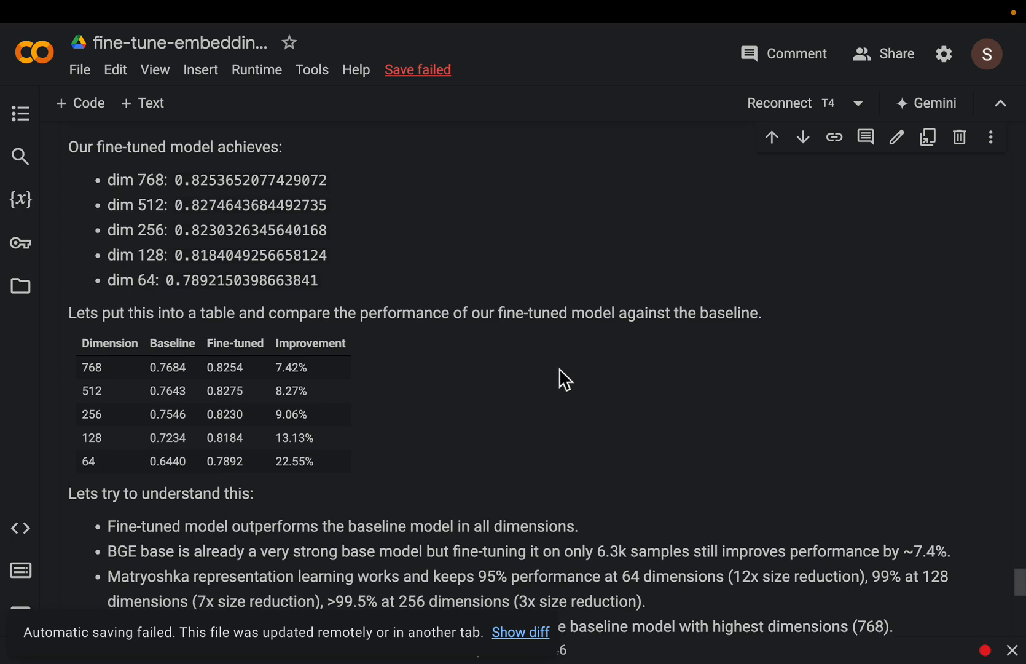